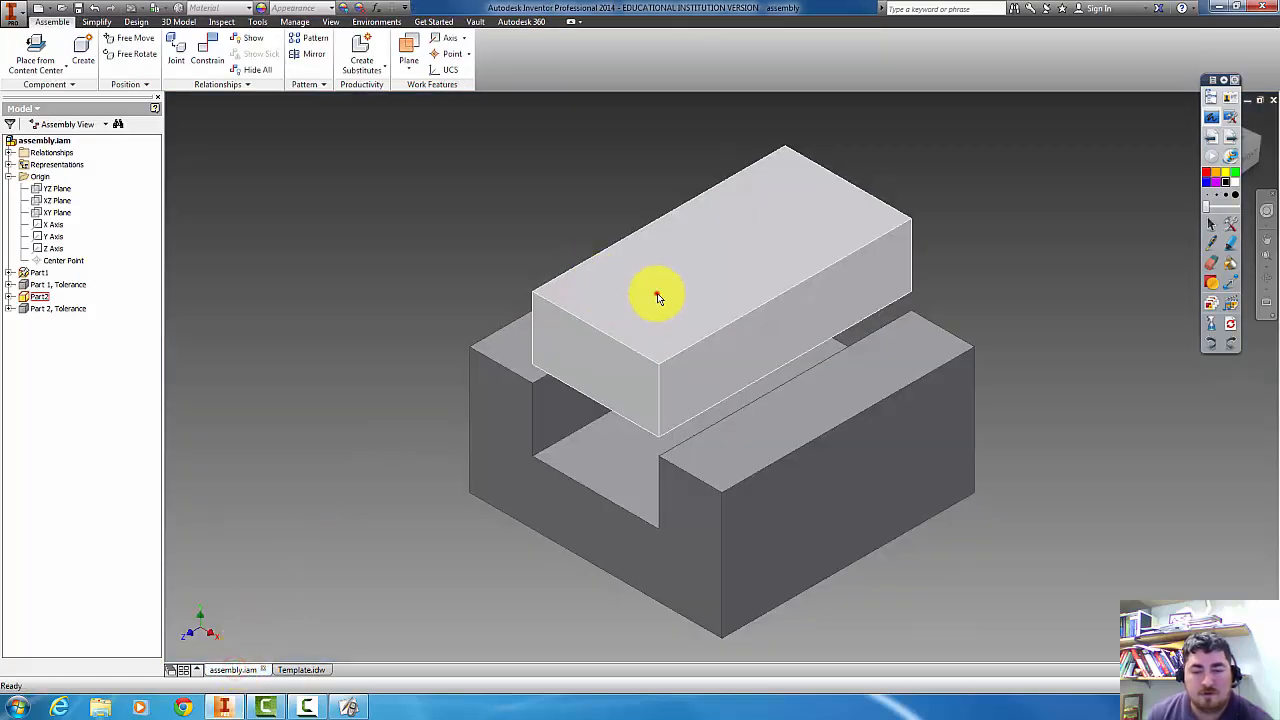
Lower the Part2 block into the base's slot and show the Part3 drawing sheet
click(658, 298)
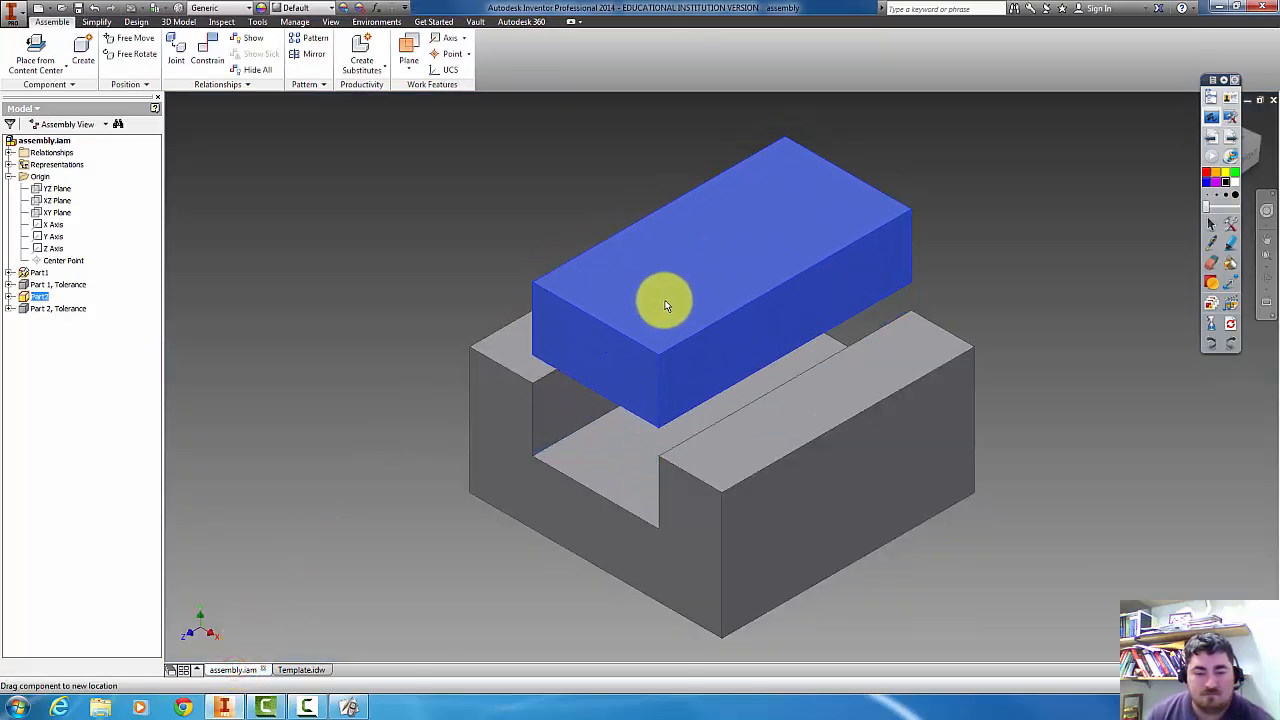
drag(665, 300, 675, 330)
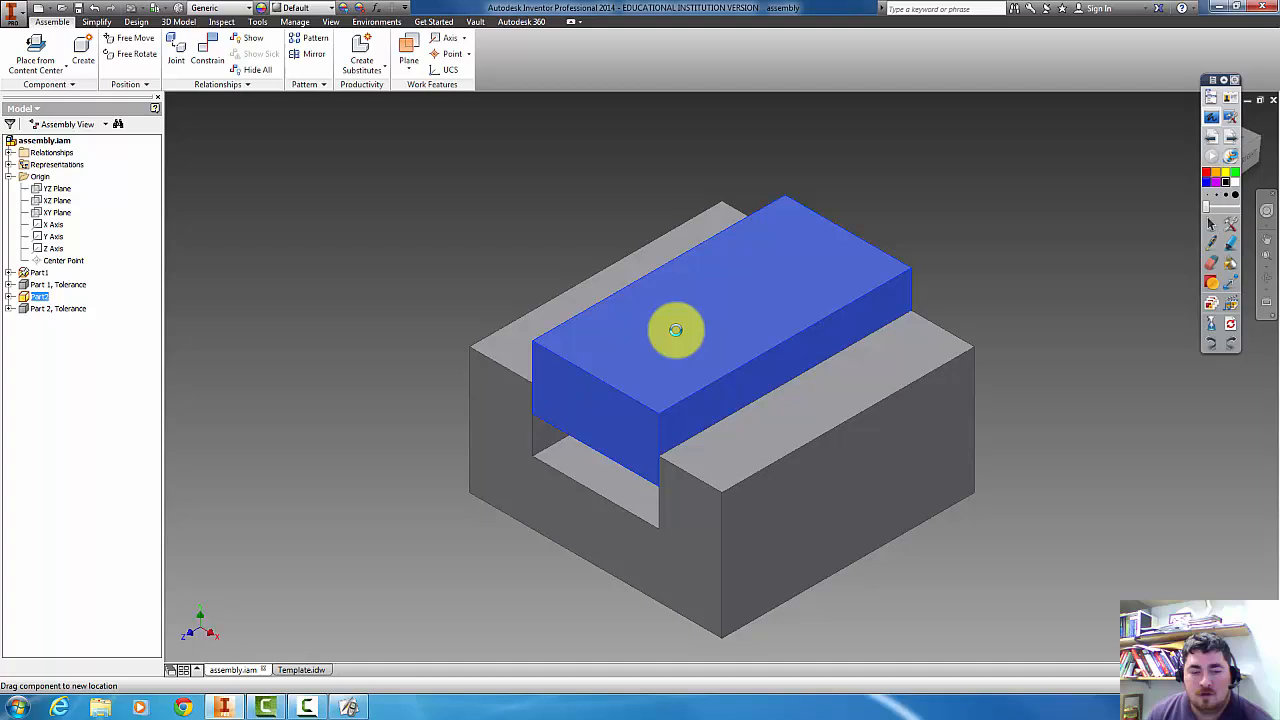
click(303, 669)
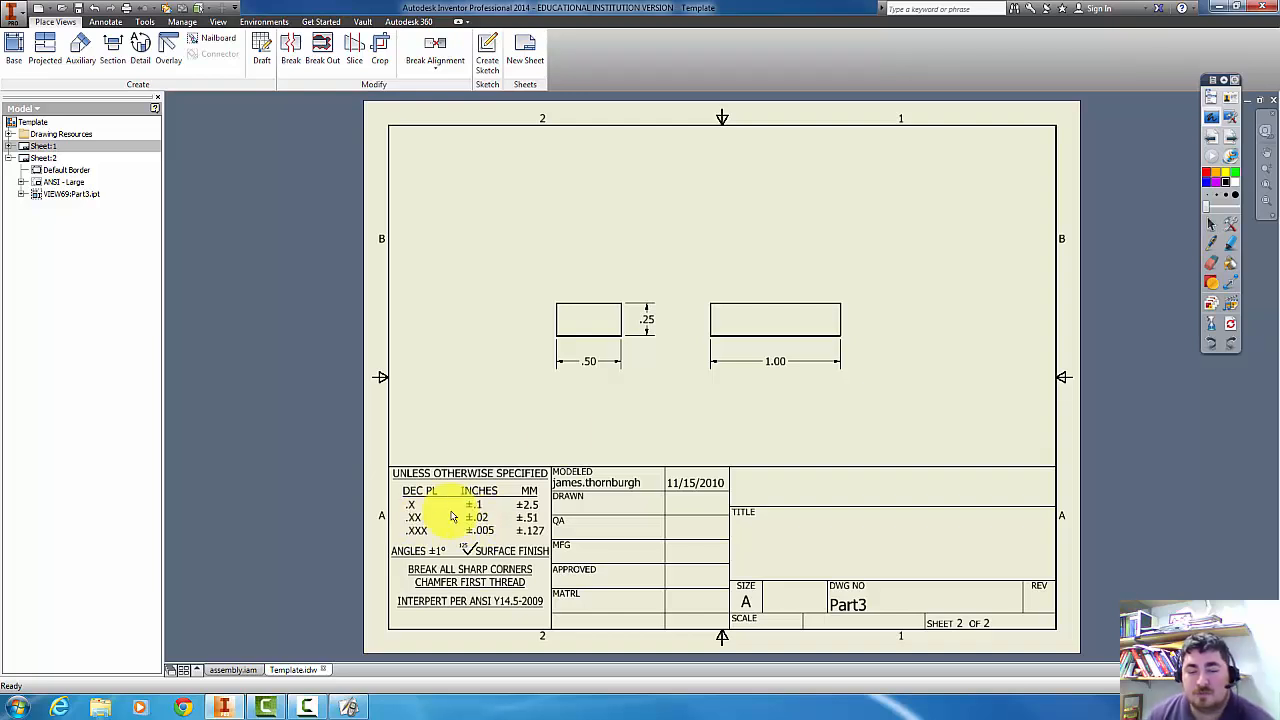
click(589, 361)
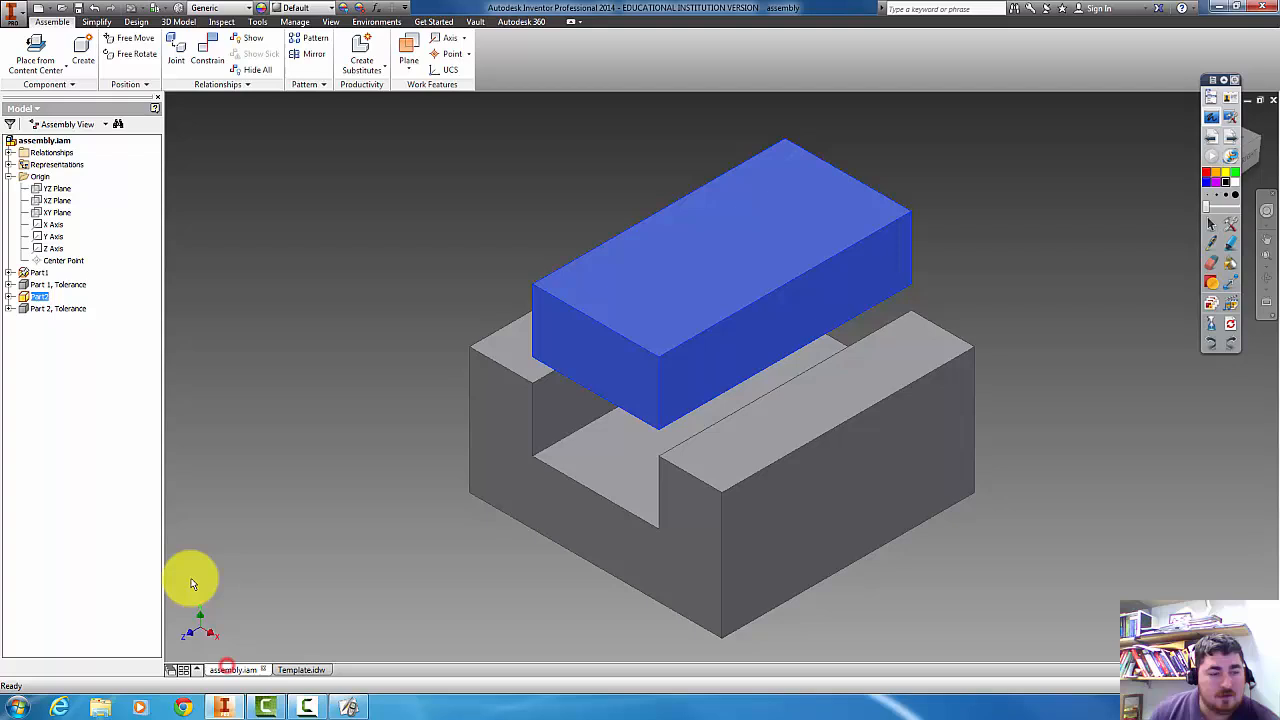
Enable the Part 1 and Part 2 tolerance strips, then drag the block above the slot
right_click(40, 296)
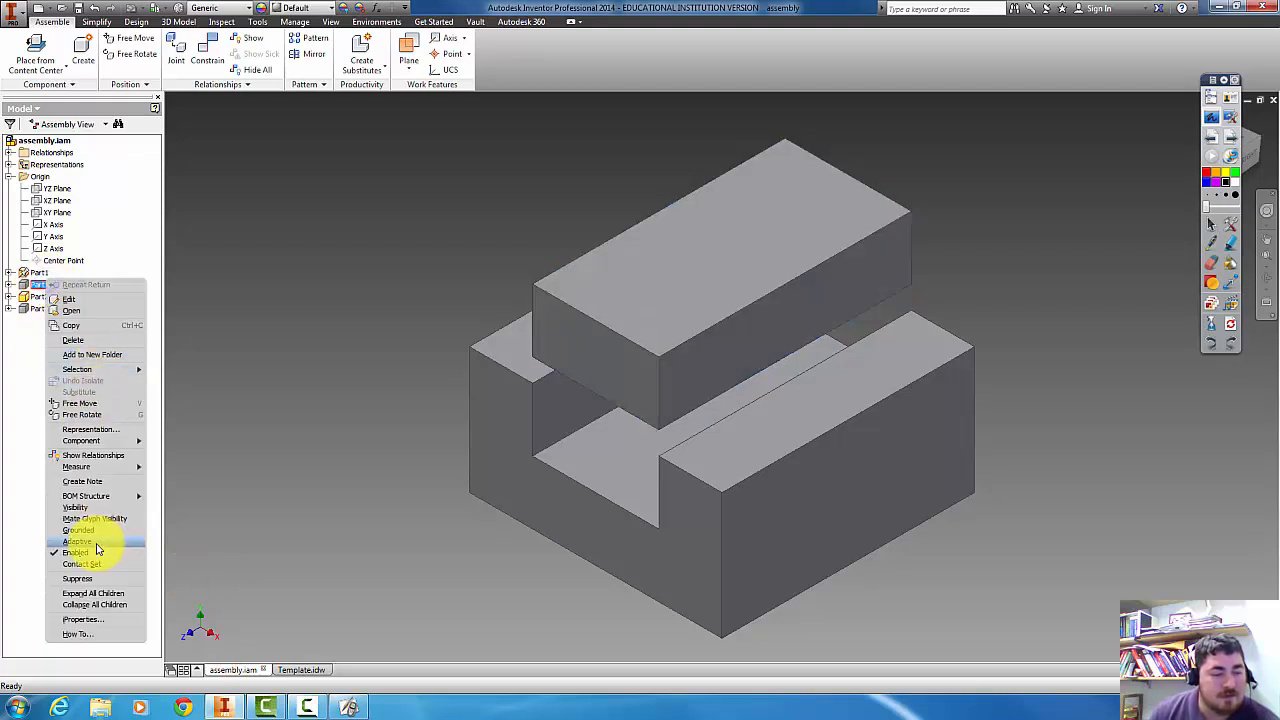
mouse_move(90, 429)
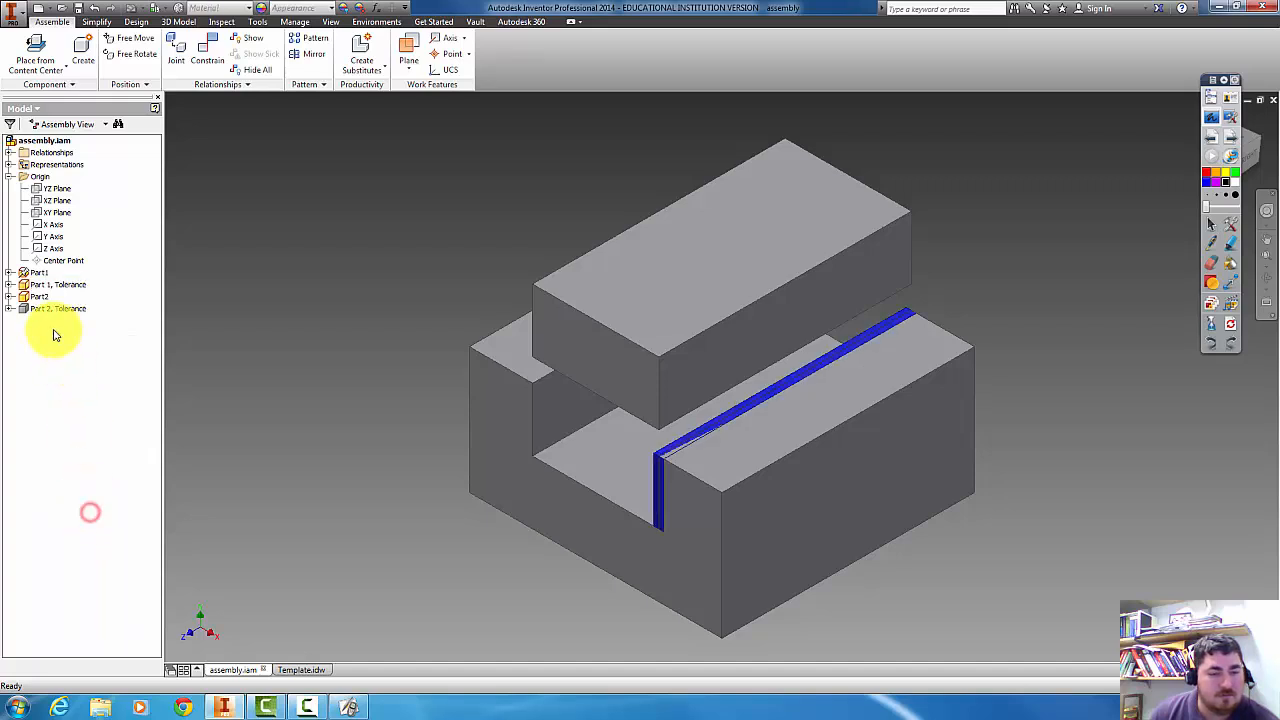
right_click(57, 308)
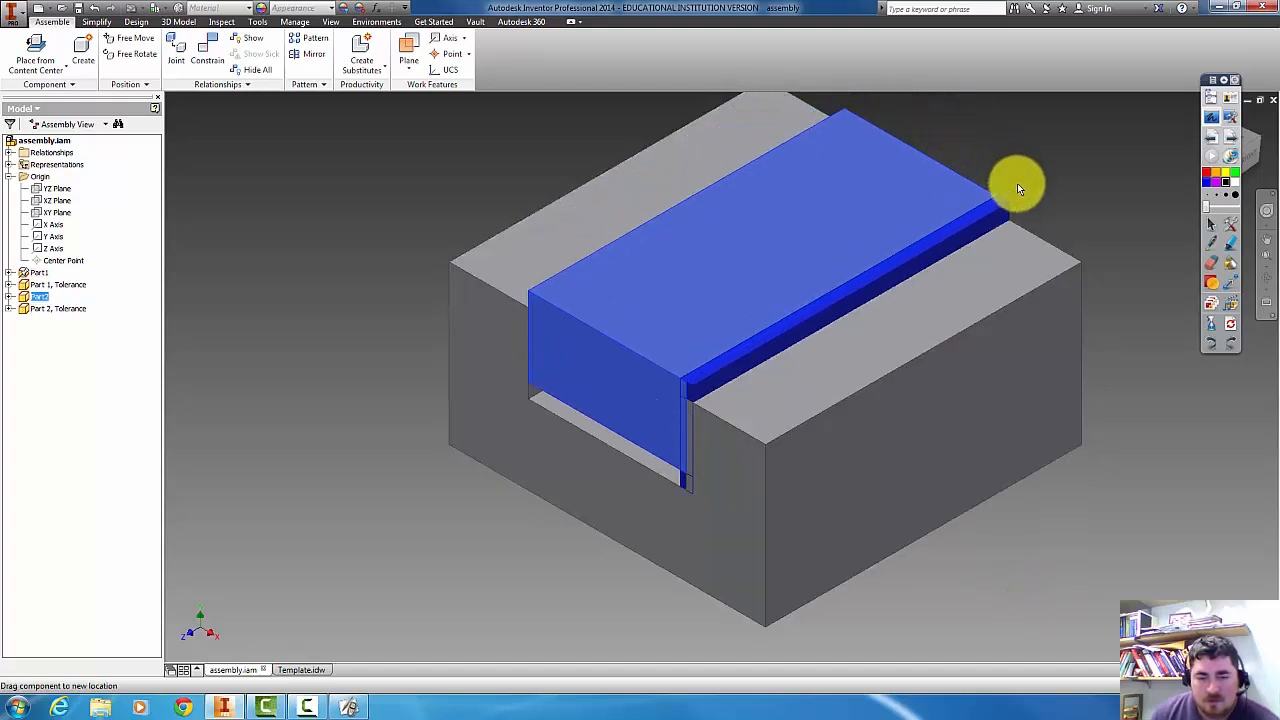
drag(1018, 188, 989, 115)
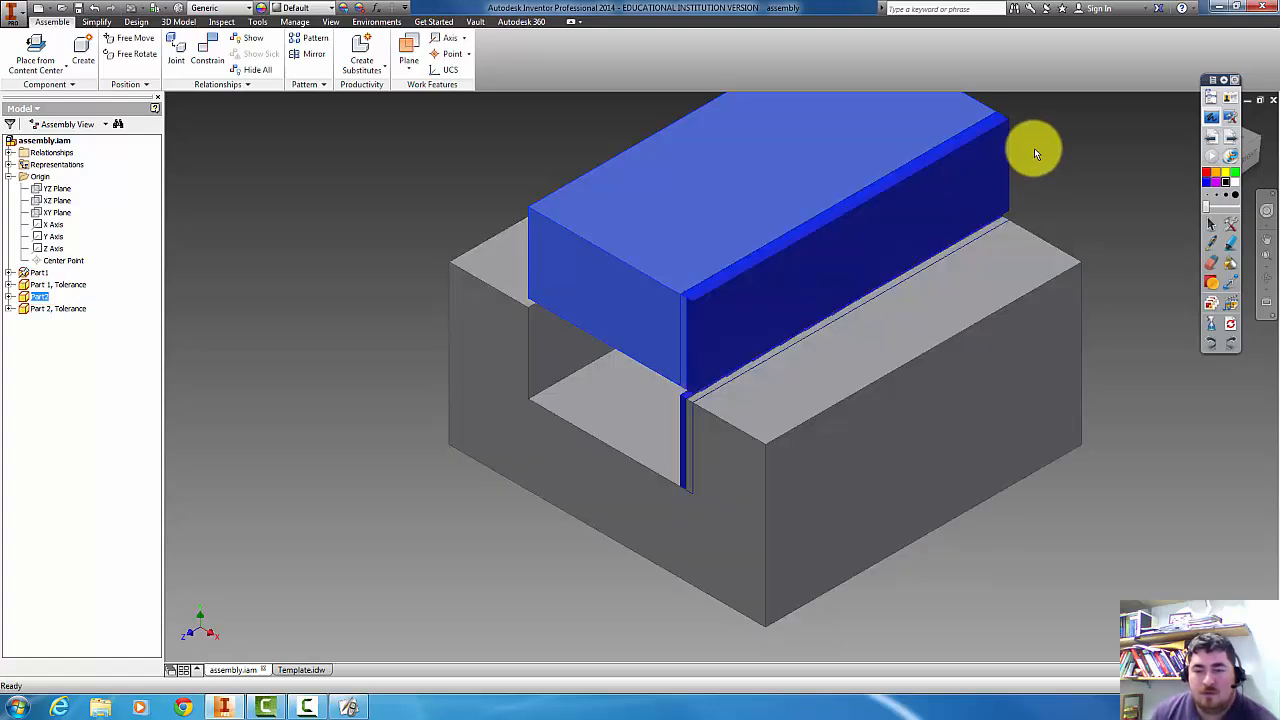
drag(1035, 152, 807, 205)
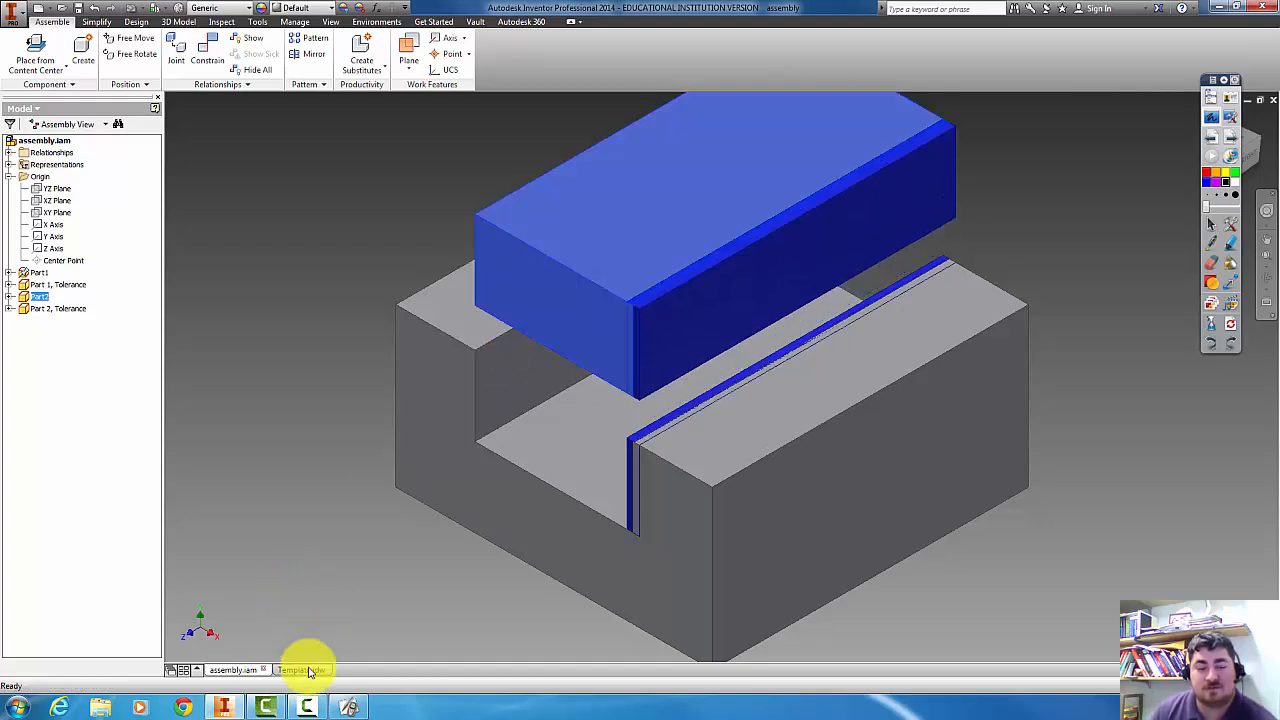
Change the block's sketch width dimension to .42
click(310, 666)
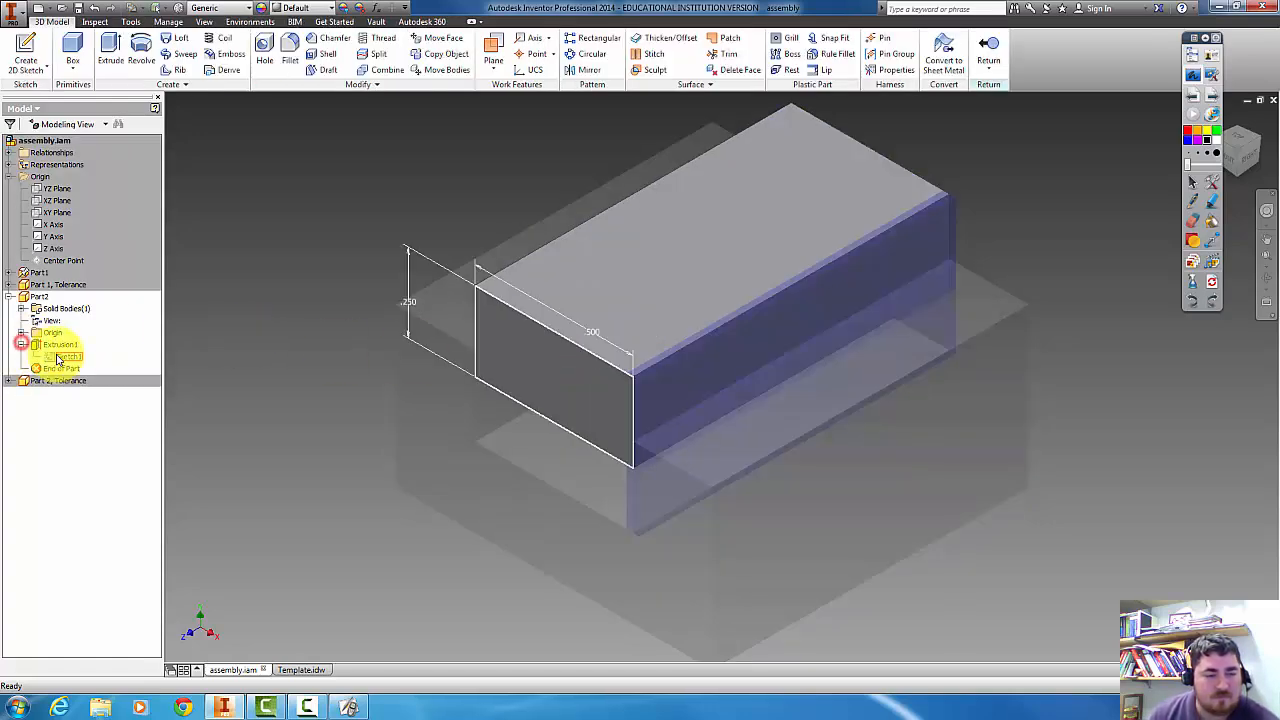
double_click(590, 331)
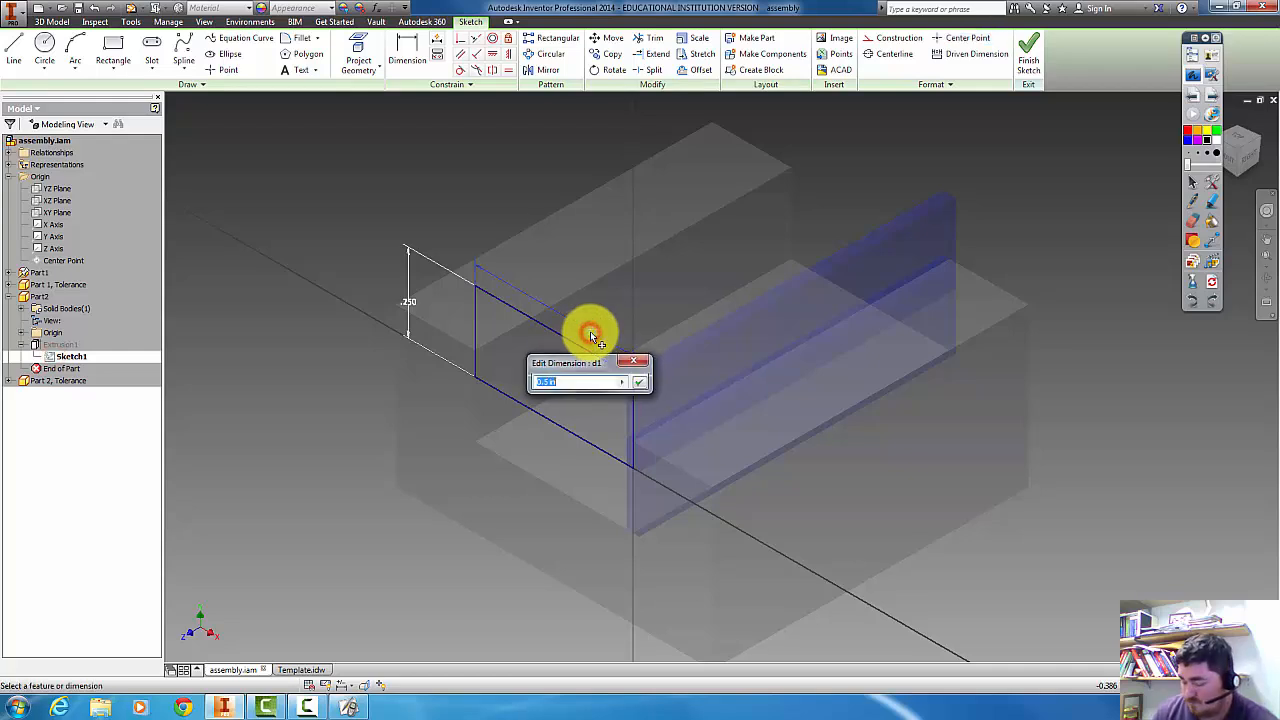
text(.42)
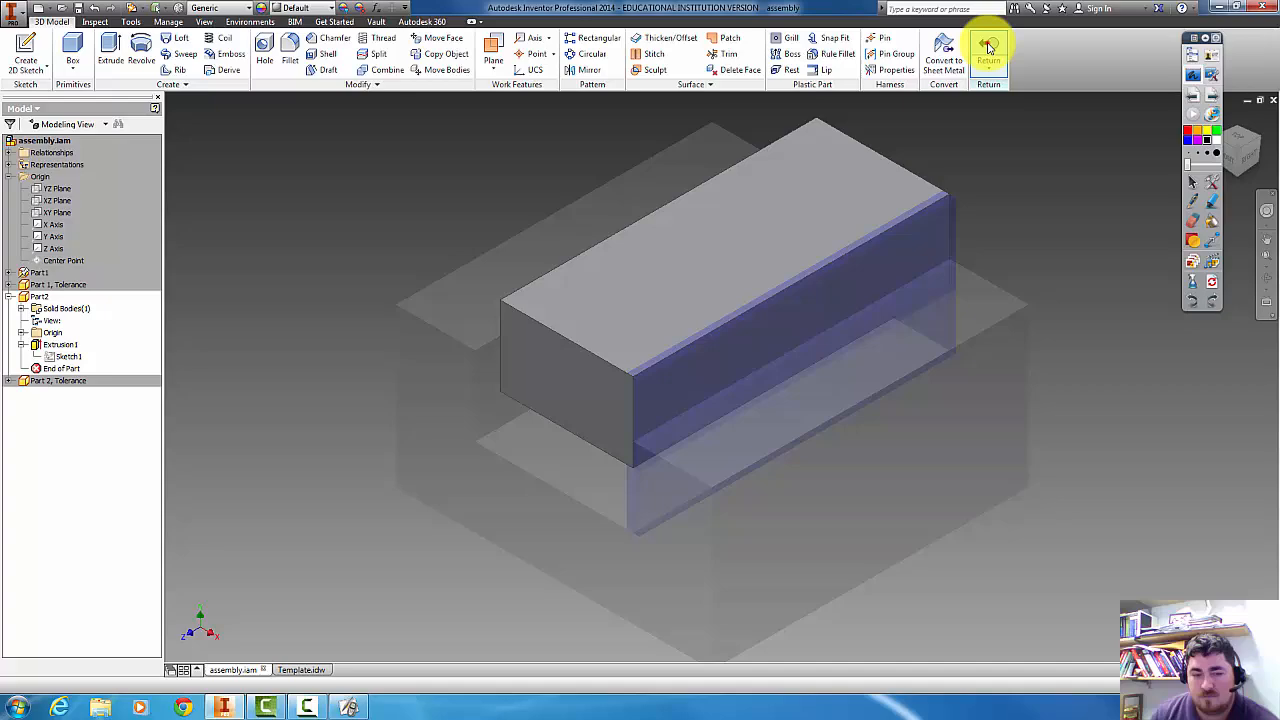
click(988, 48)
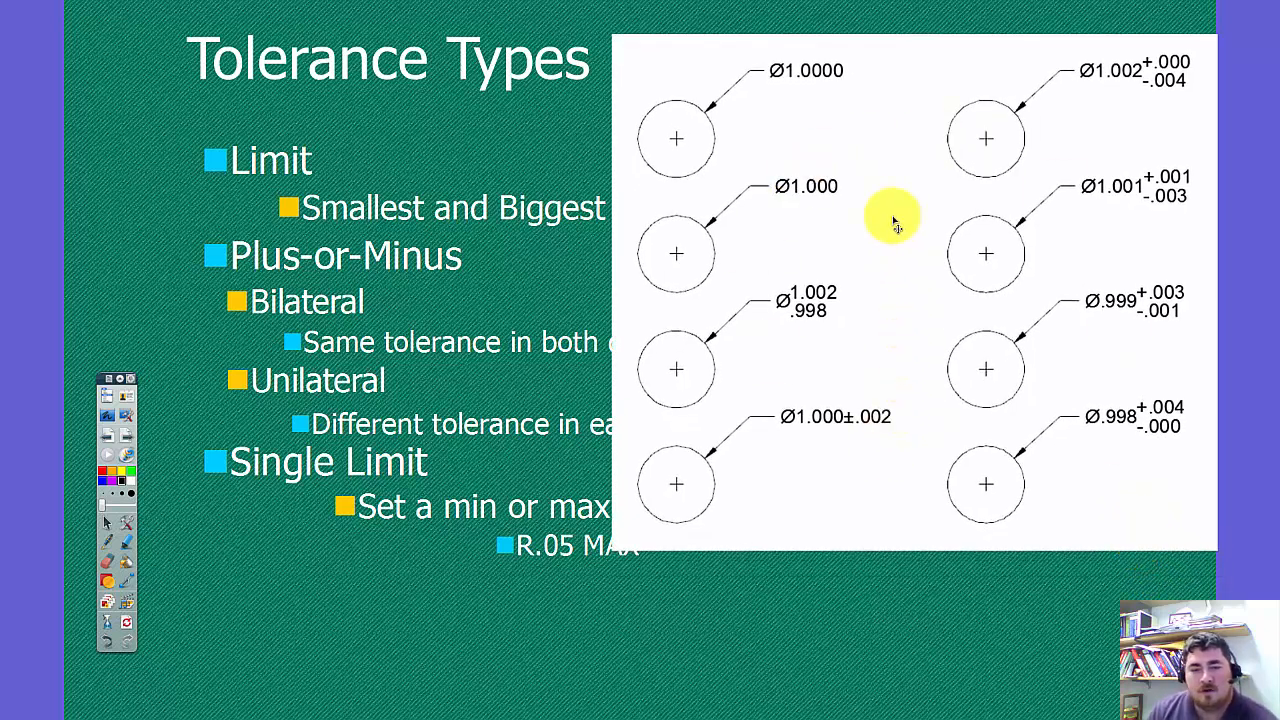
mouse_move(791, 105)
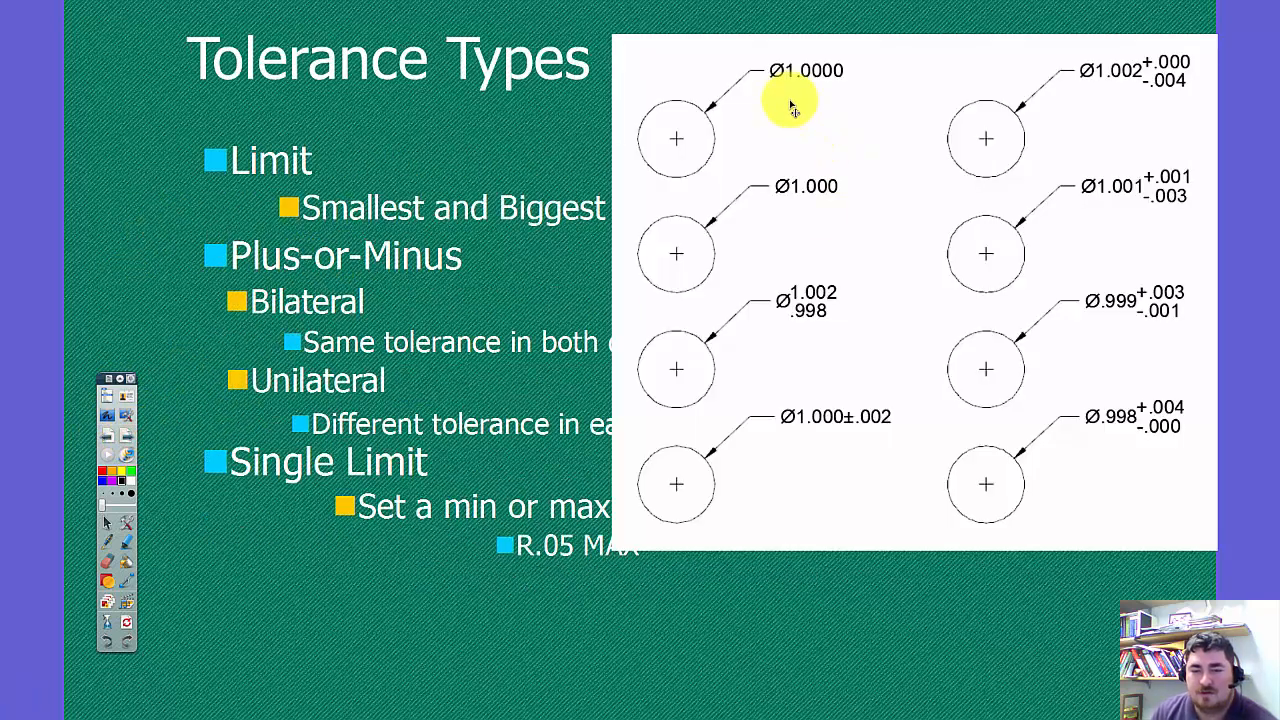
mouse_move(818, 195)
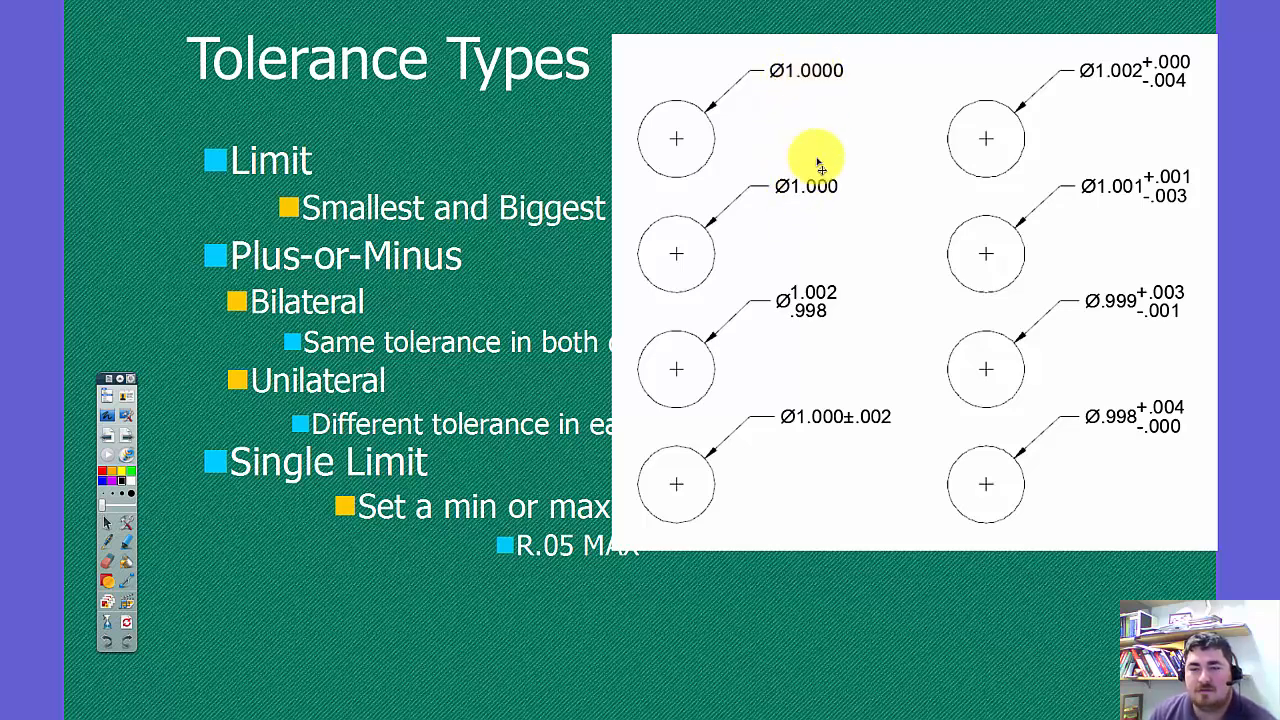
mouse_move(228, 460)
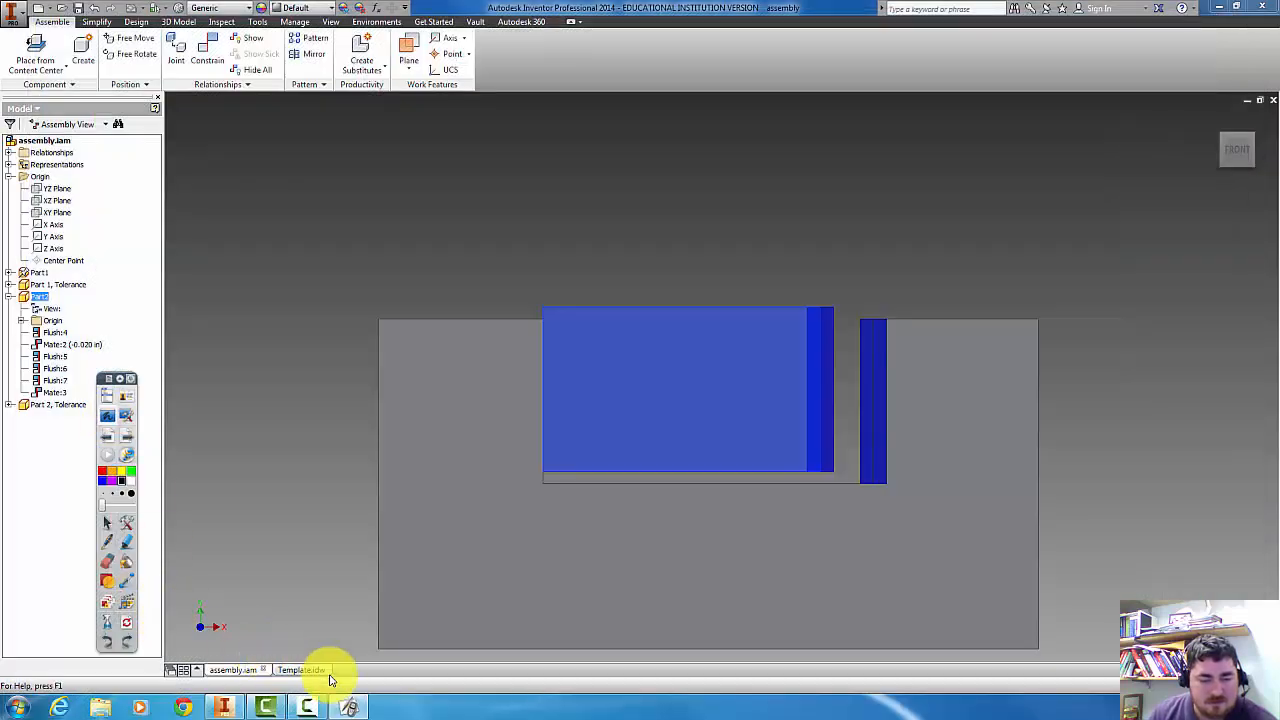
Switch to the Template.idw tab to view Sheet 1 with the slotted base
click(300, 670)
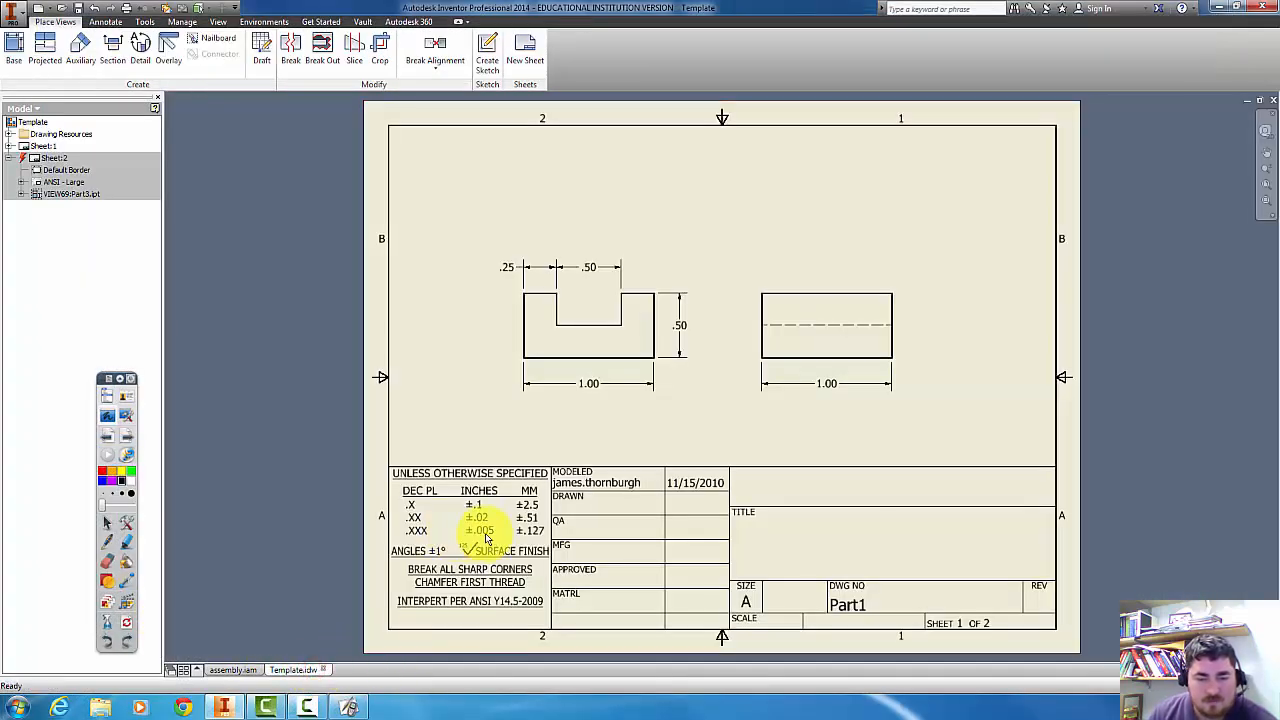
mouse_move(155, 447)
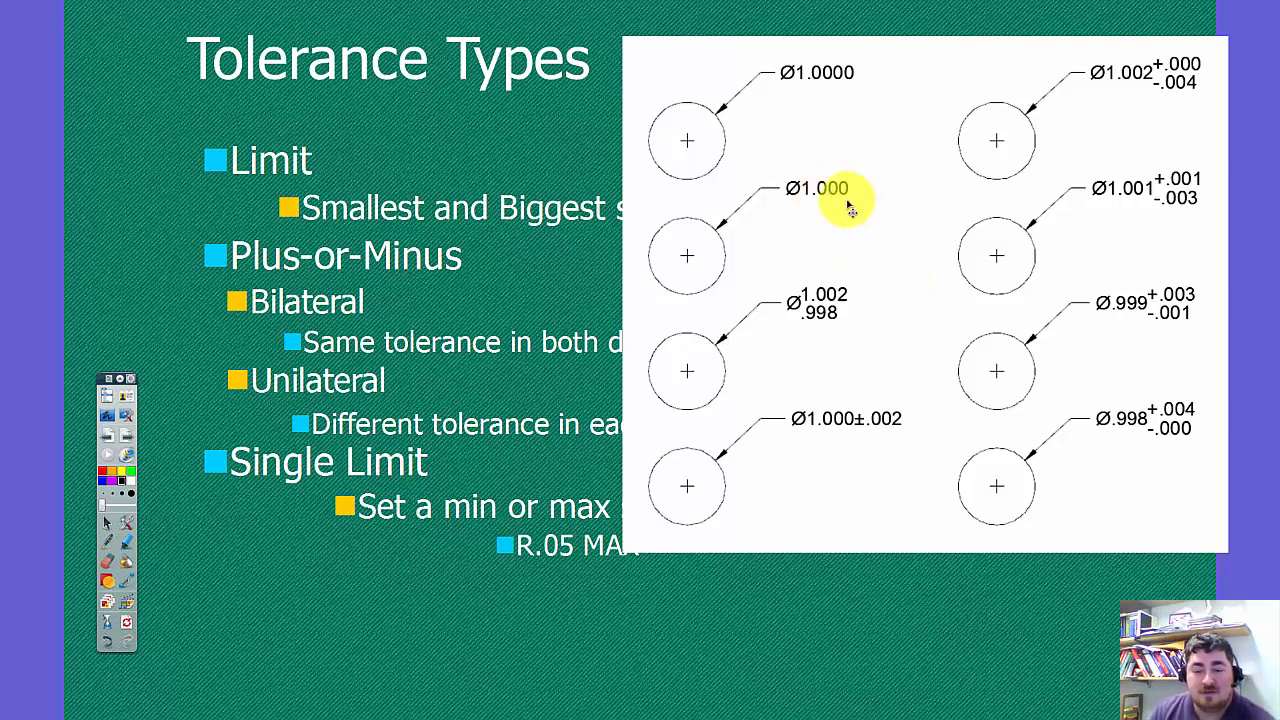
mouse_move(848, 326)
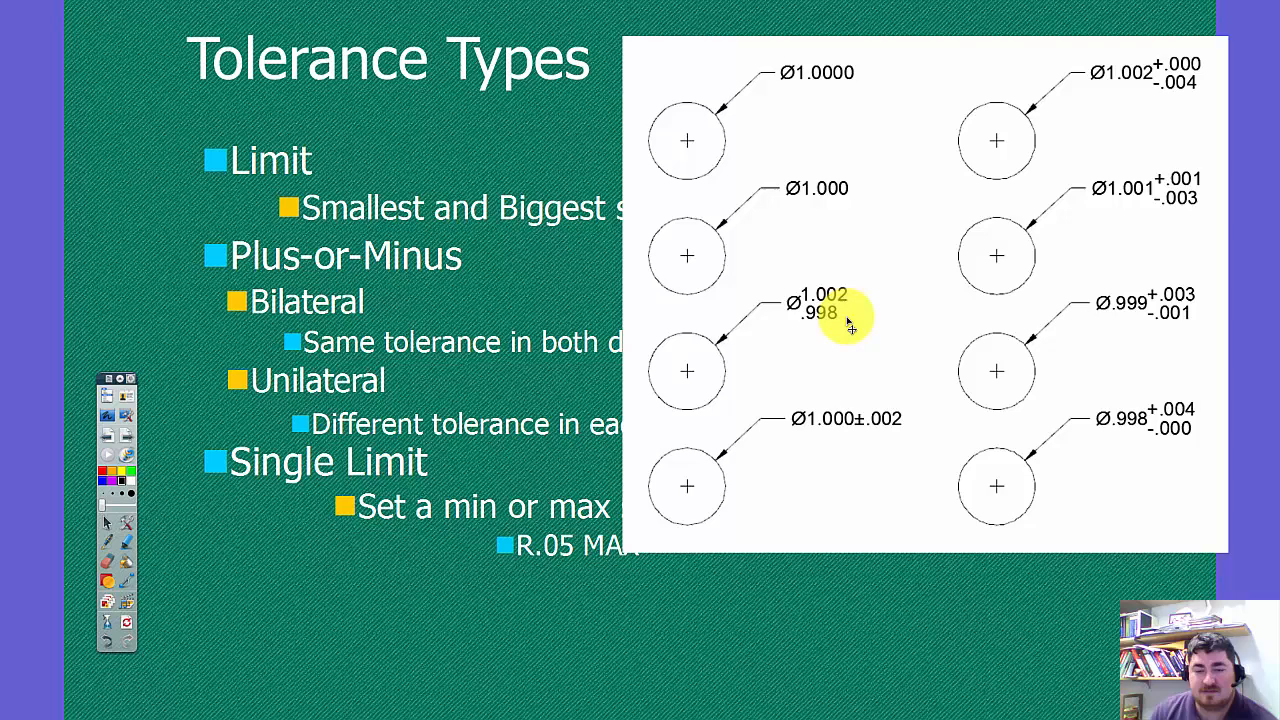
mouse_move(107, 565)
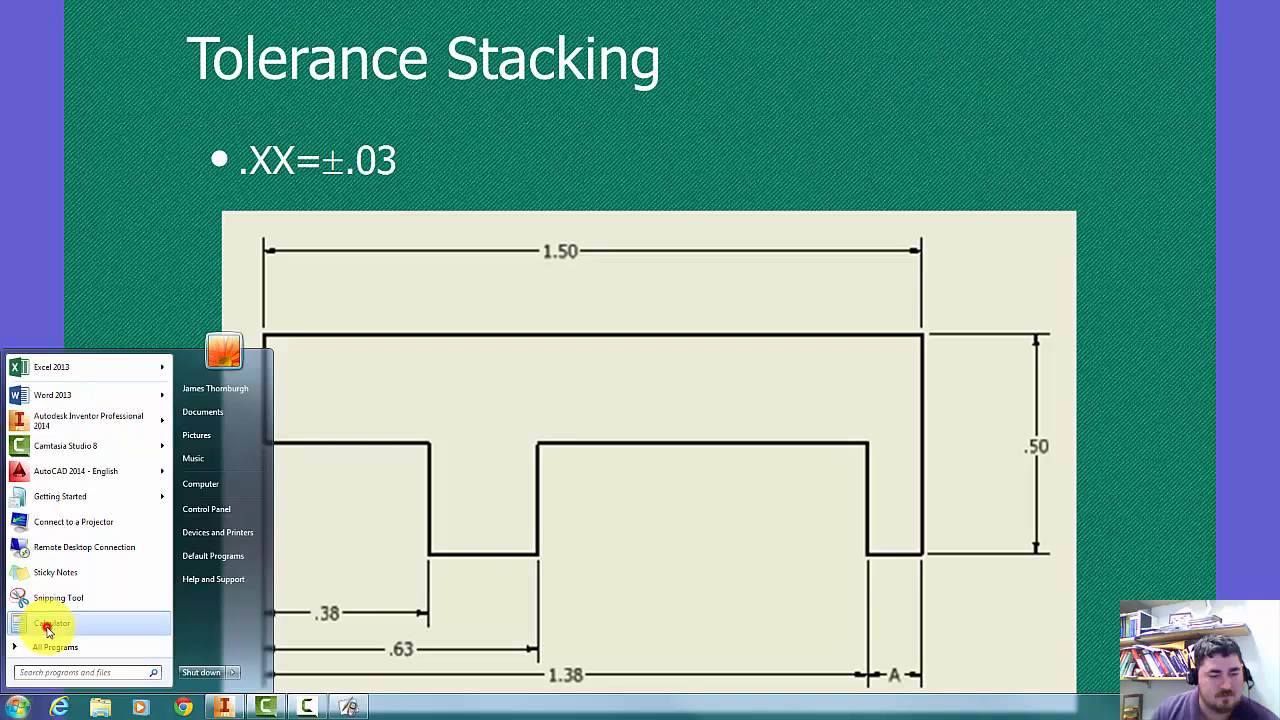
Launch Windows Calculator from the Start menu
click(56, 623)
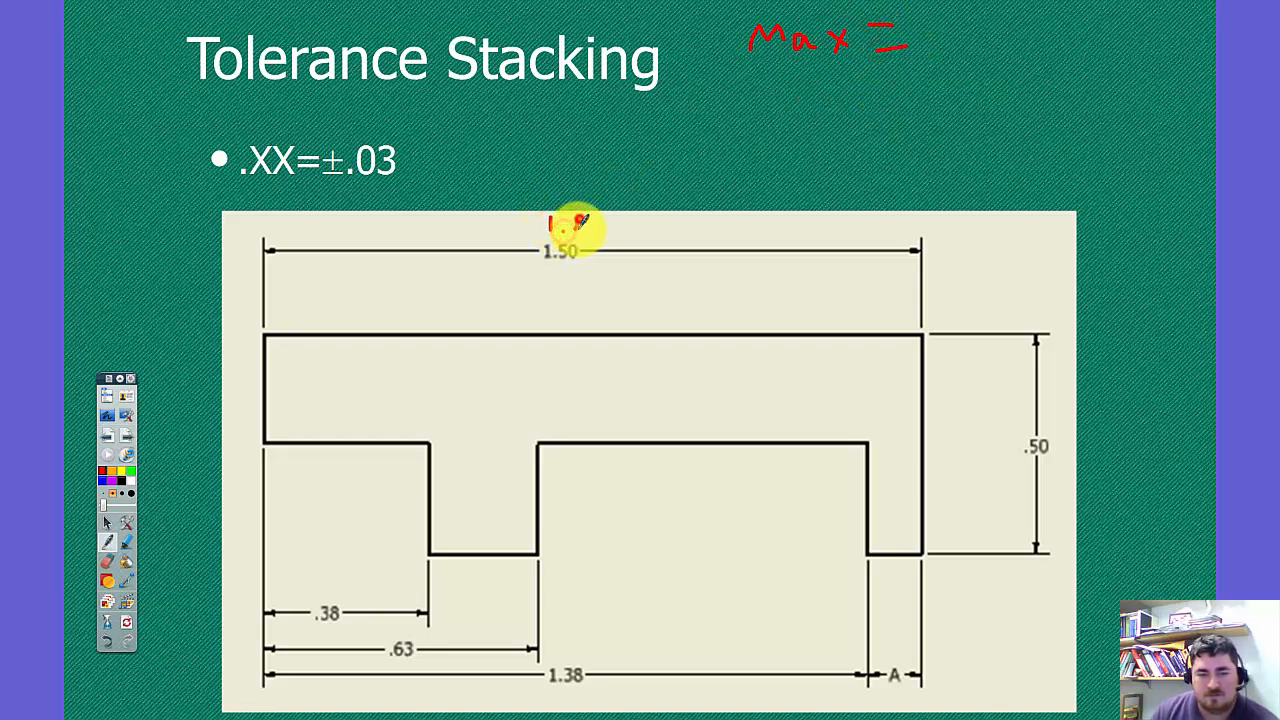
Handwrite limits 1.53/1.47 beside 1.50 and 1.41 beside 1.38
drag(550, 225, 600, 235)
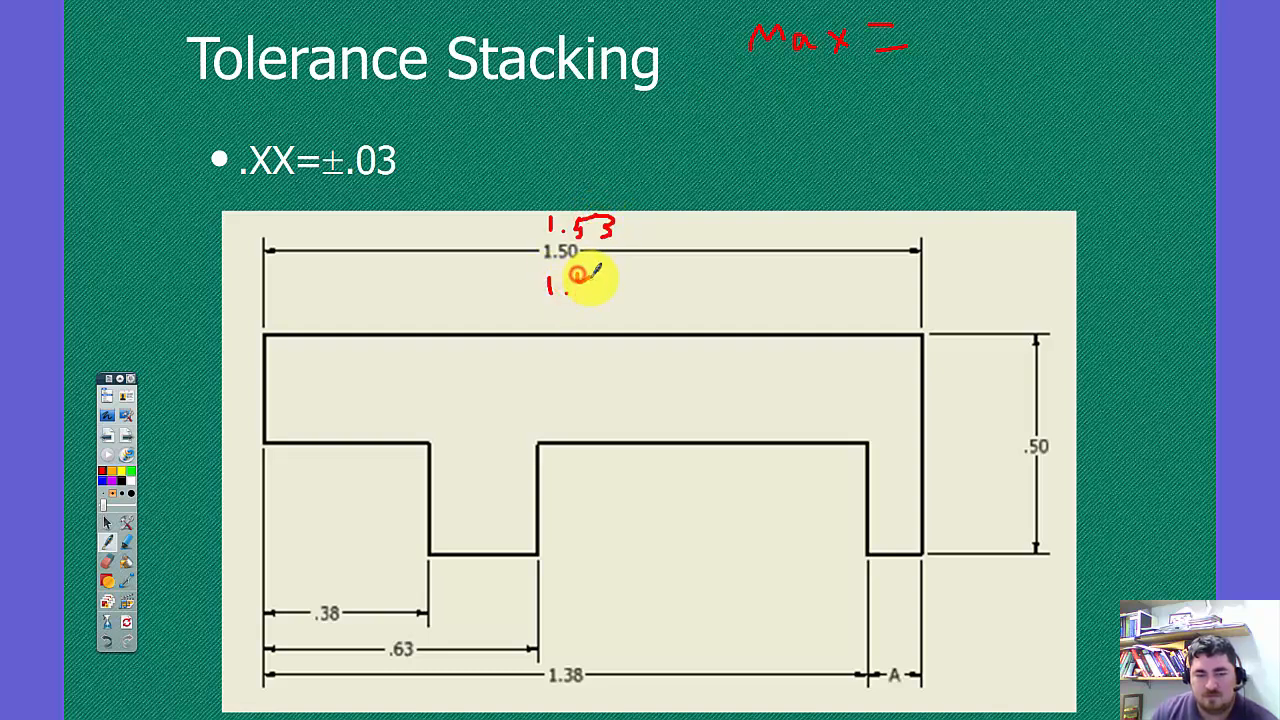
drag(560, 285, 630, 285)
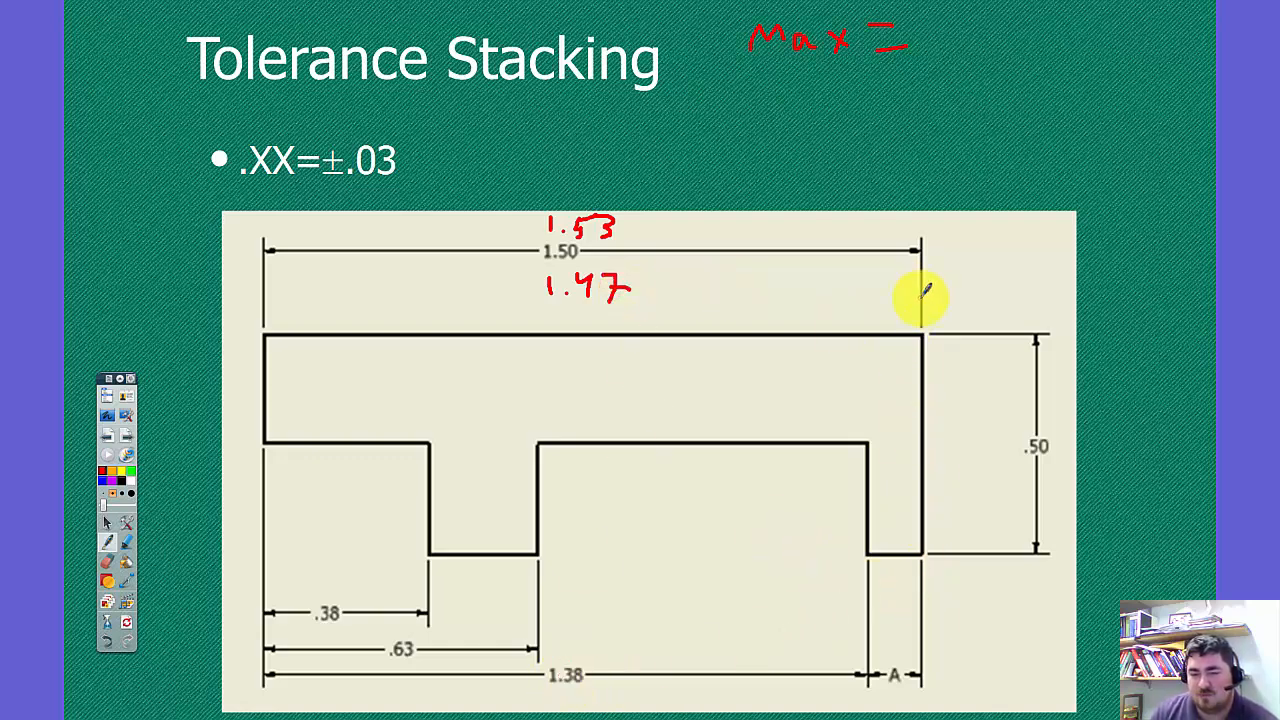
mouse_move(580, 612)
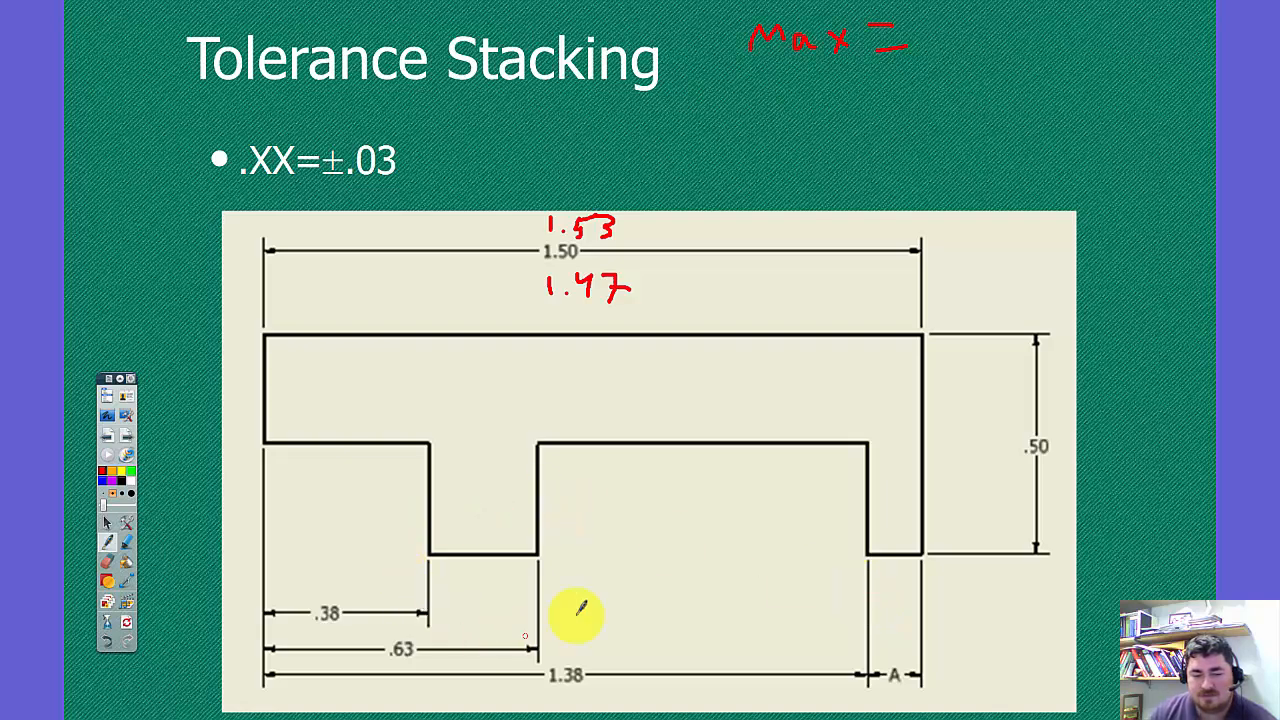
mouse_move(870, 595)
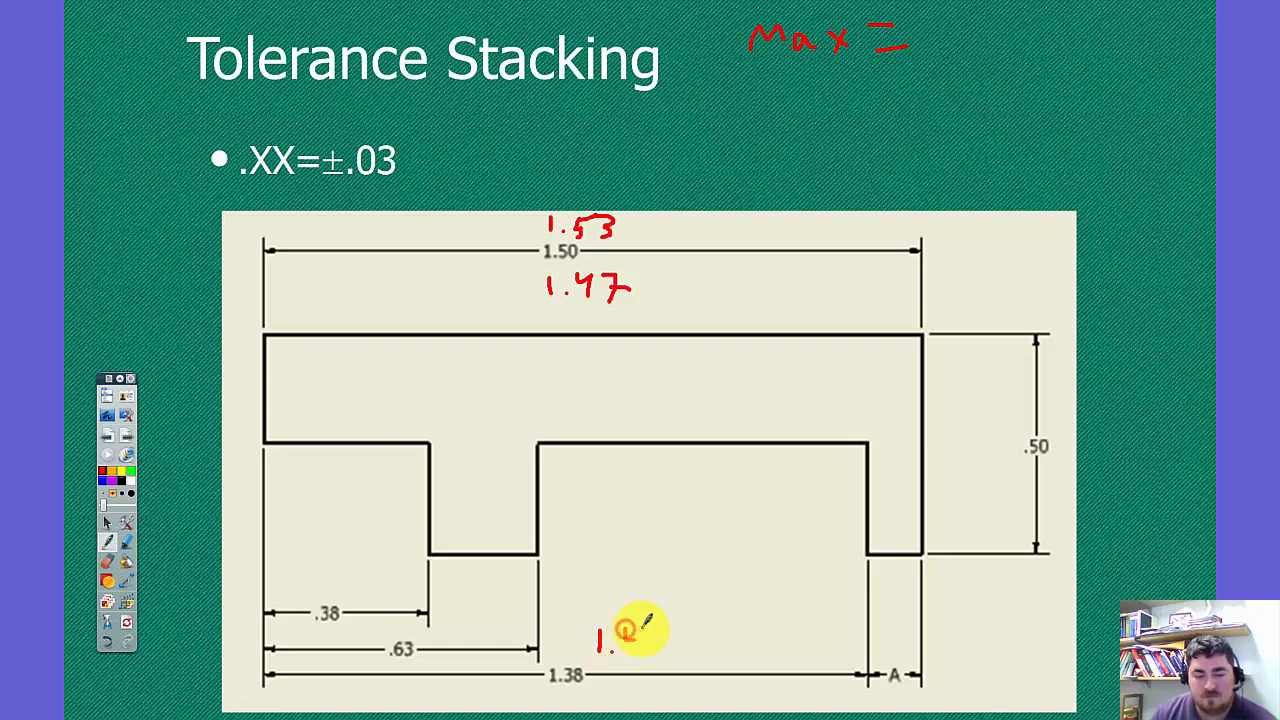
text(1.41)
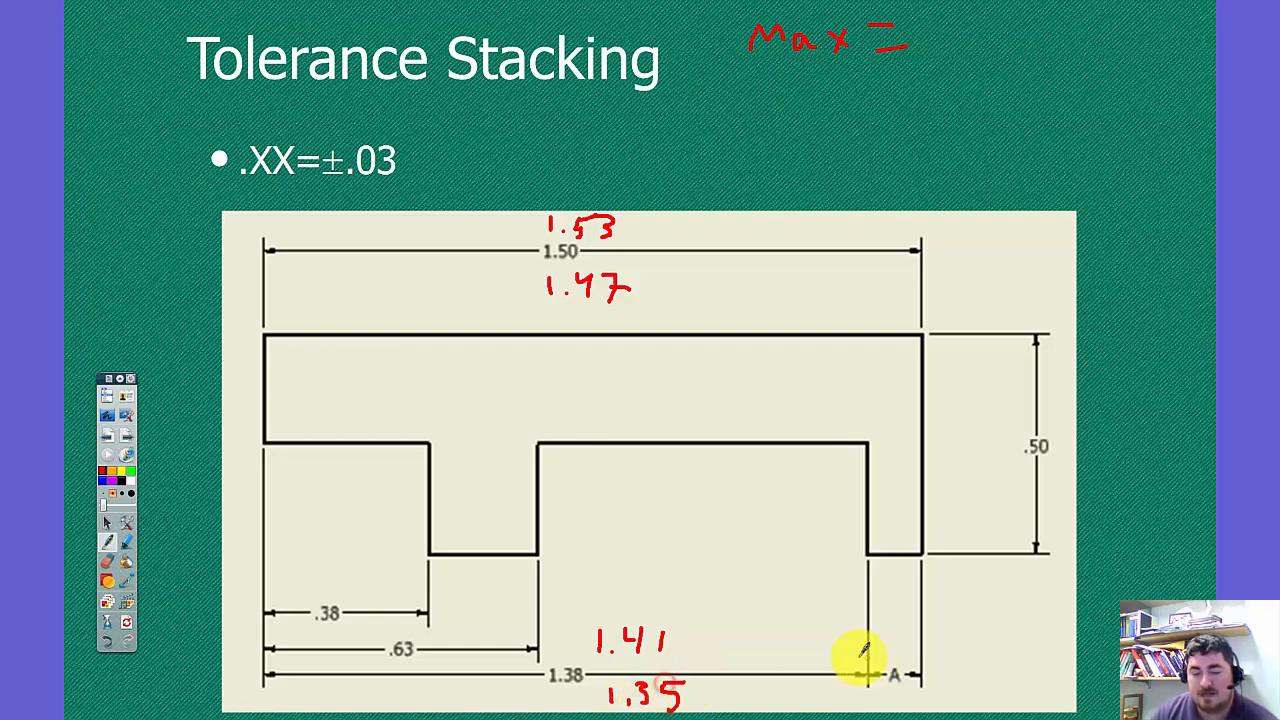
mouse_move(587, 238)
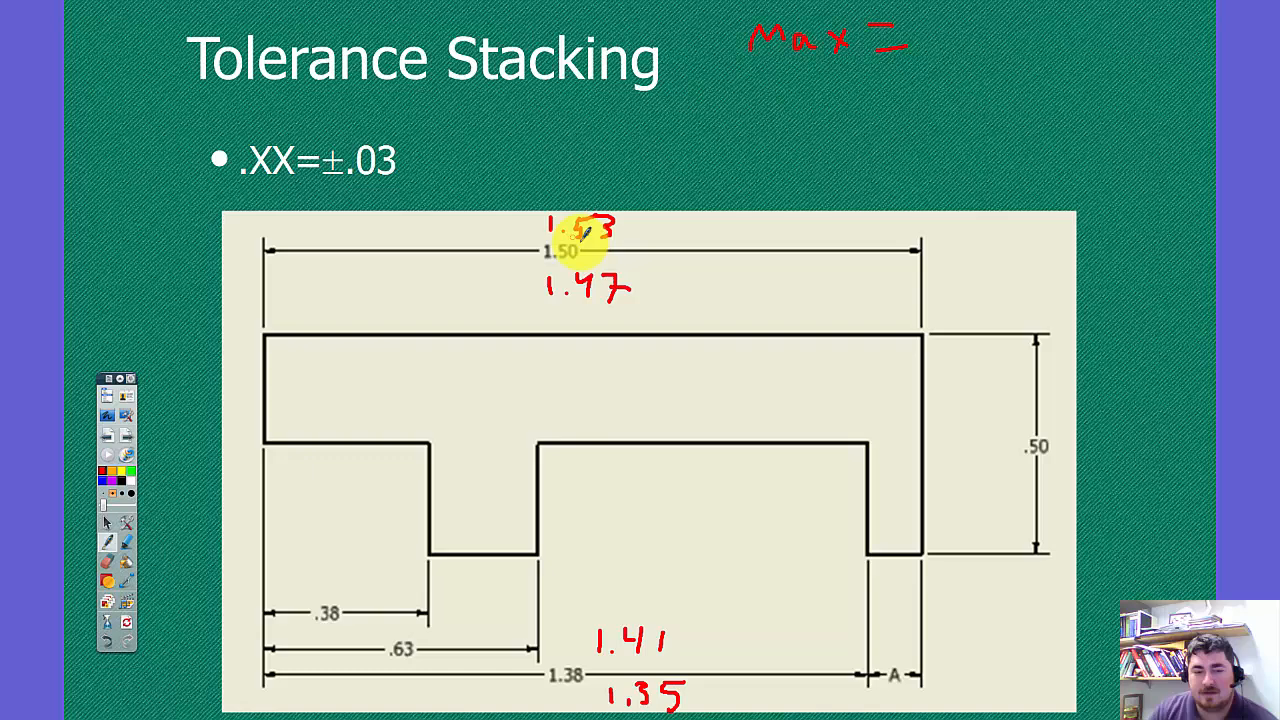
mouse_move(973, 118)
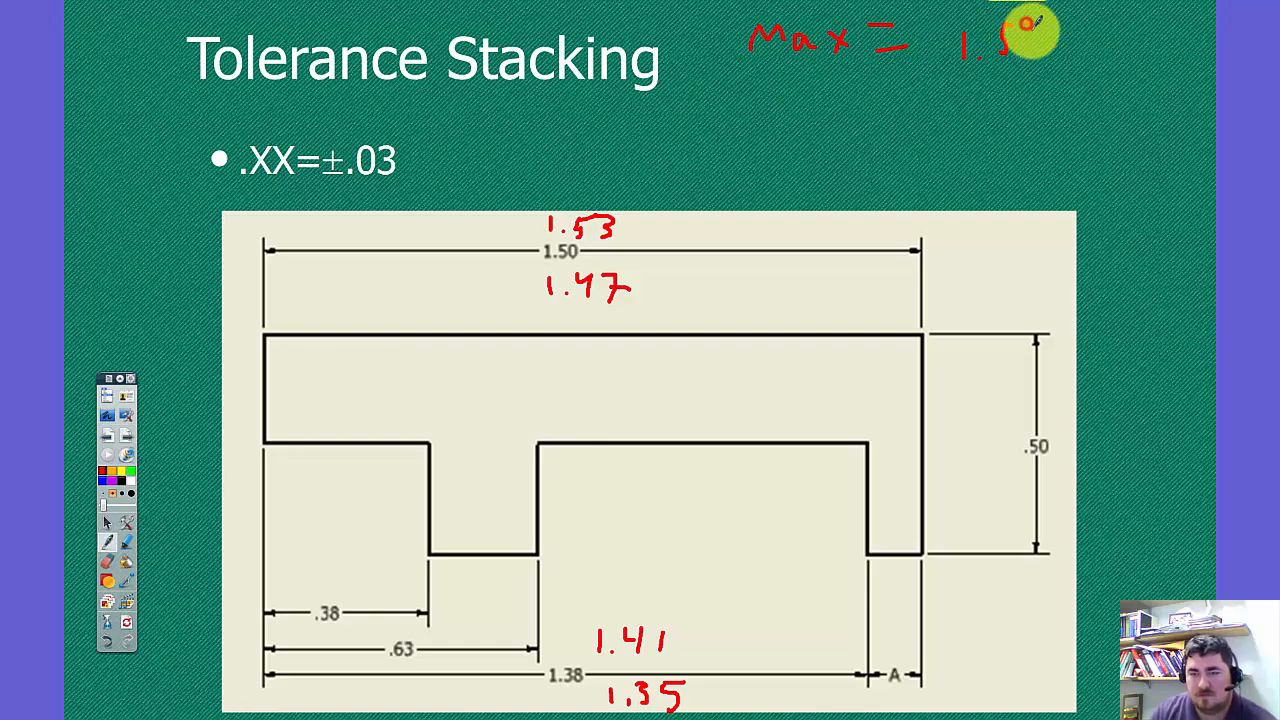
Write Max = 1.53 − 1.35 = .18, check it in Calculator, and write min .06
drag(1030, 40, 960, 90)
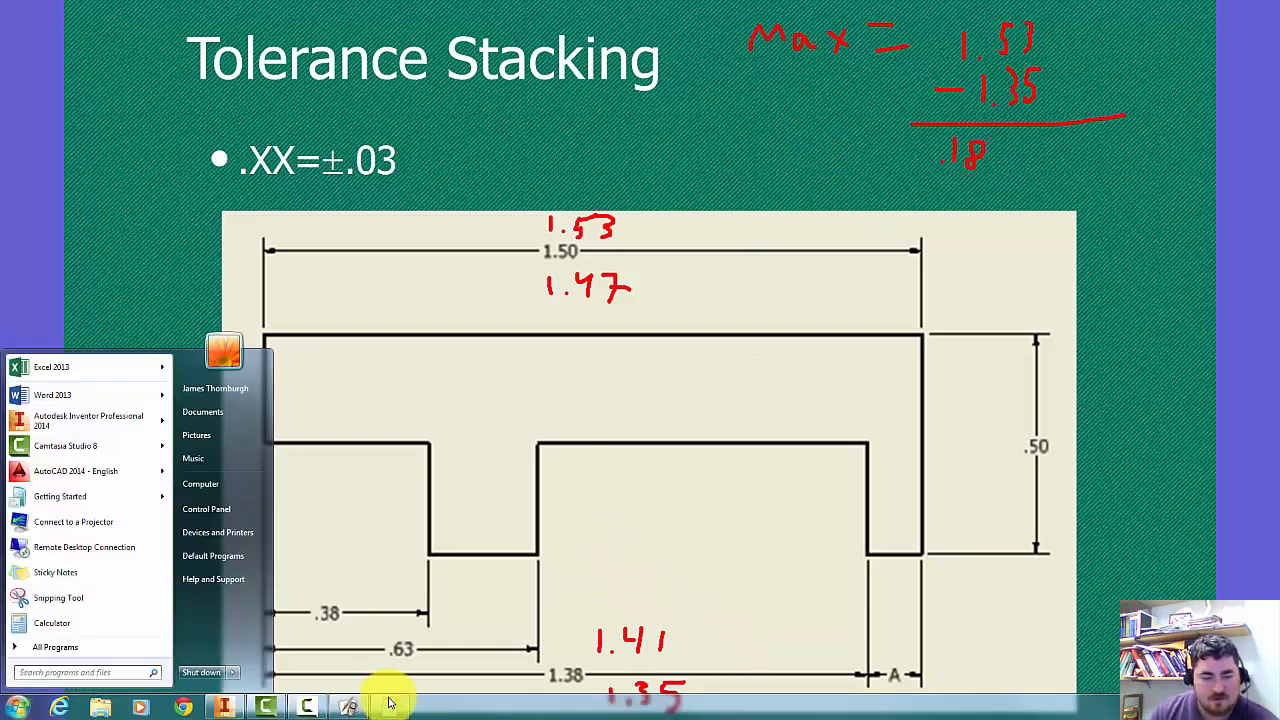
click(51, 623)
text(1.47)
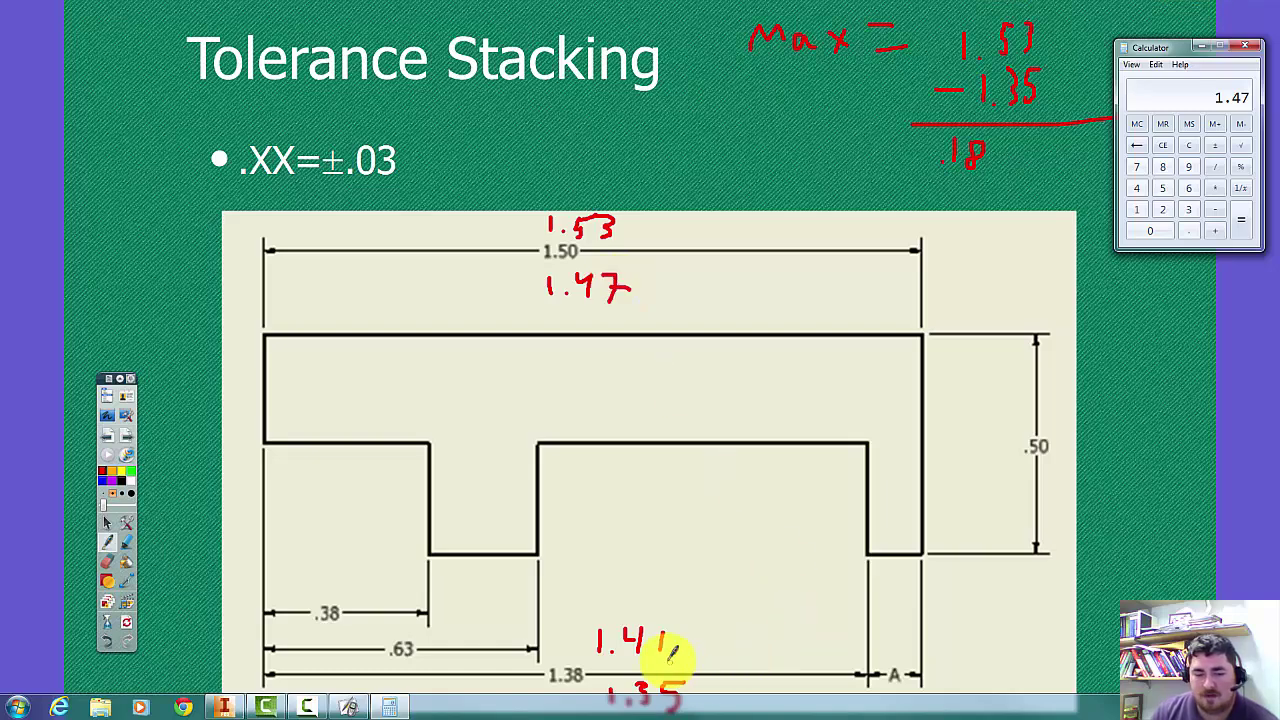
mouse_move(753, 551)
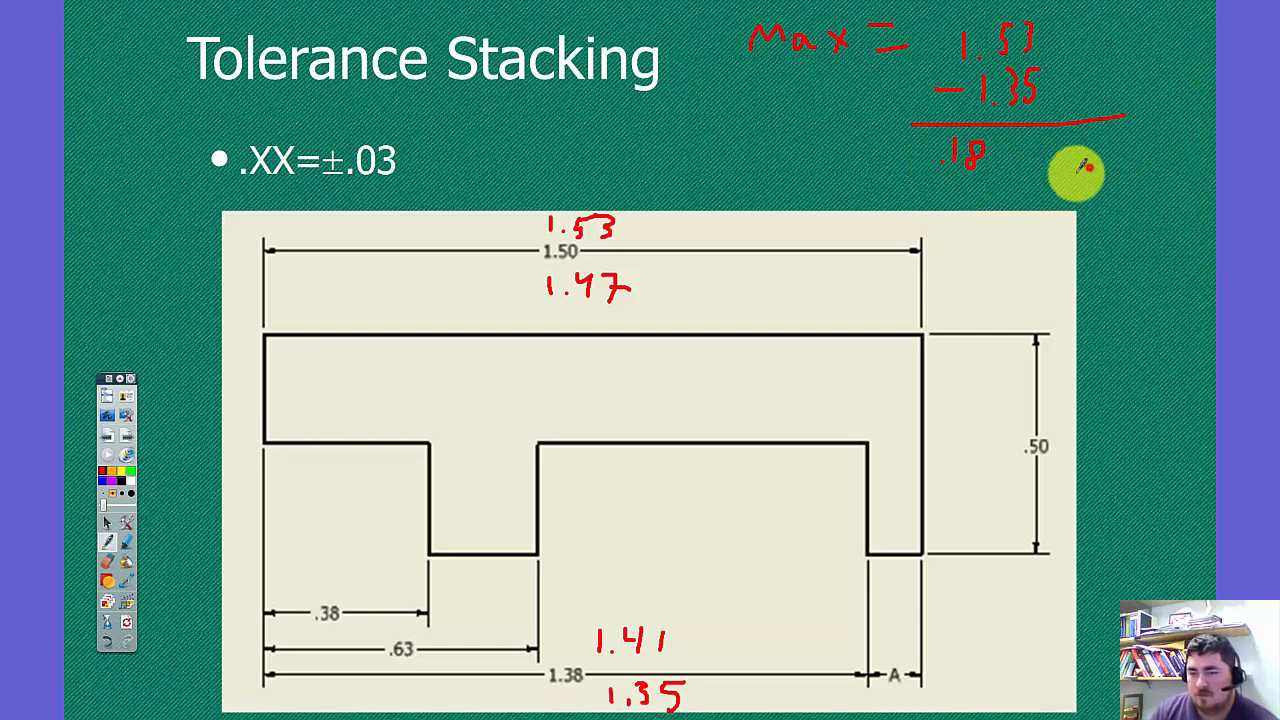
text(.06)
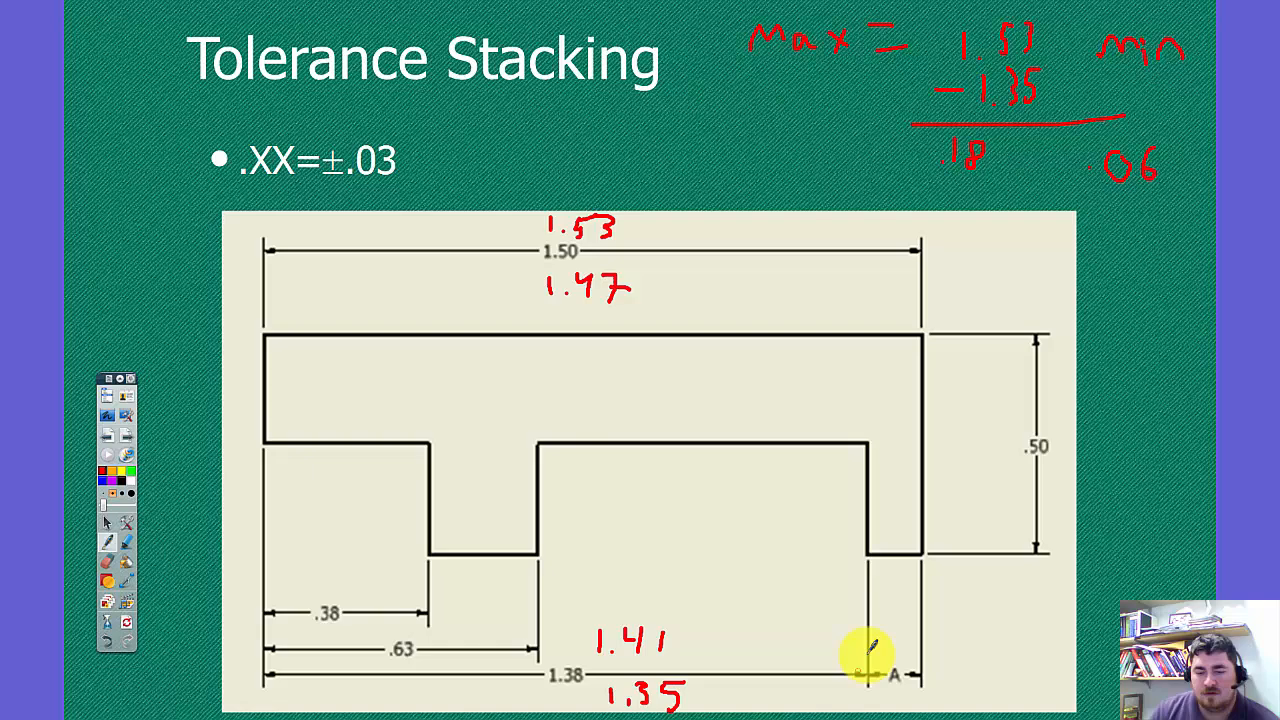
mouse_move(1186, 232)
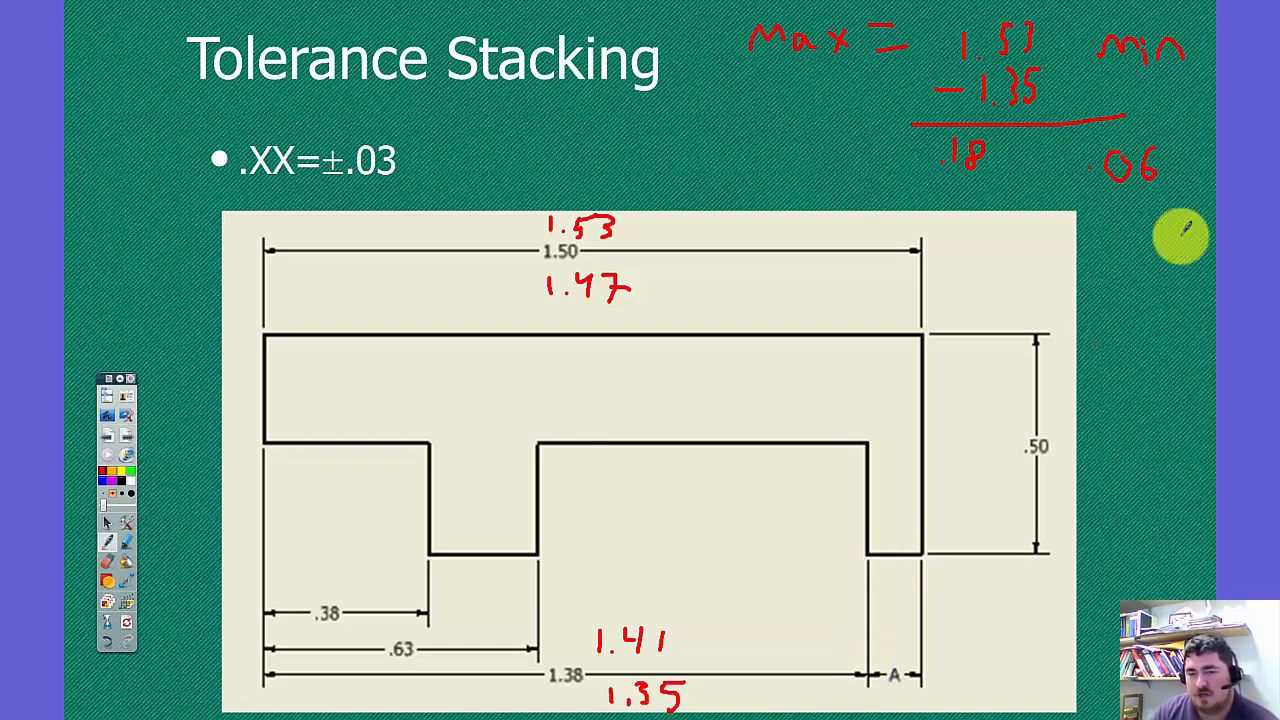
mouse_move(945, 205)
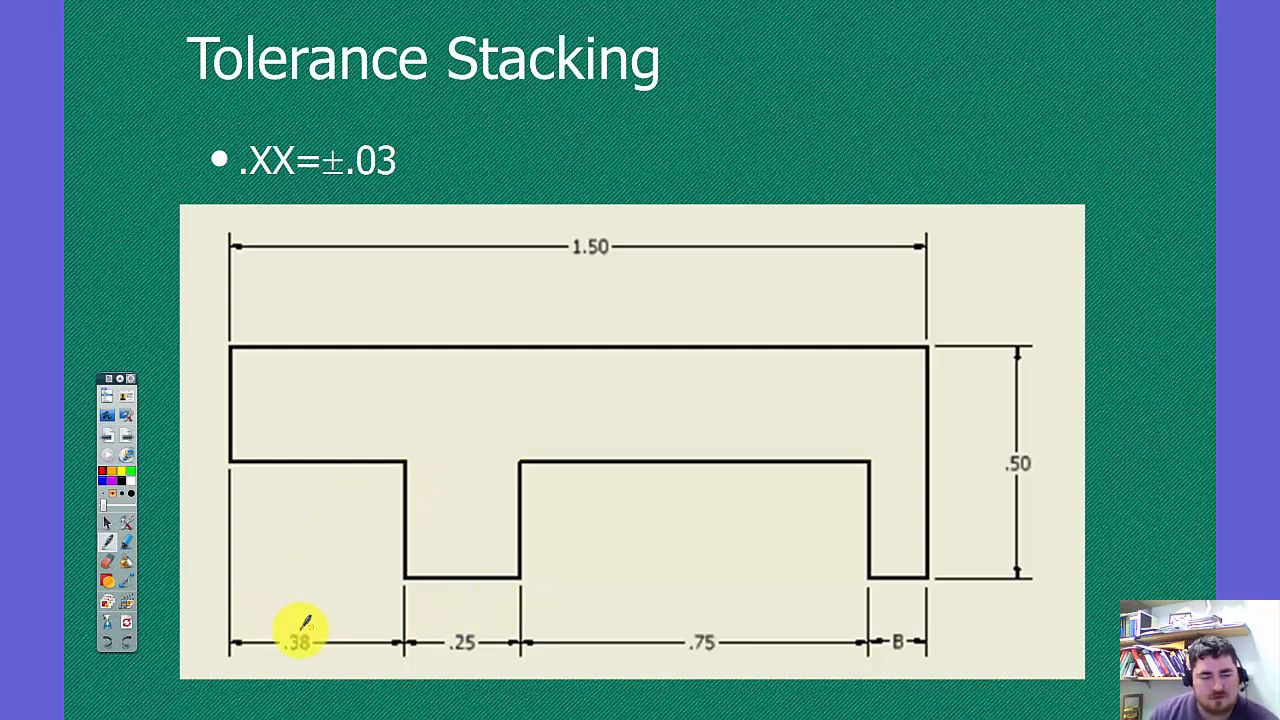
mouse_move(660, 608)
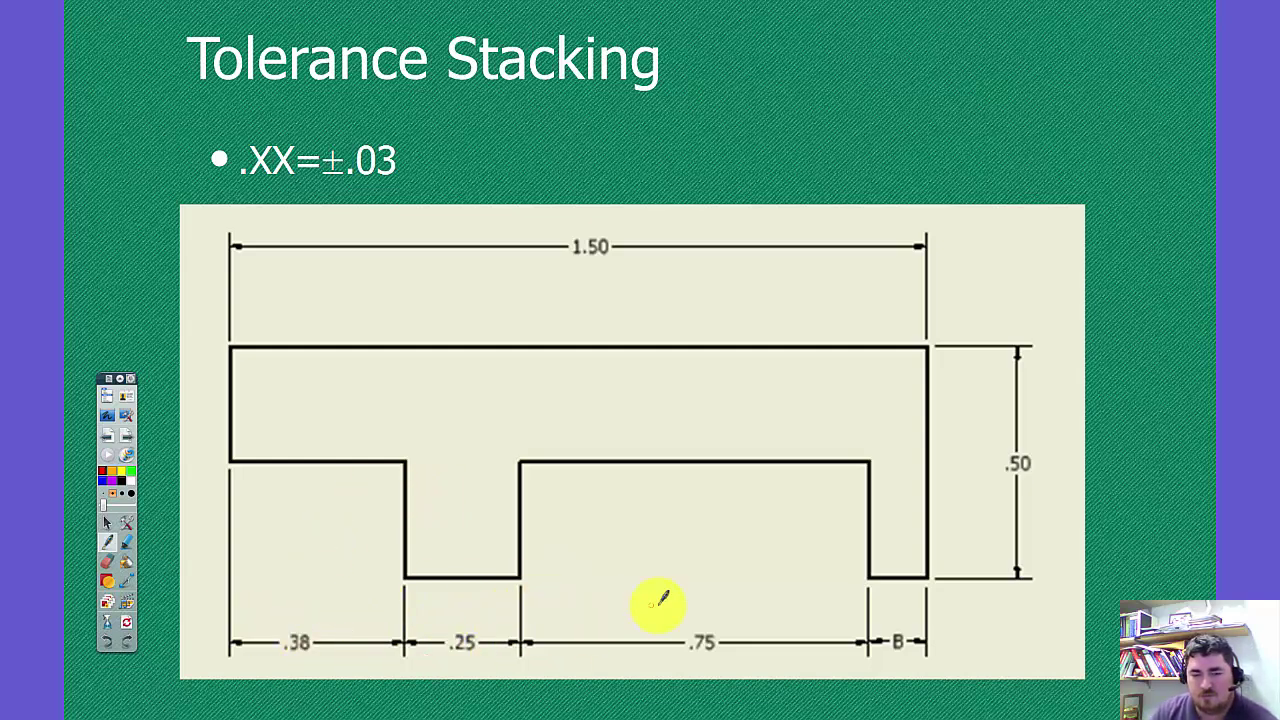
mouse_move(470, 645)
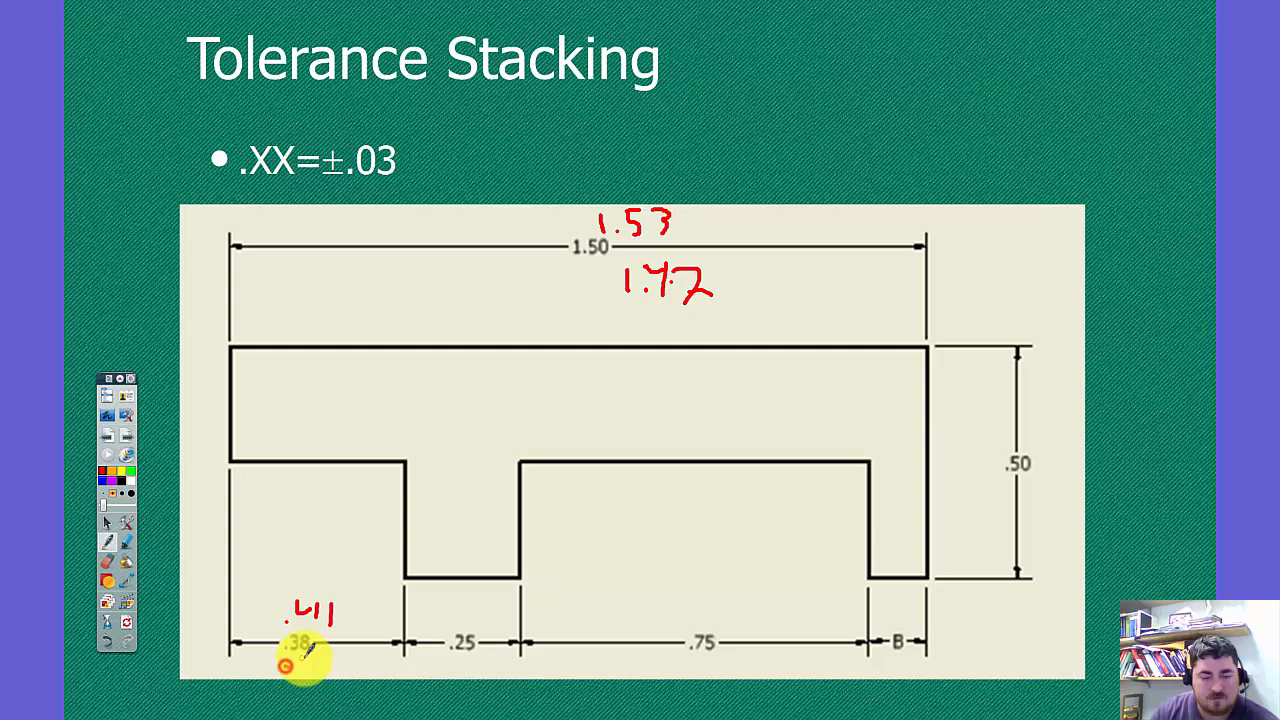
Handwrite limits .35 under .38, .28/.22 around .25, and .78 above .75
drag(300, 660, 330, 670)
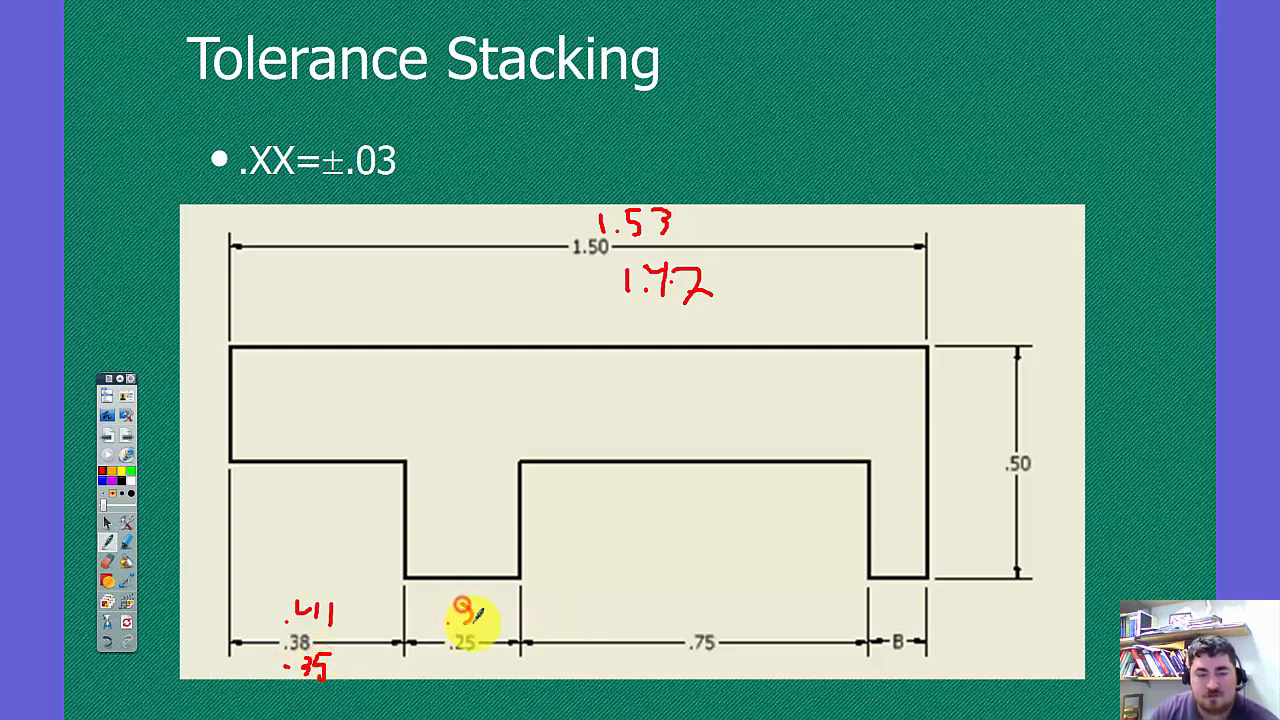
text(.28)
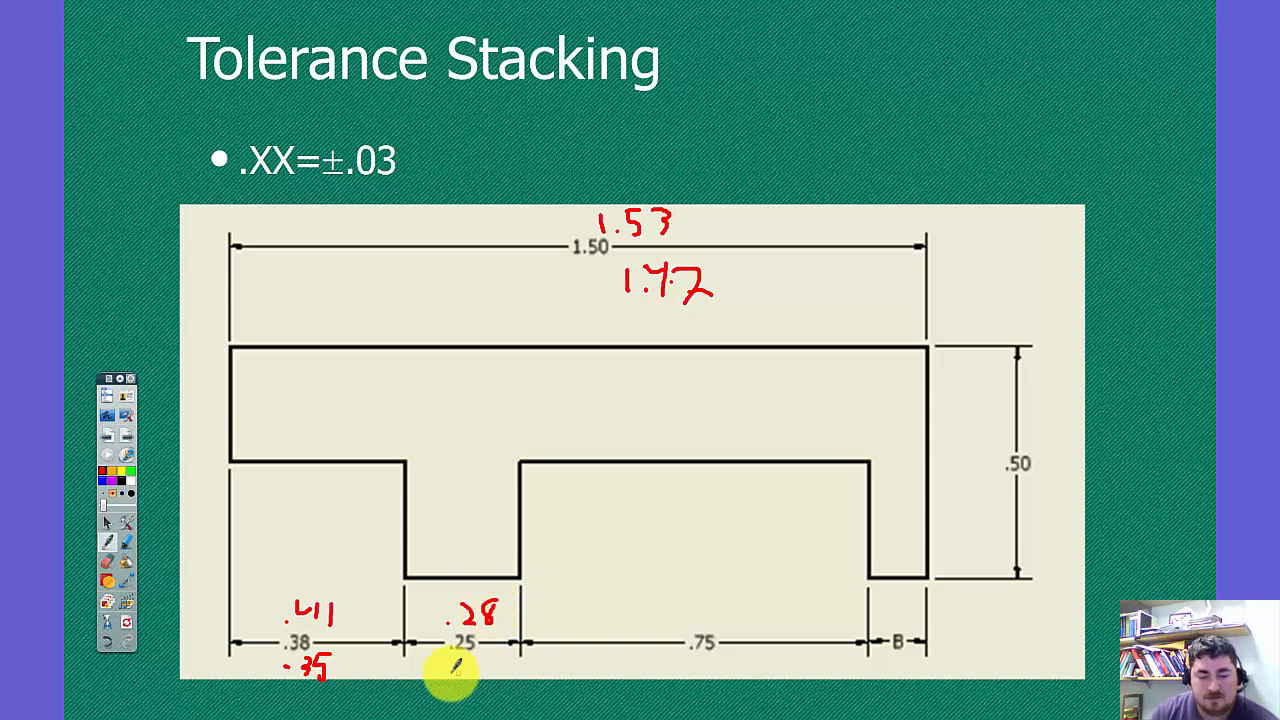
drag(445, 665, 510, 675)
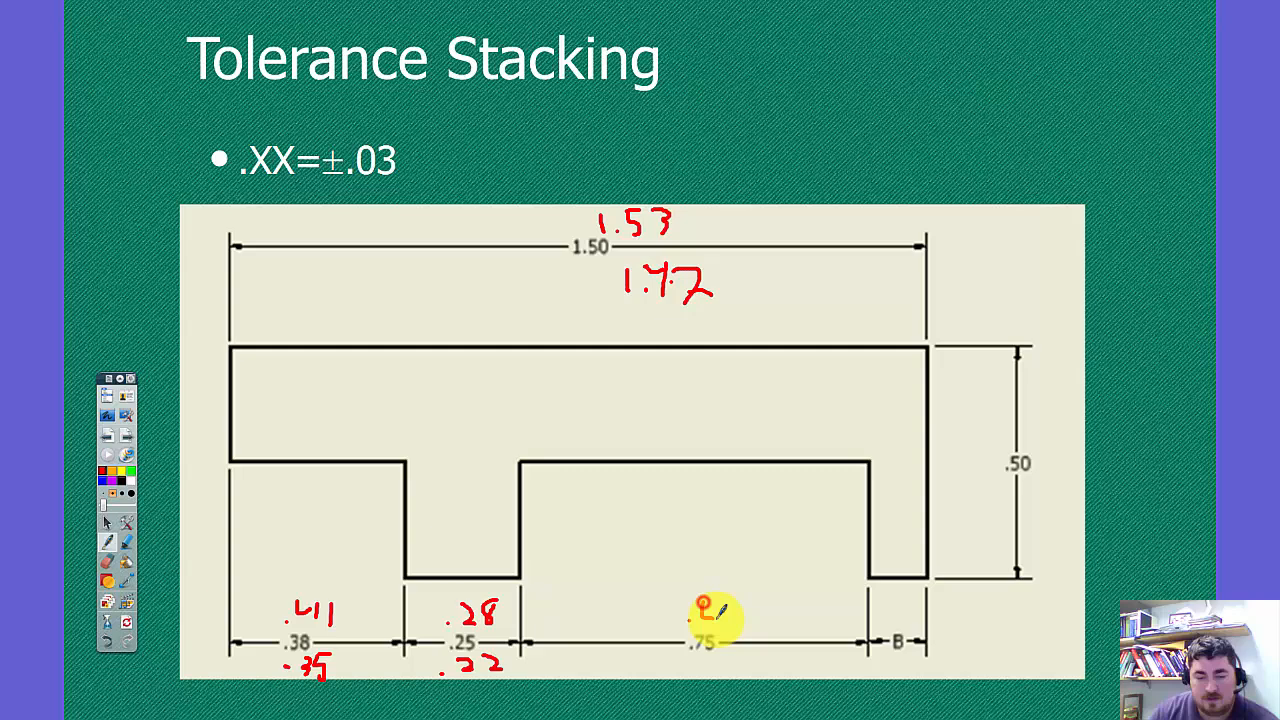
drag(720, 615, 680, 615)
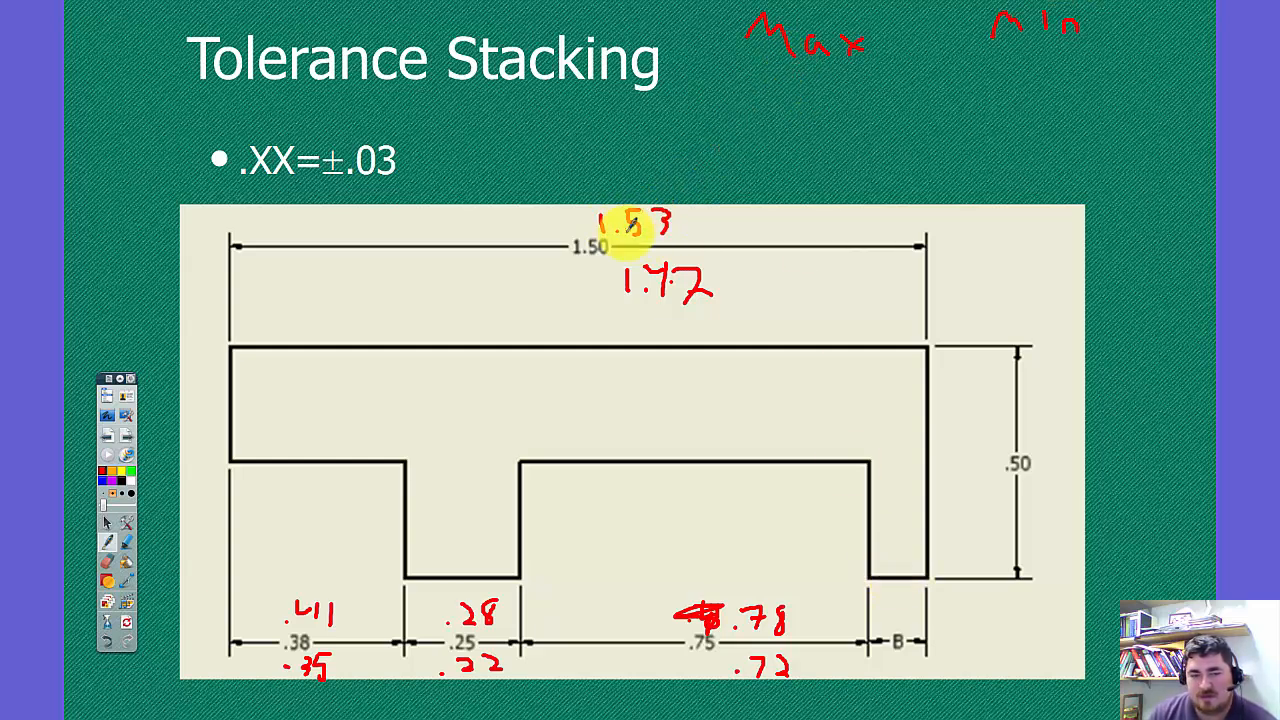
mouse_move(645, 222)
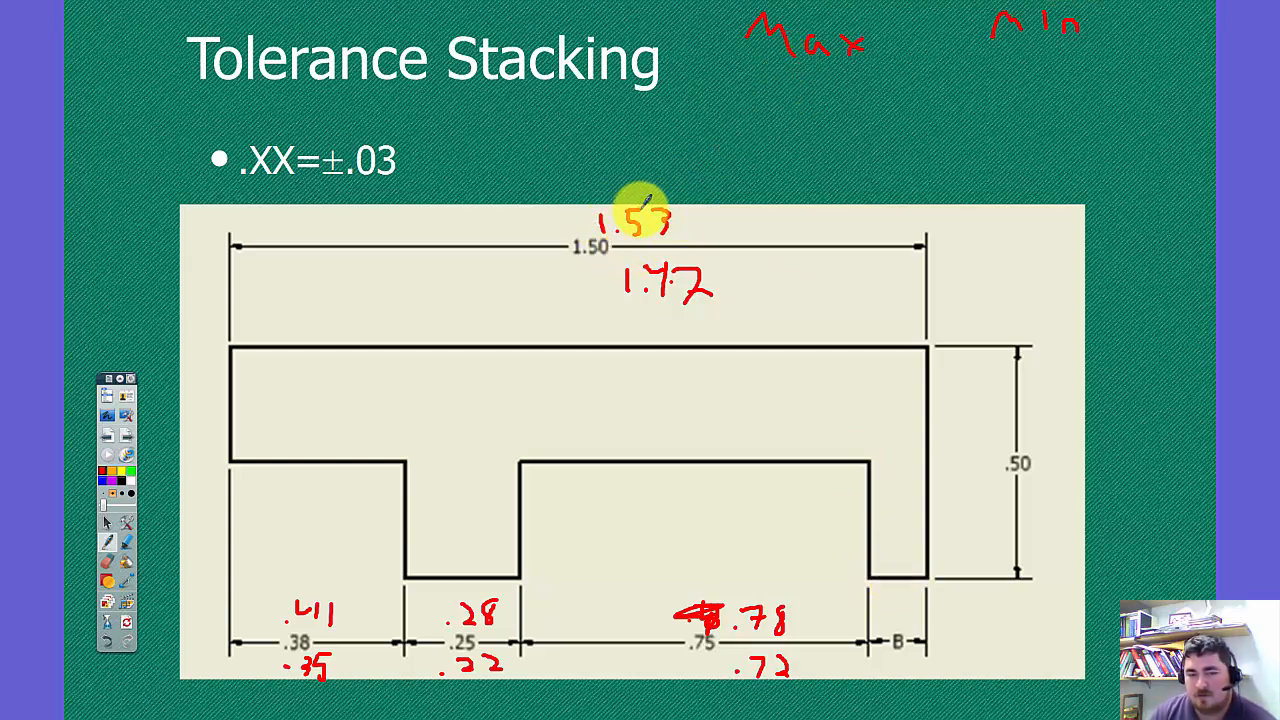
mouse_move(585, 665)
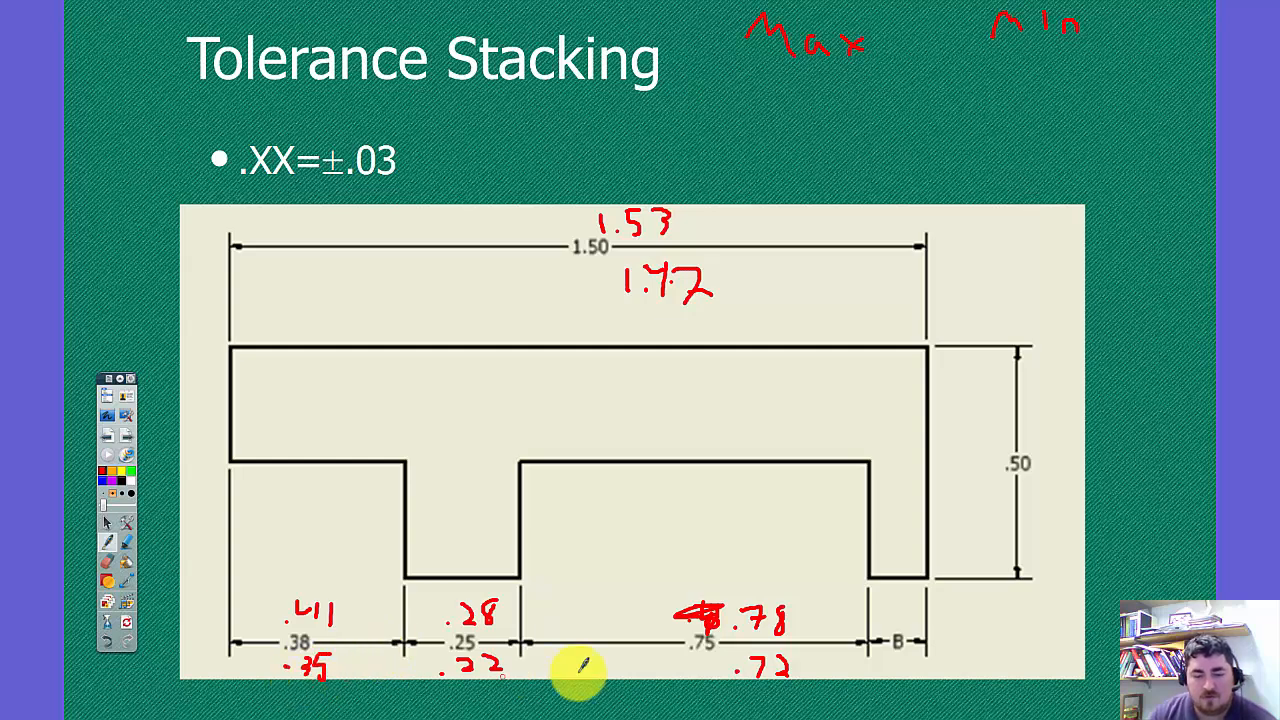
Compute gap B's stacked maximum .24 and minimum 0 in Windows Calculator
click(15, 704)
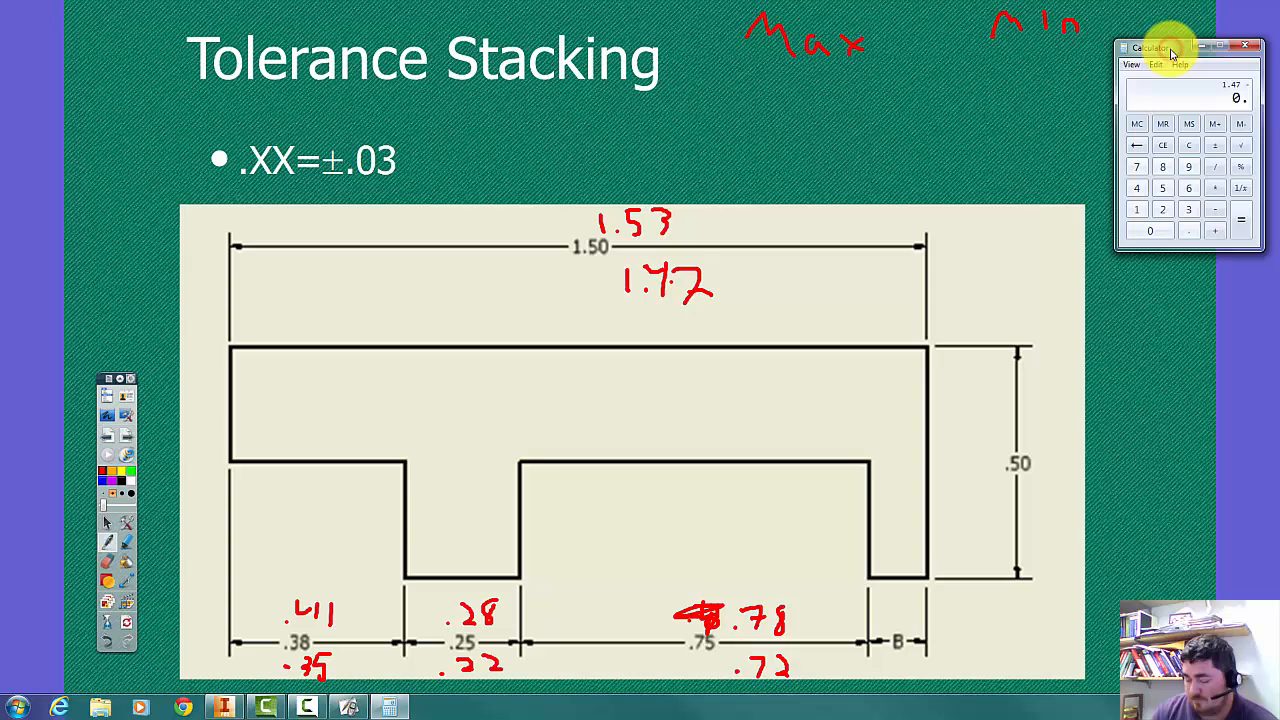
click(1188, 146)
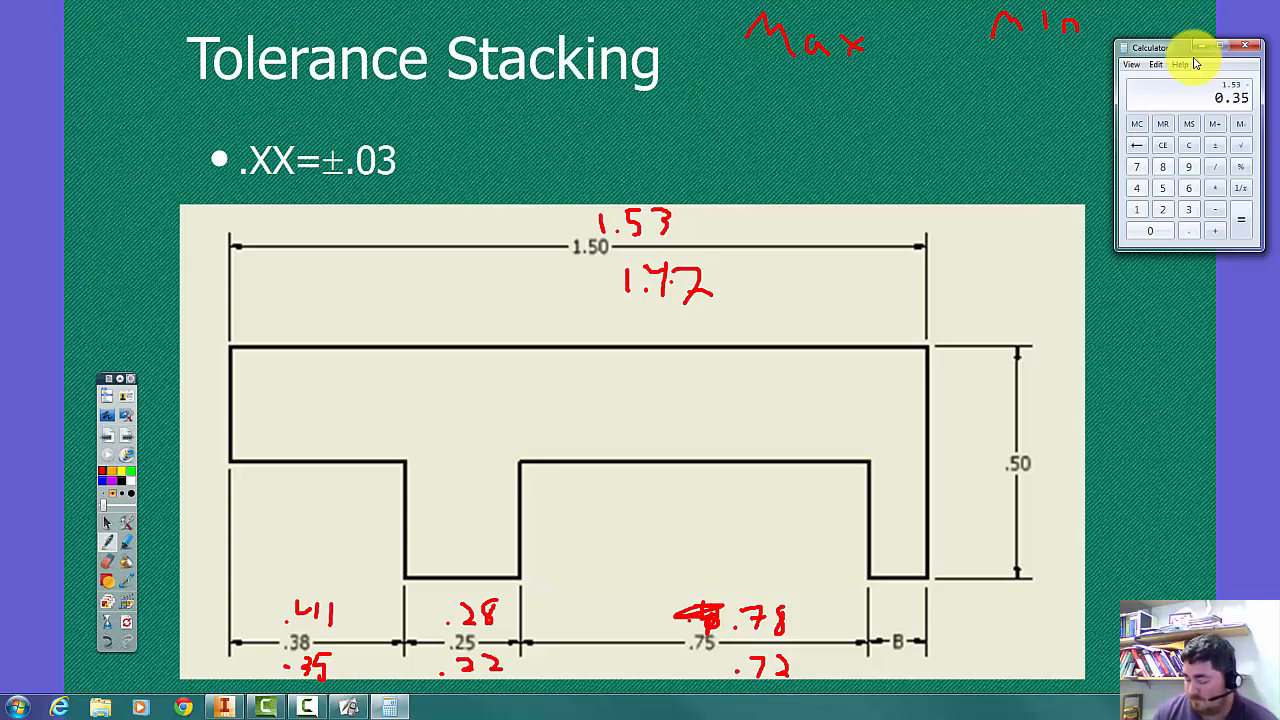
click(1239, 210)
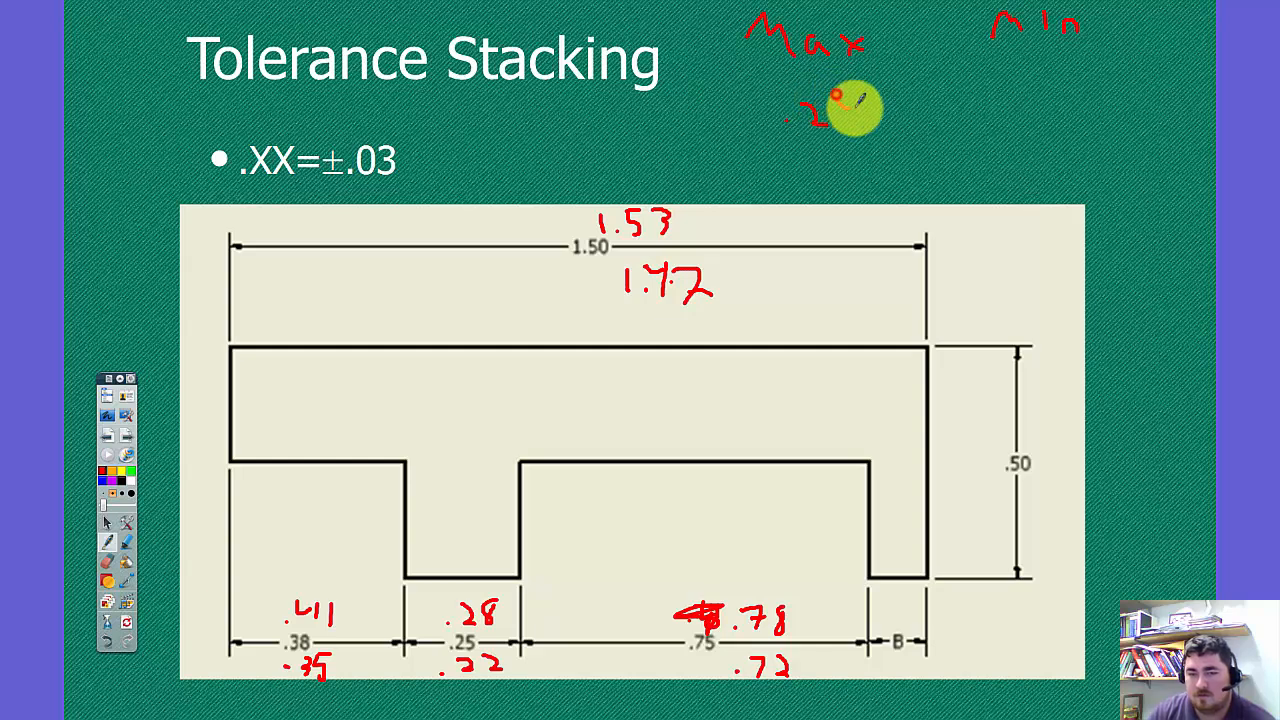
click(17, 719)
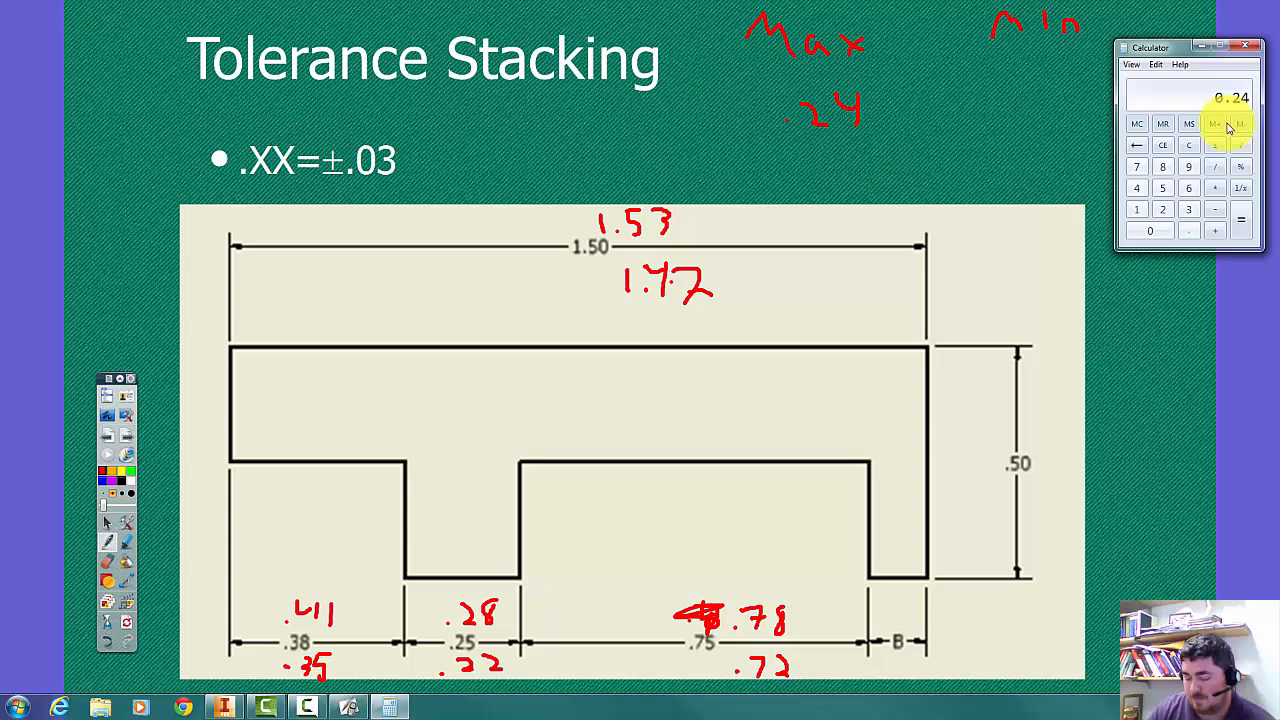
click(1217, 124)
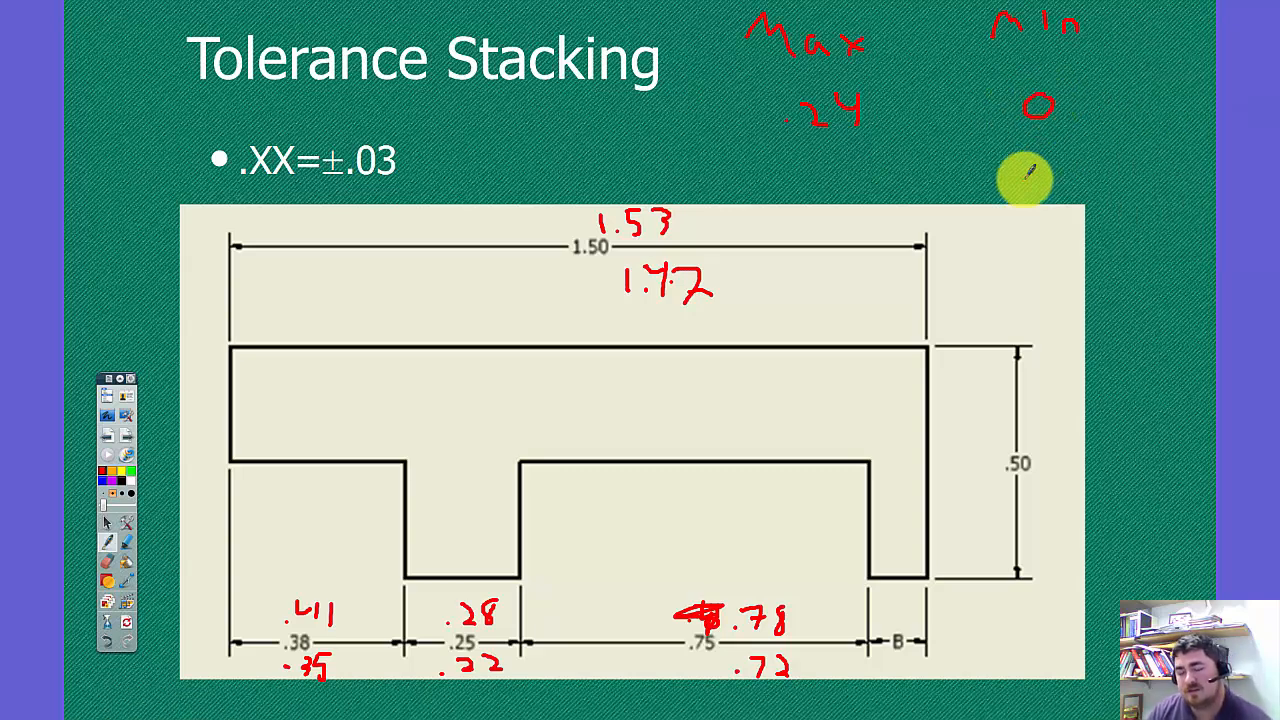
mouse_move(905, 535)
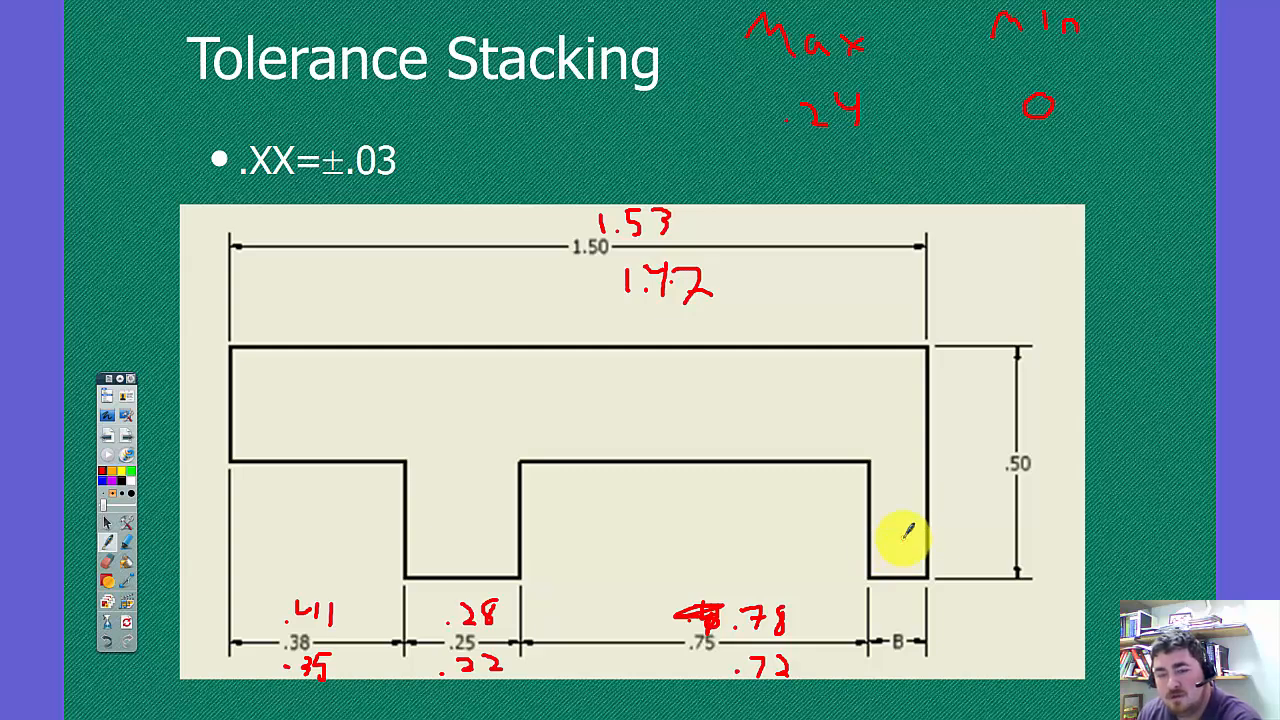
mouse_move(876, 546)
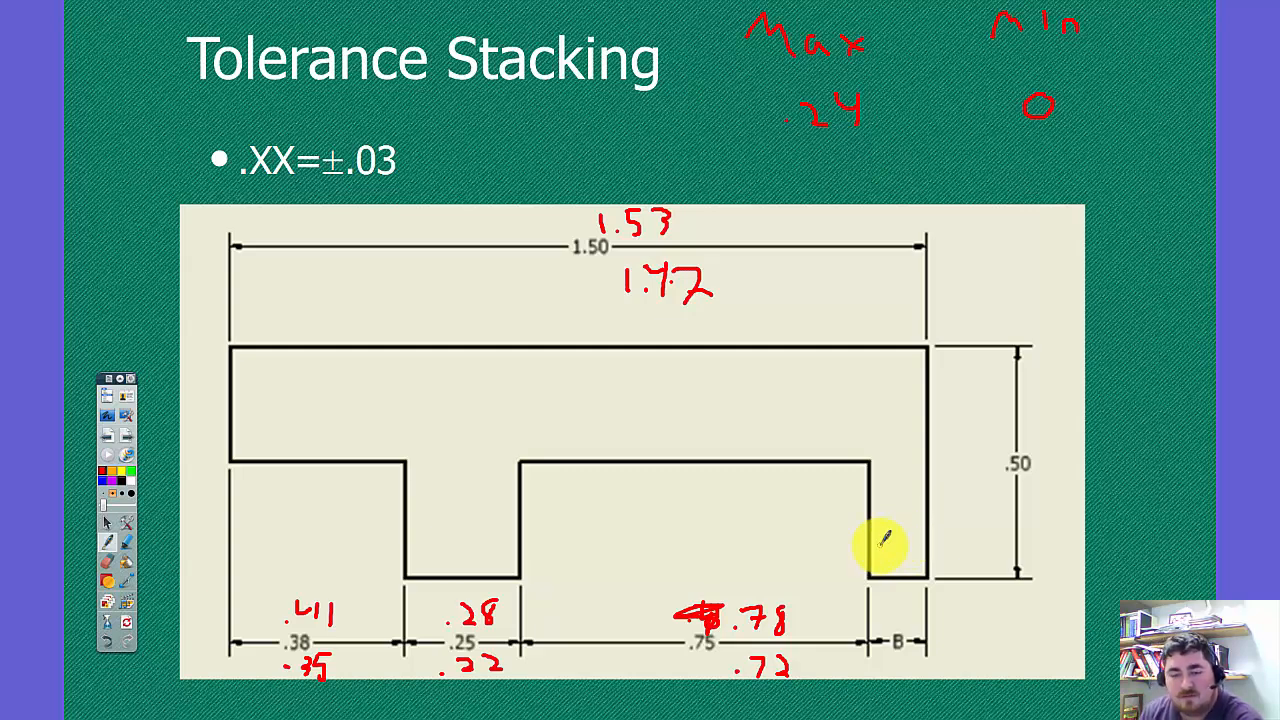
mouse_move(967, 143)
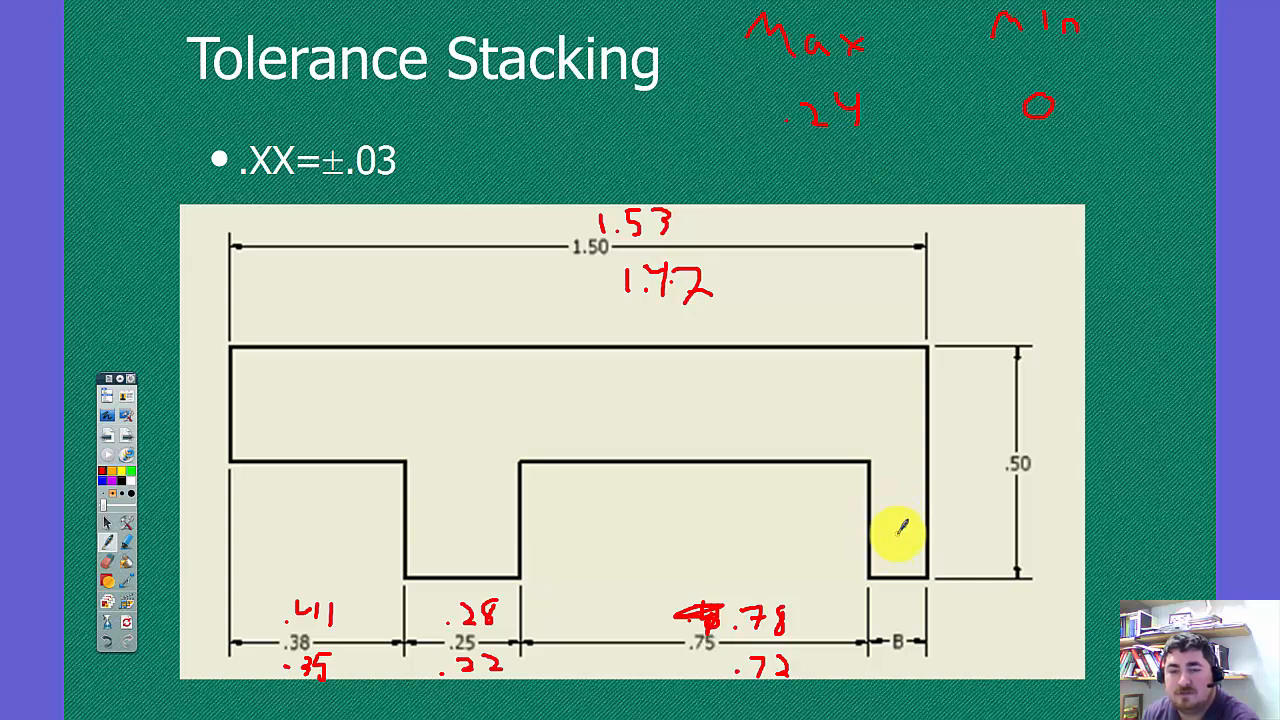
mouse_move(855, 160)
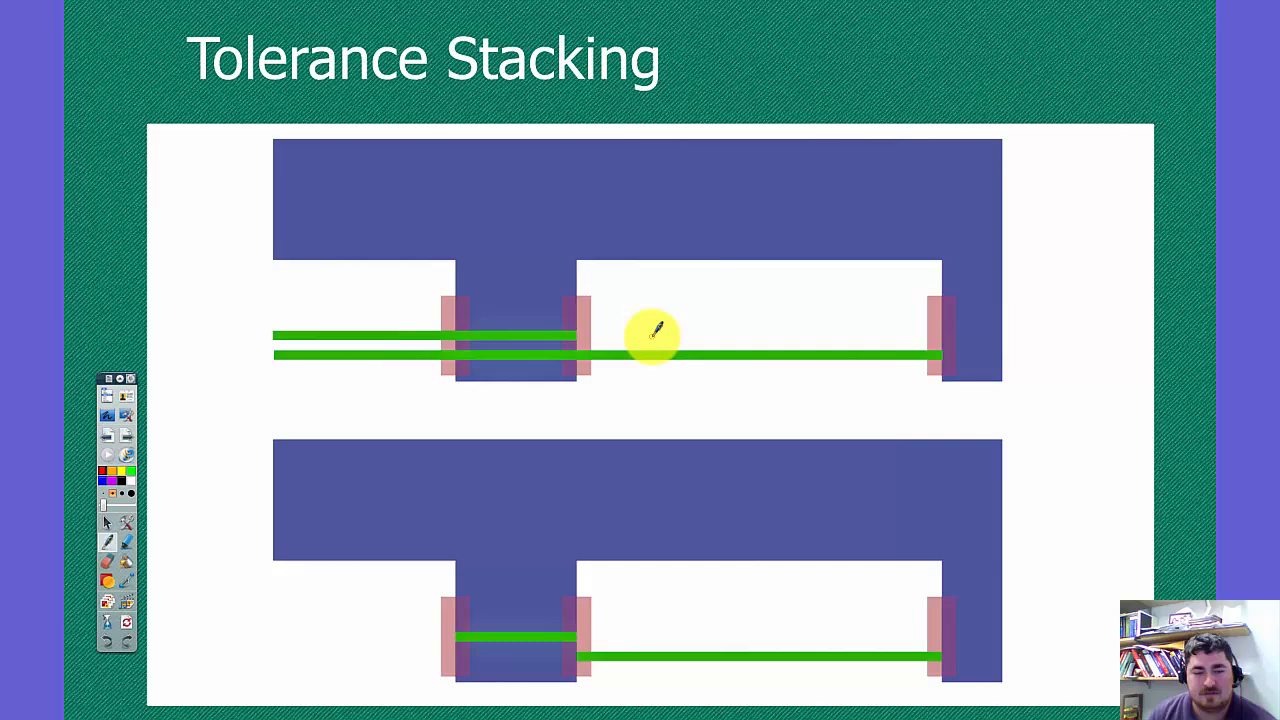
mouse_move(945, 370)
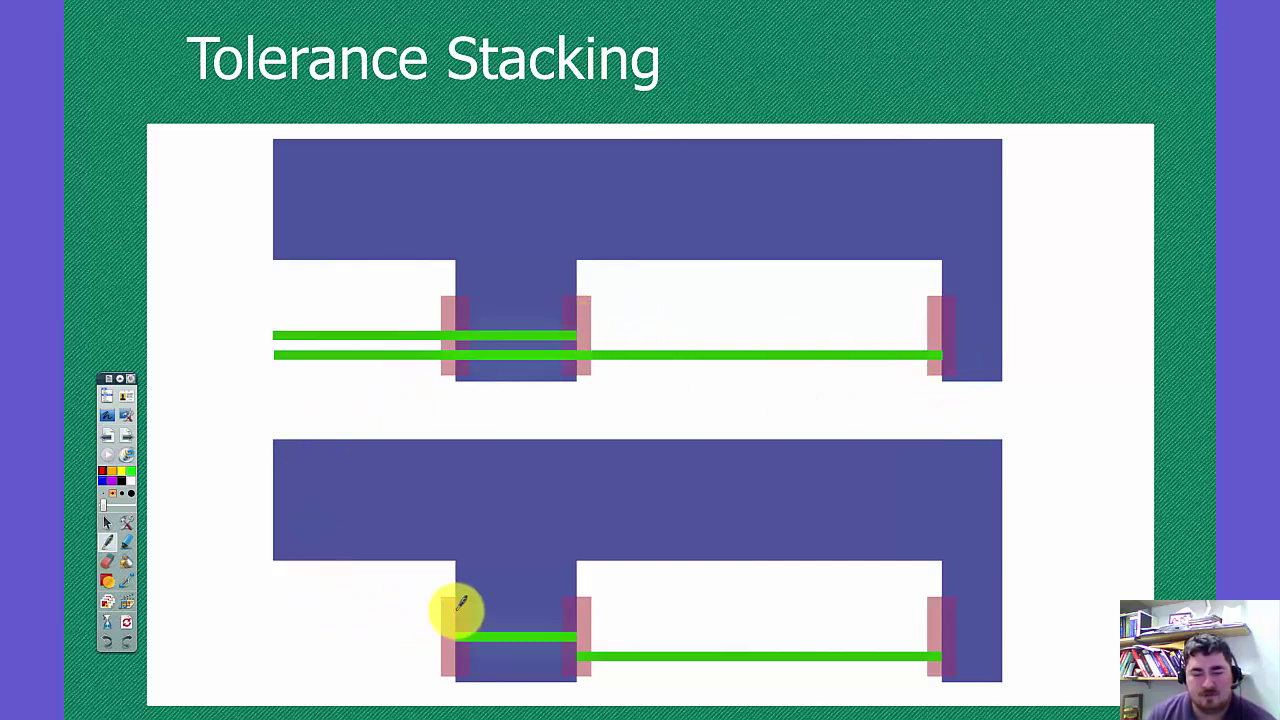
mouse_move(722, 597)
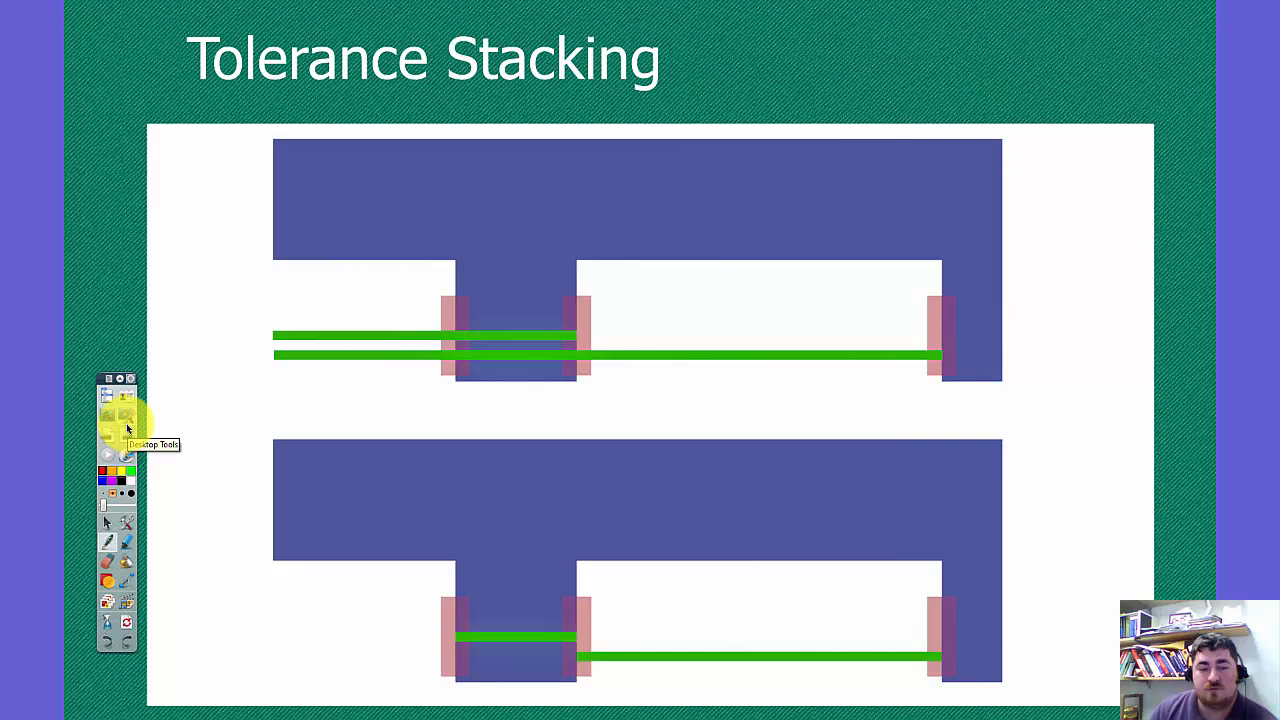
mouse_move(573, 288)
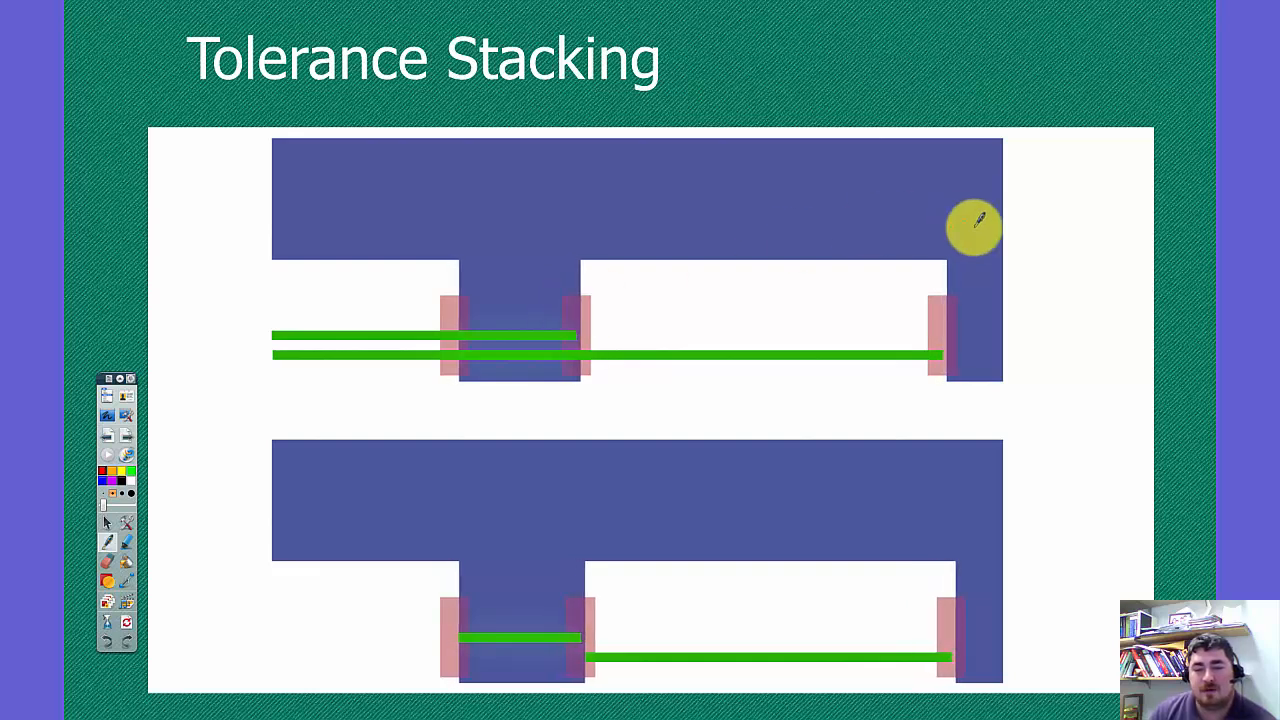
mouse_move(935, 306)
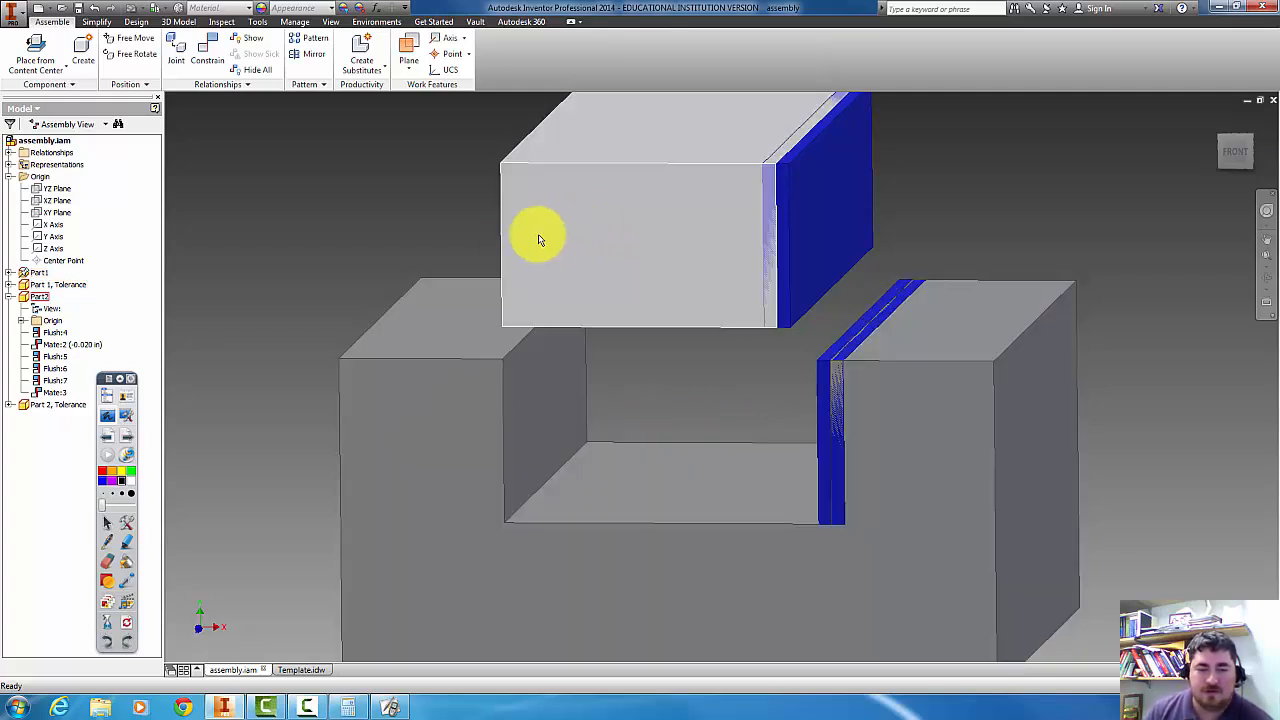
mouse_move(668, 257)
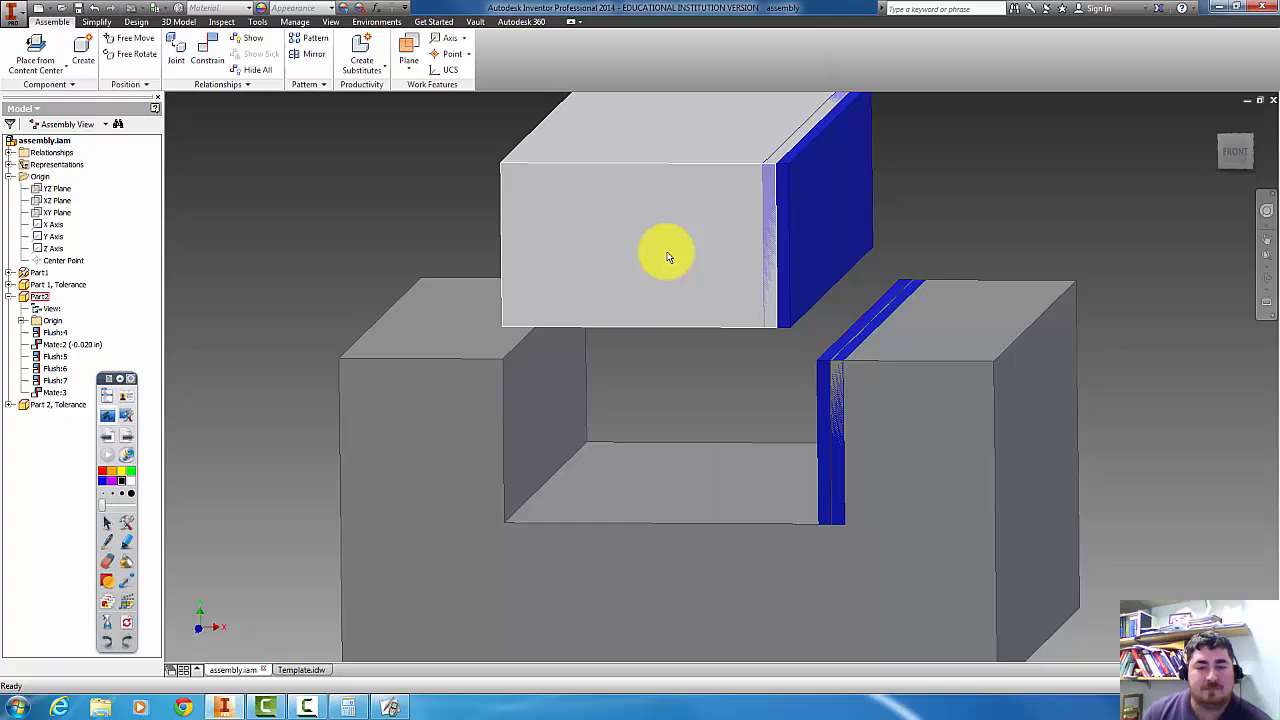
mouse_move(622, 247)
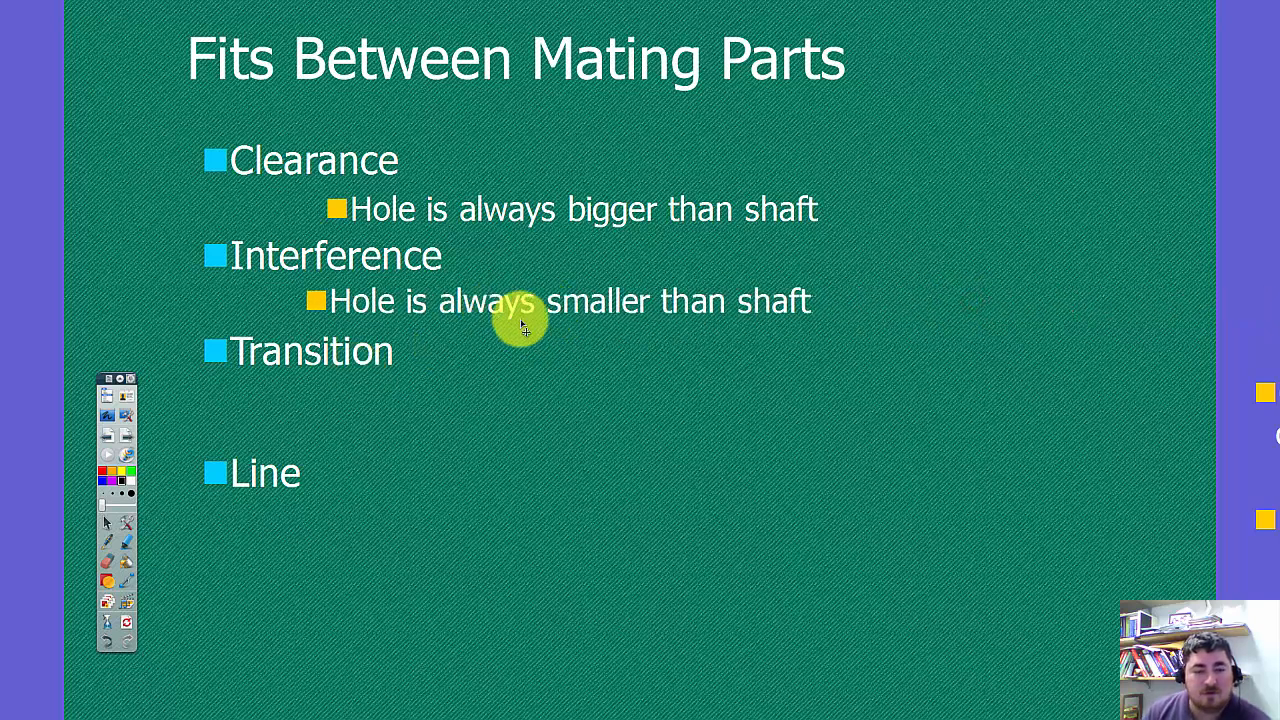
mouse_move(977, 253)
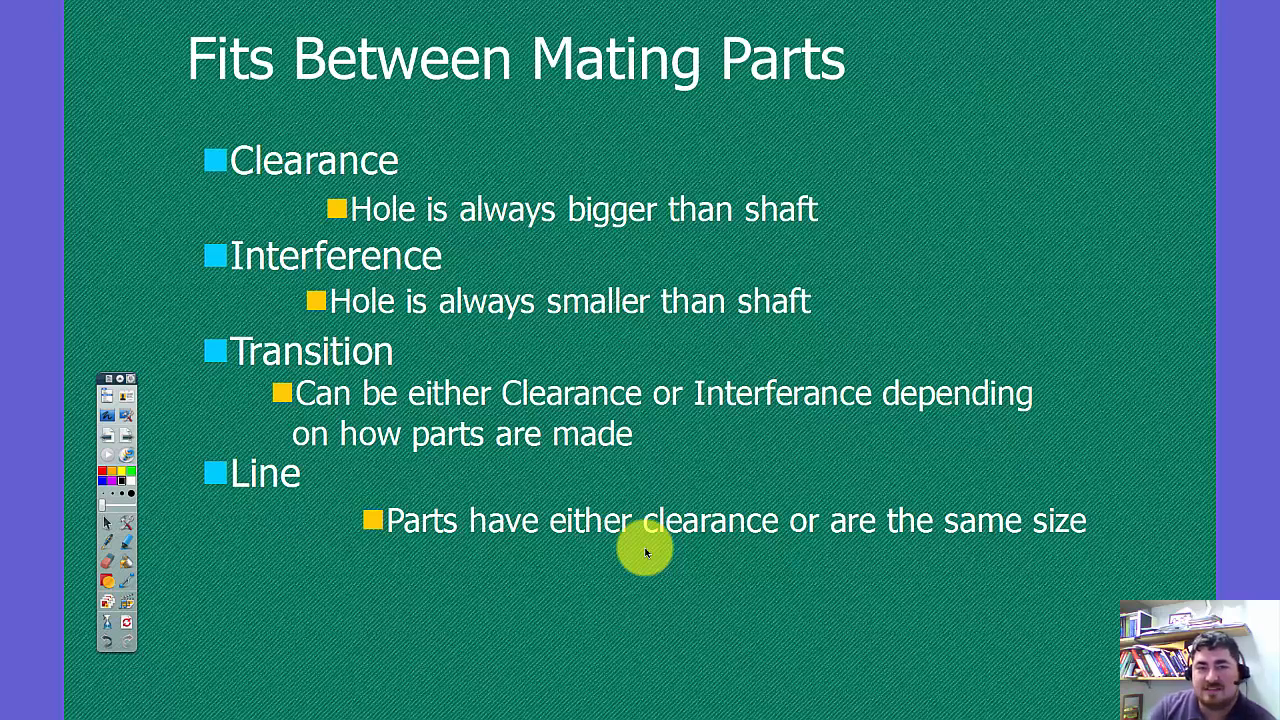
mouse_move(370, 448)
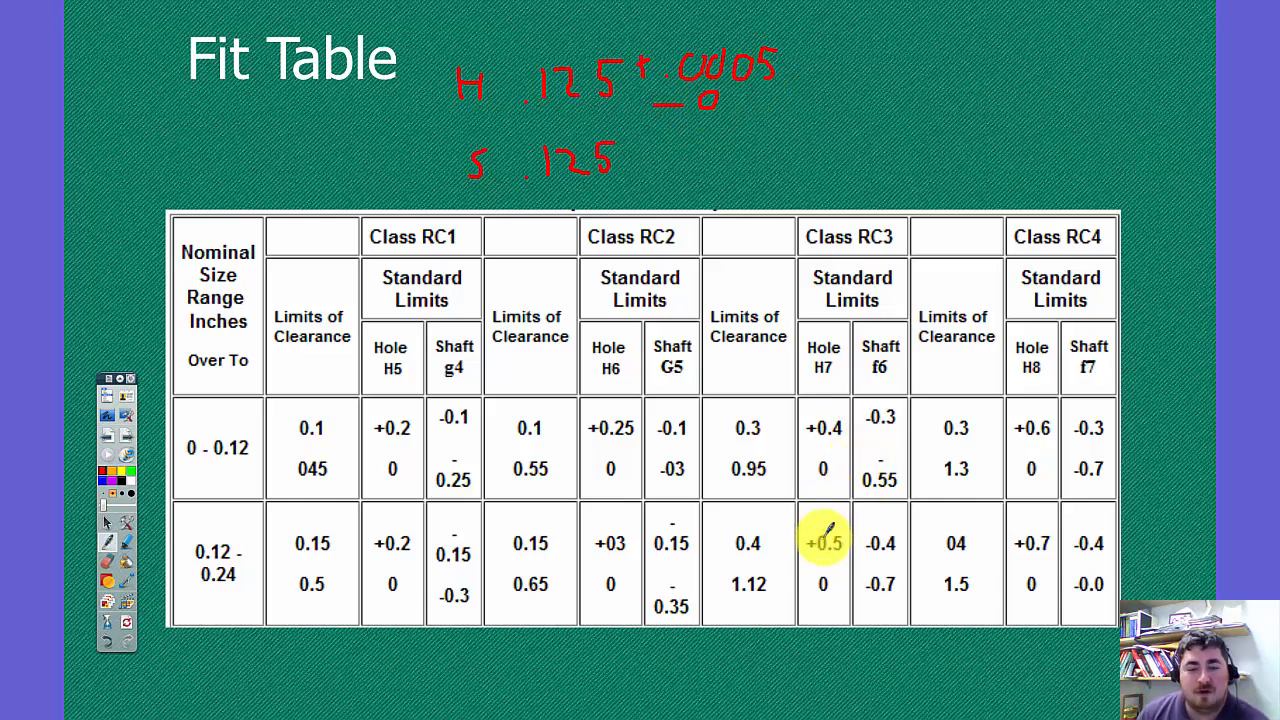
mouse_move(845, 545)
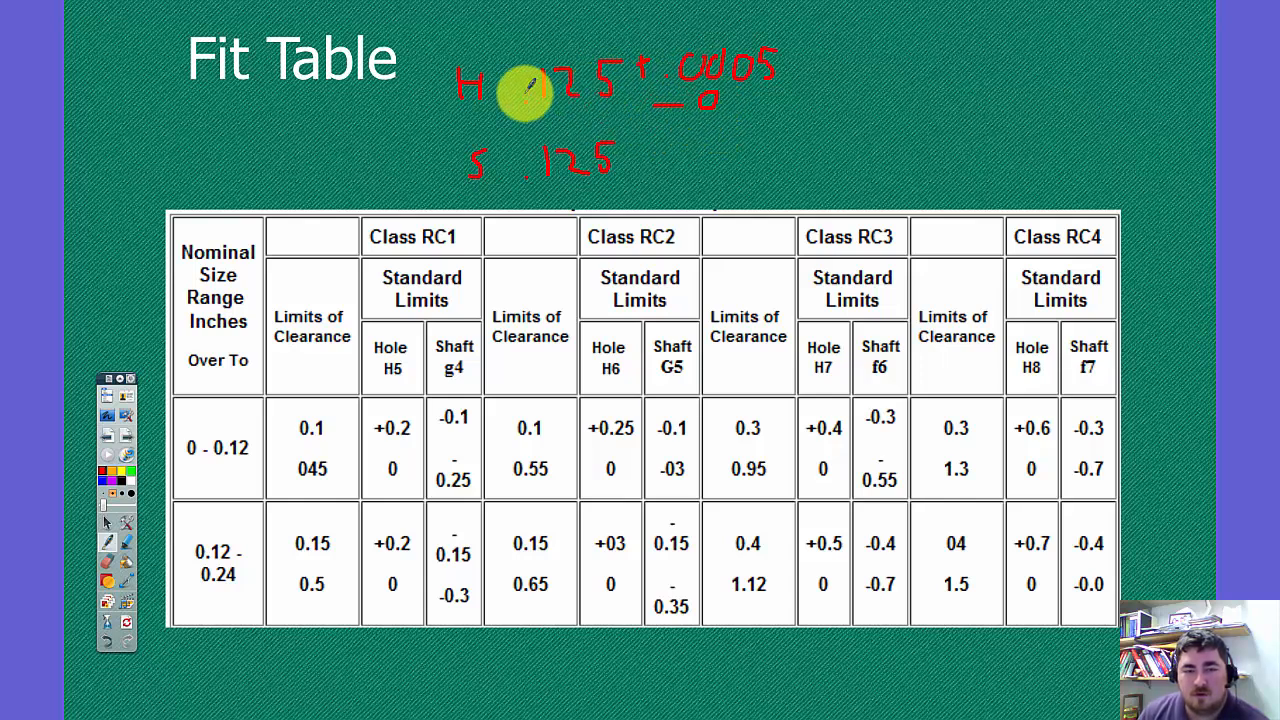
Handwrite H .125 +.0005 −0 and S .125 −.0004 above the Fit Table
drag(520, 90, 600, 95)
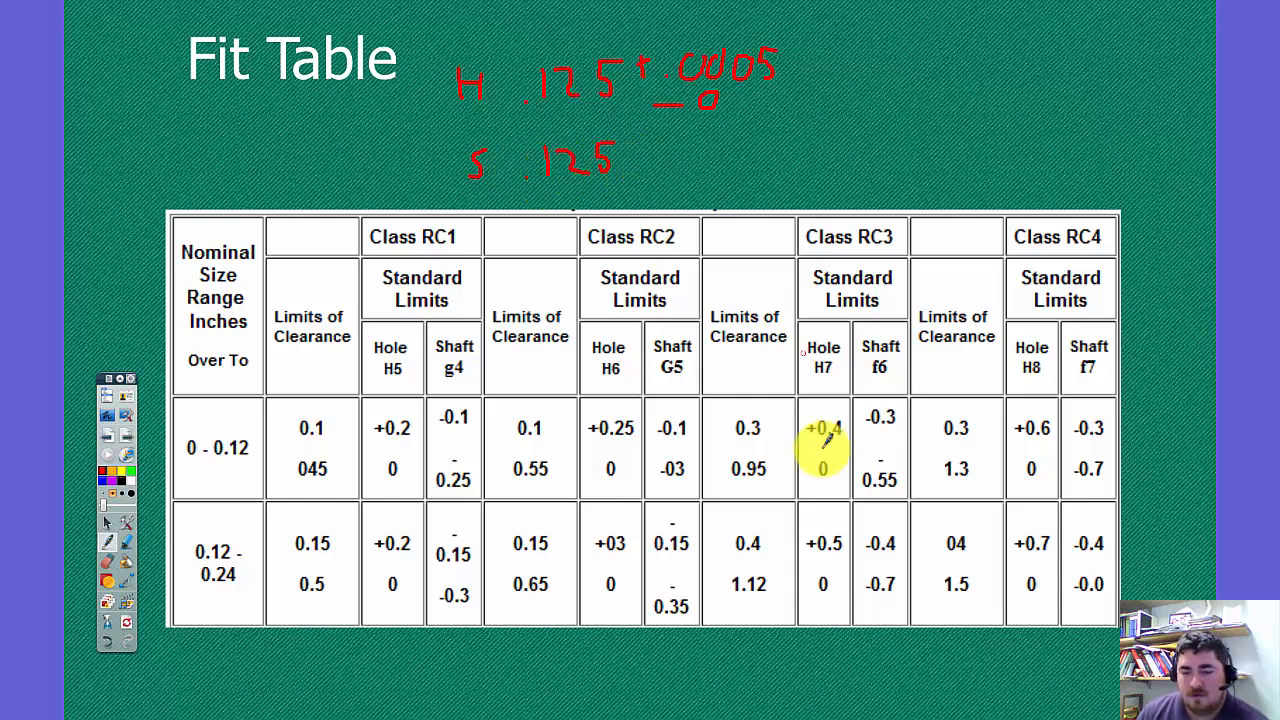
mouse_move(880, 570)
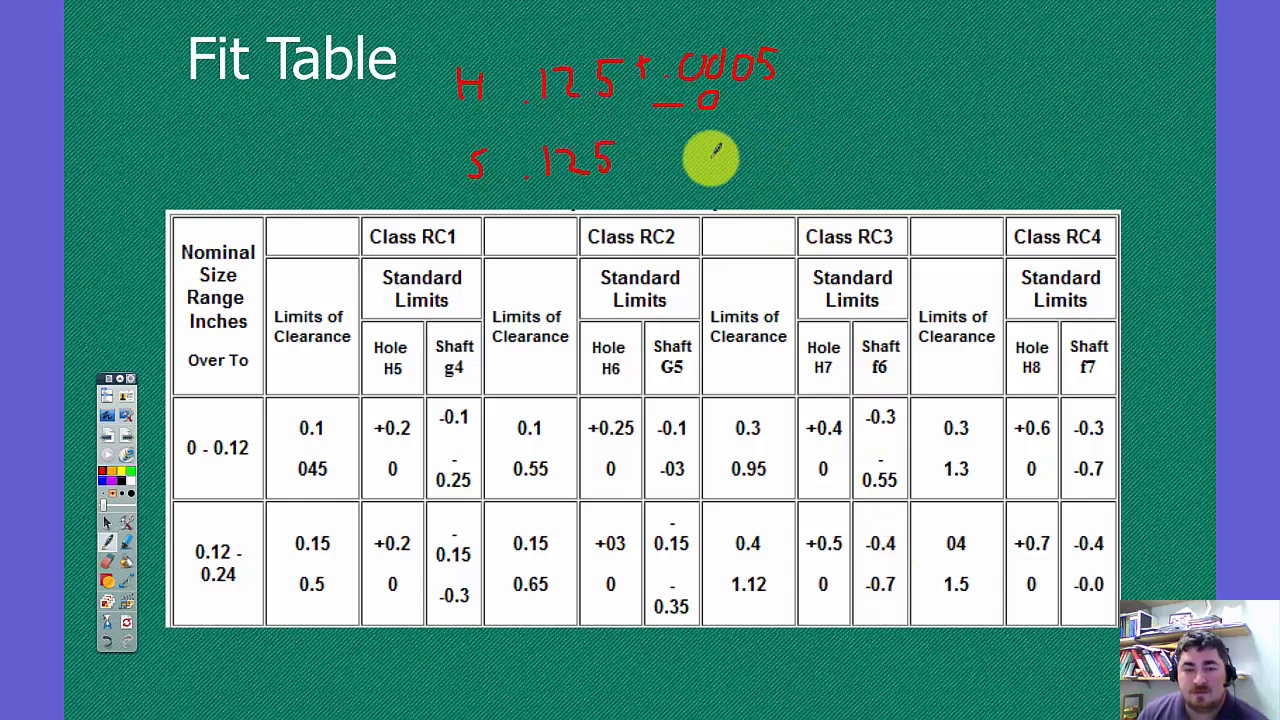
drag(645, 150, 675, 150)
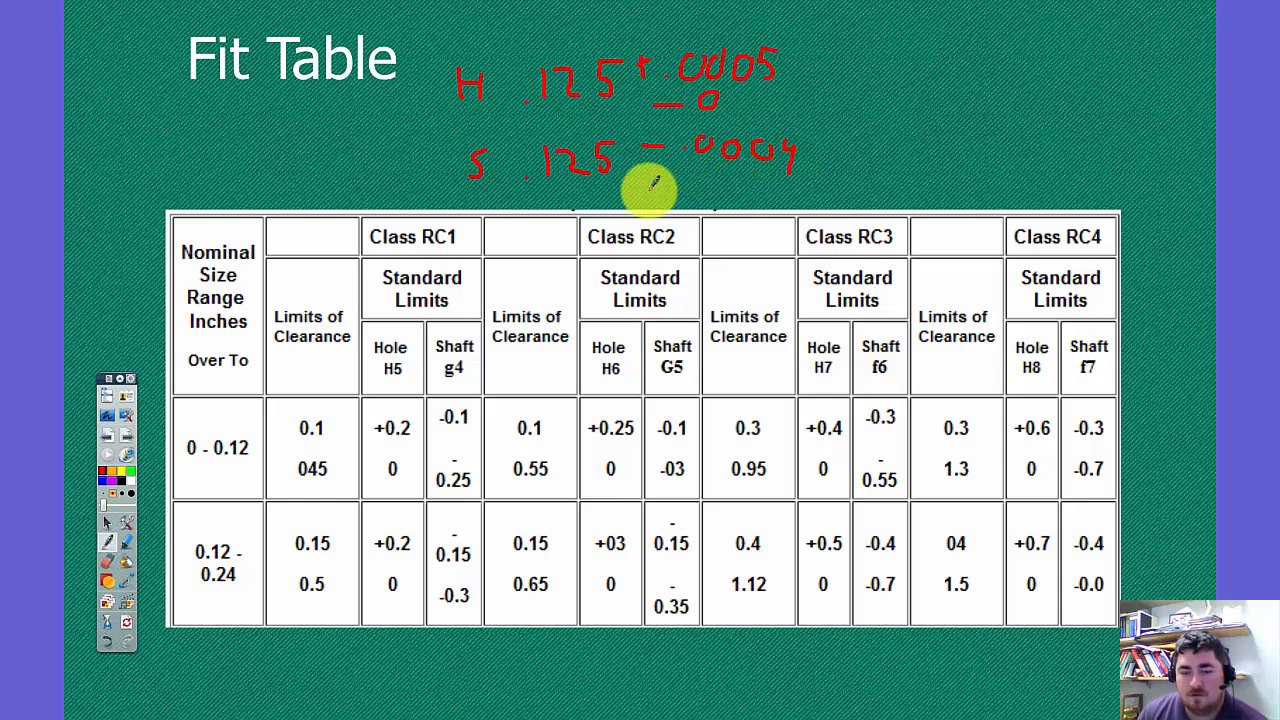
drag(650, 190, 730, 190)
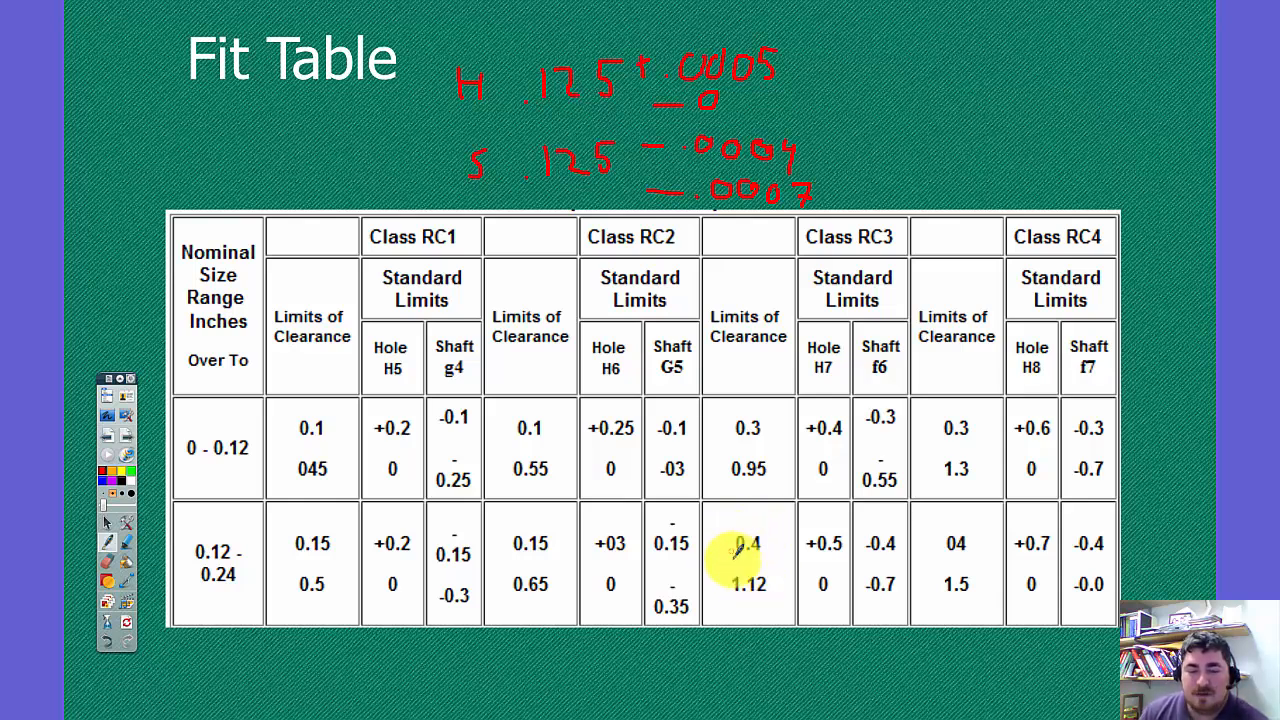
mouse_move(825, 585)
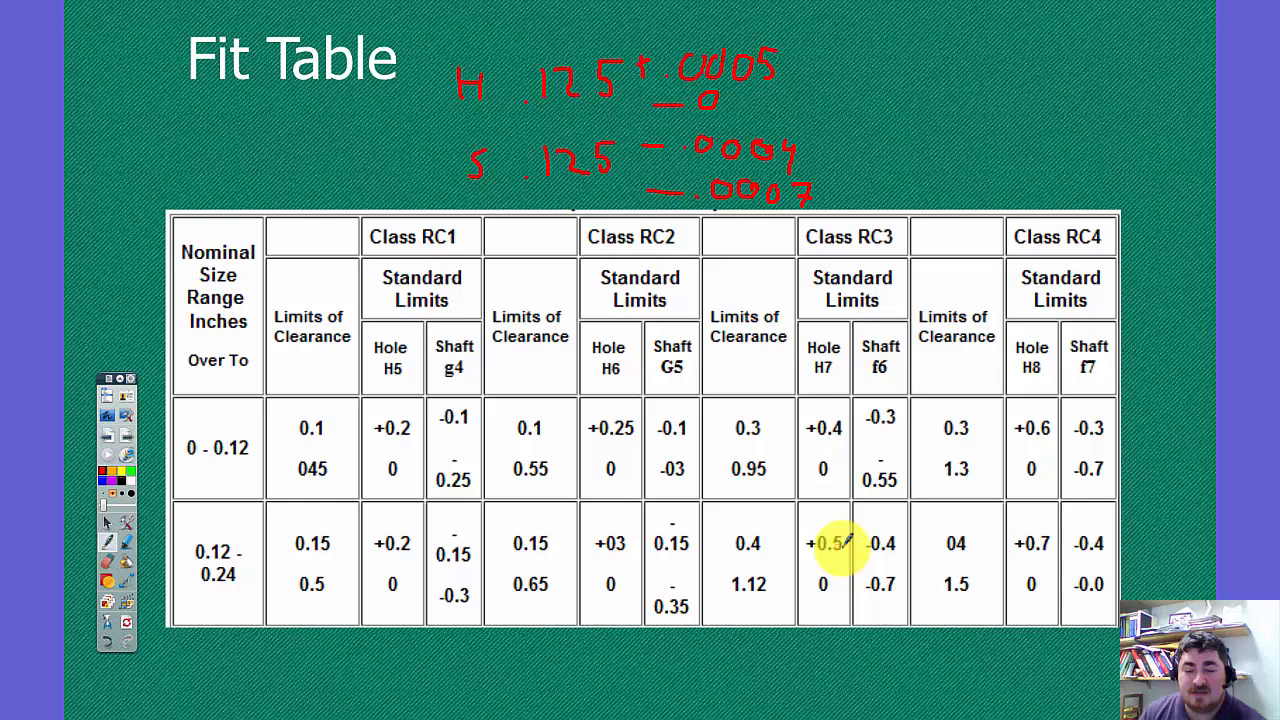
mouse_move(743, 585)
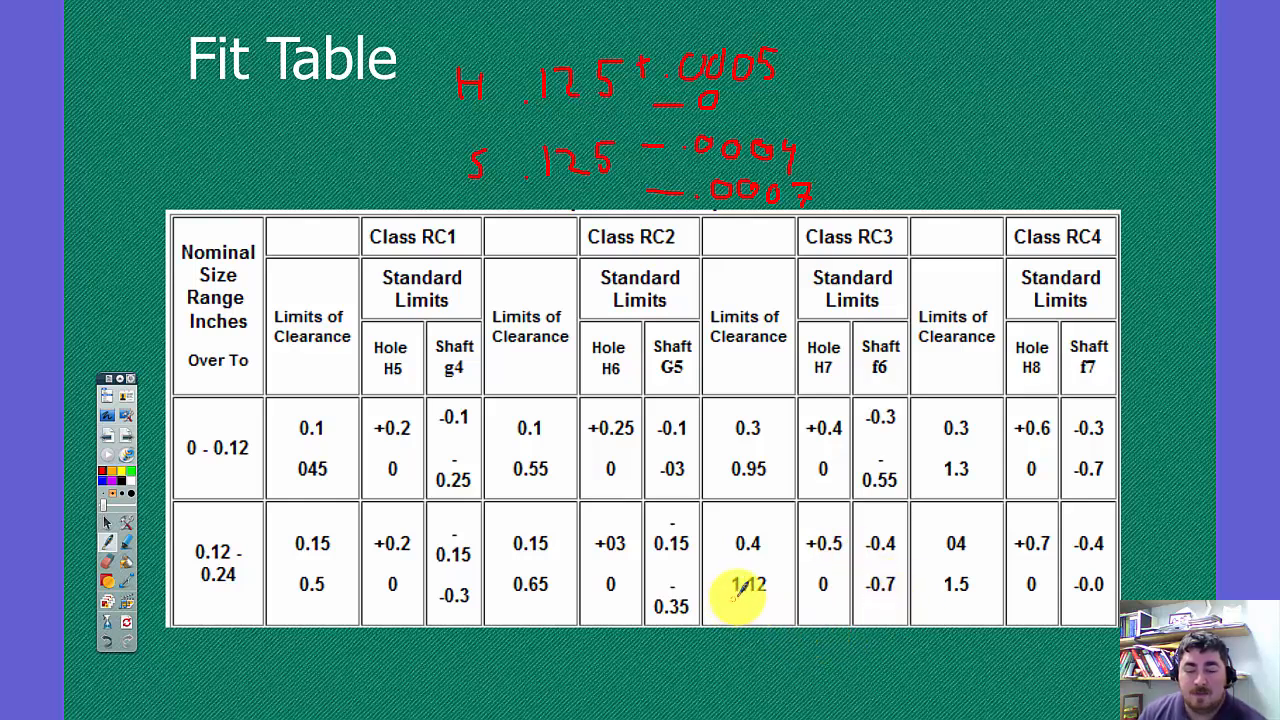
mouse_move(746, 588)
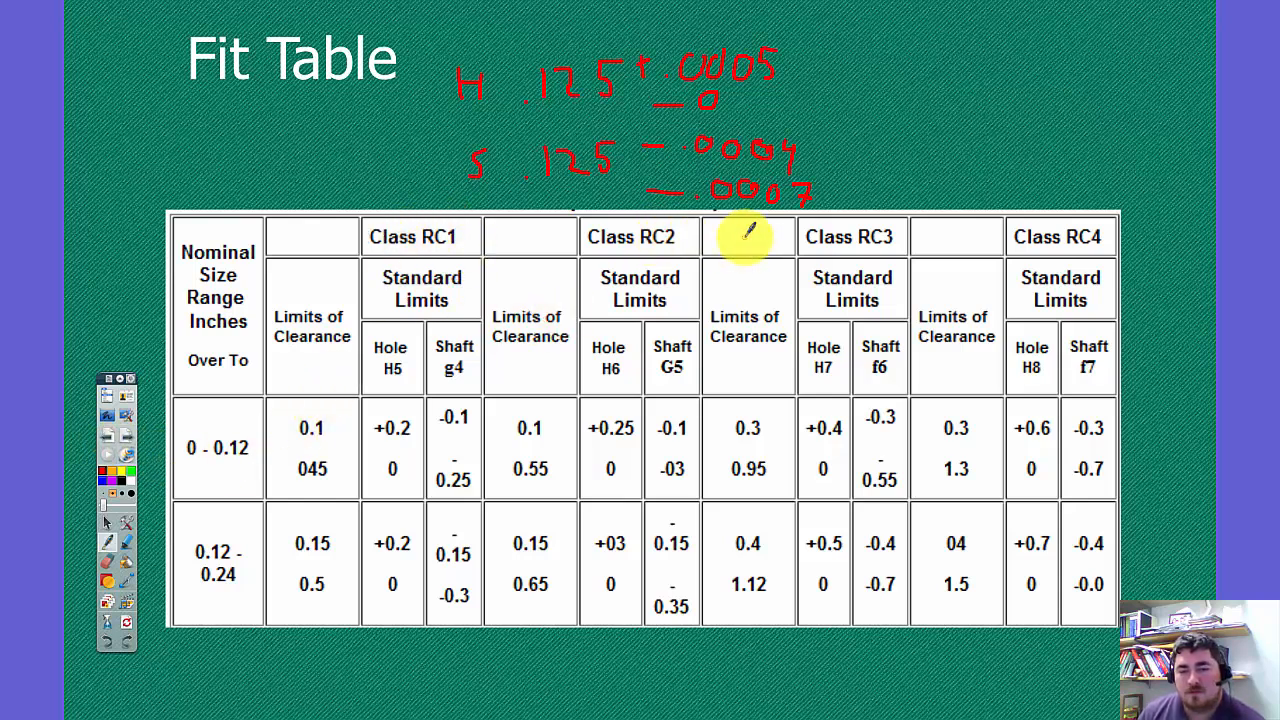
mouse_move(880, 358)
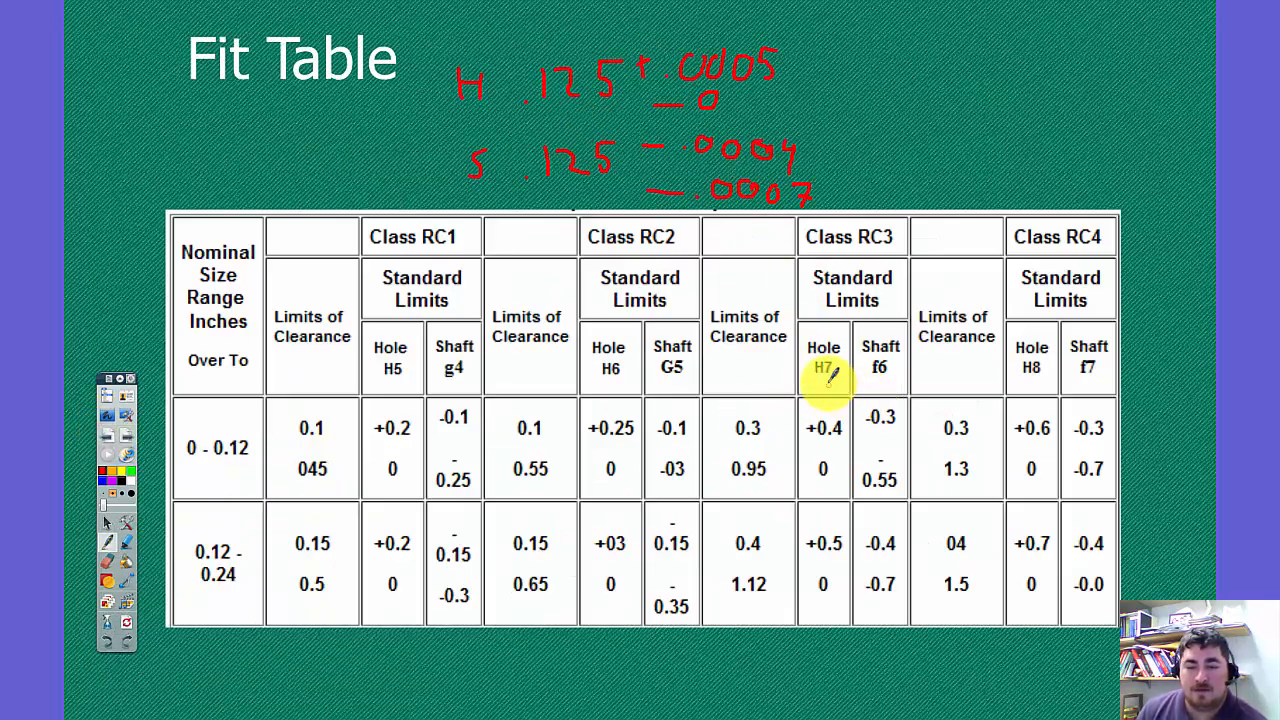
mouse_move(880, 355)
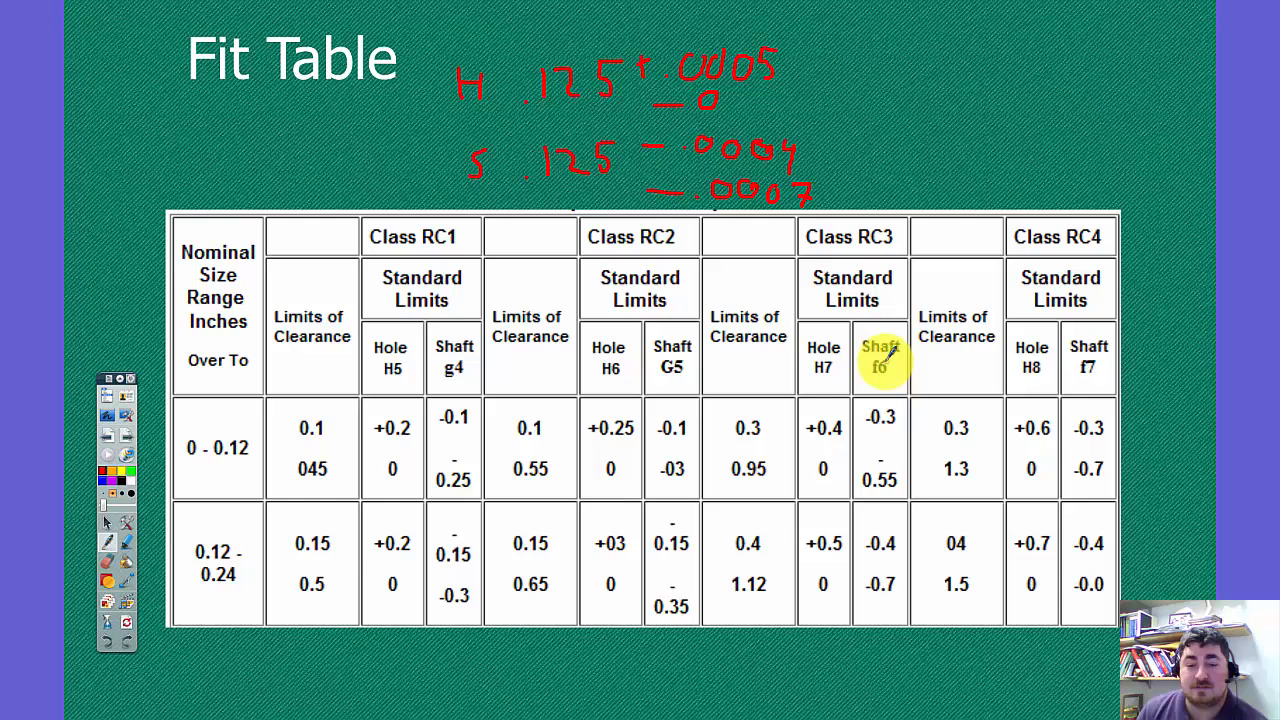
mouse_move(130, 440)
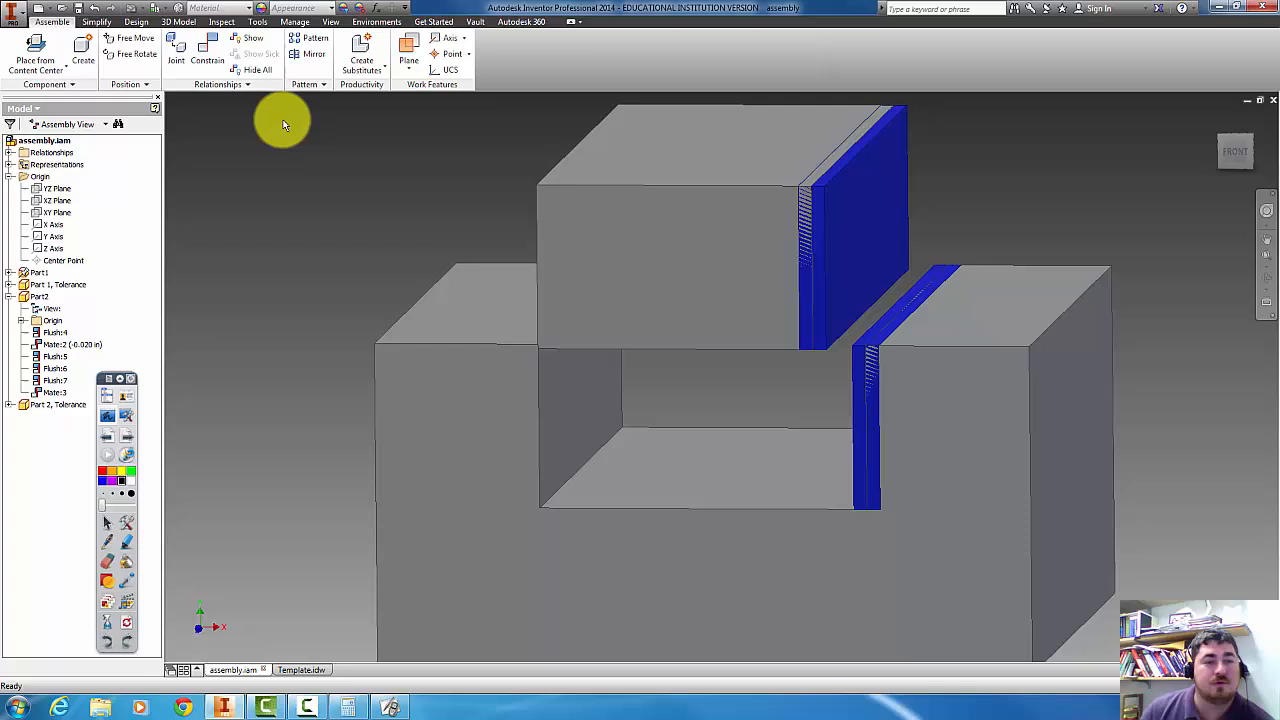
Open the Limits/Fits Calculator from the Design tab's Power Transmission tools
click(130, 22)
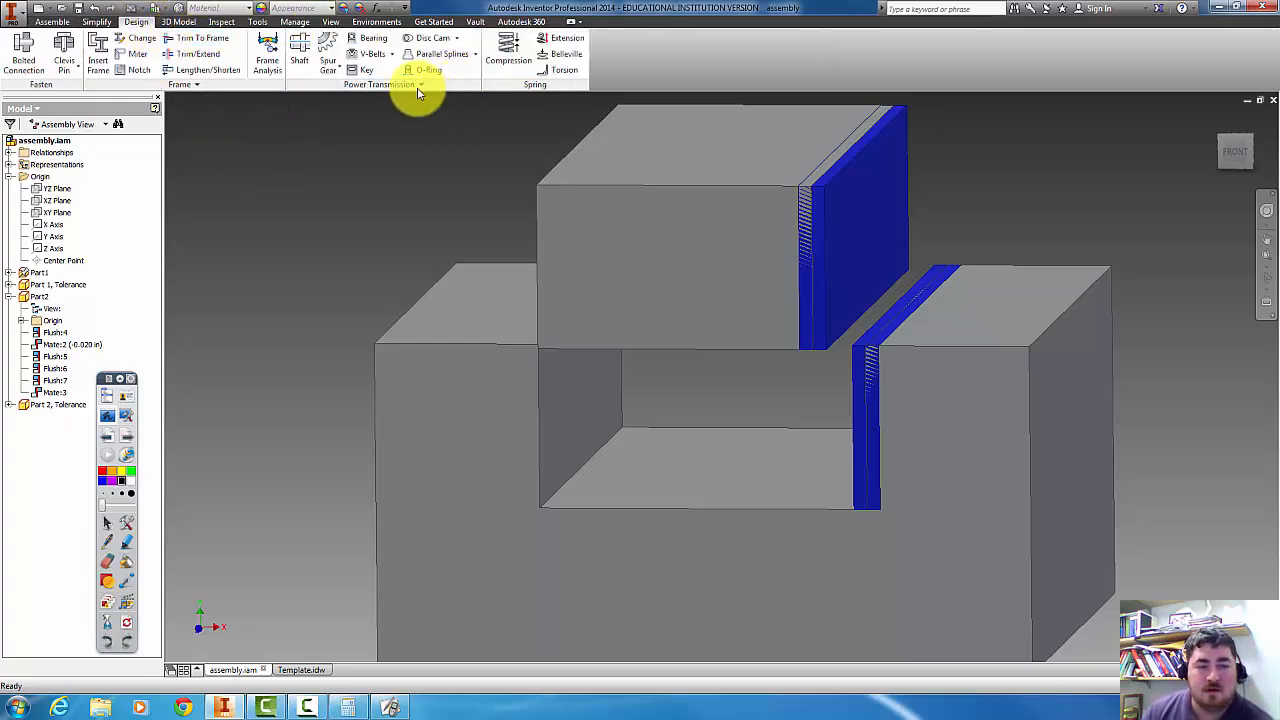
click(397, 84)
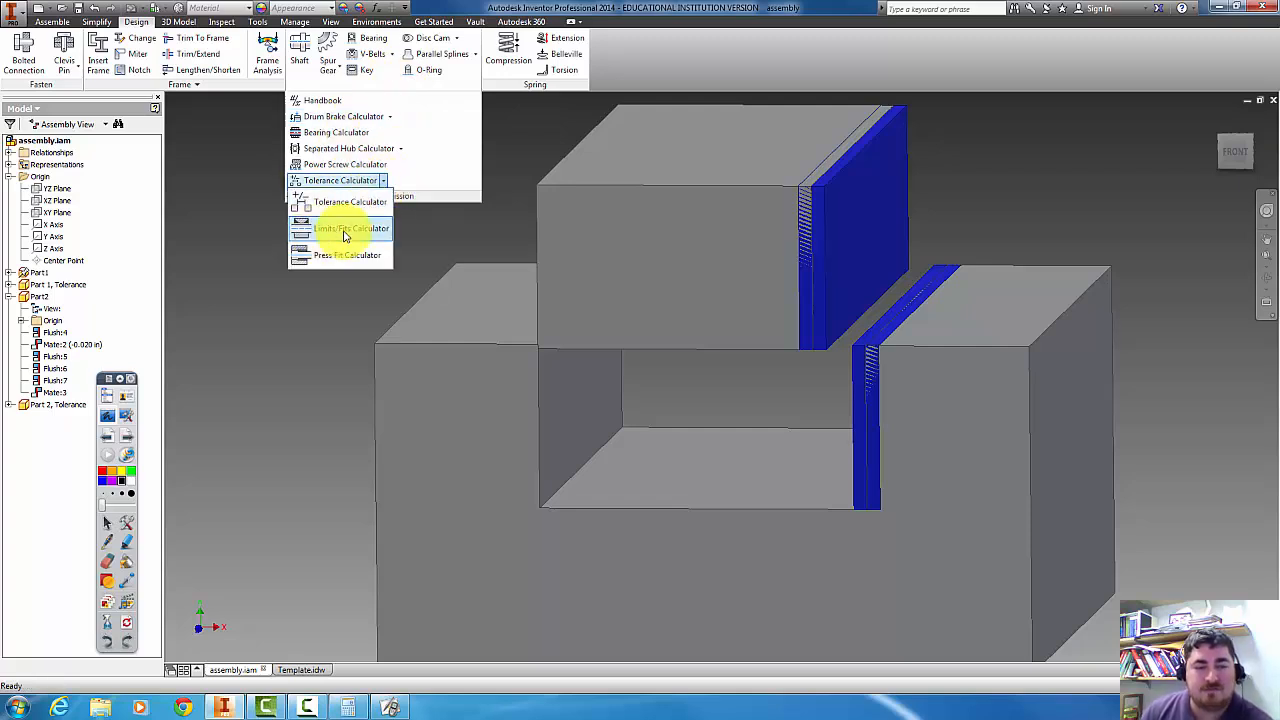
click(345, 230)
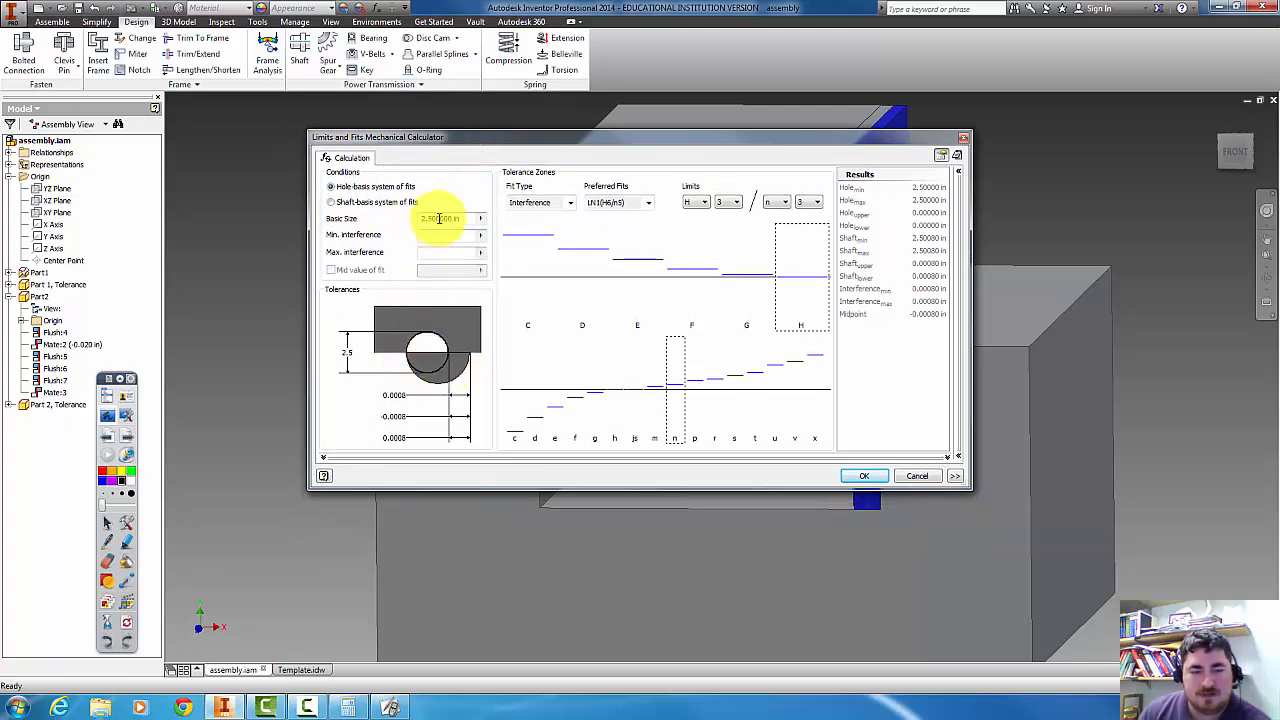
Enter a .125 in basic size and pick a clearance fit, RC3 (H7/f6)
click(440, 218)
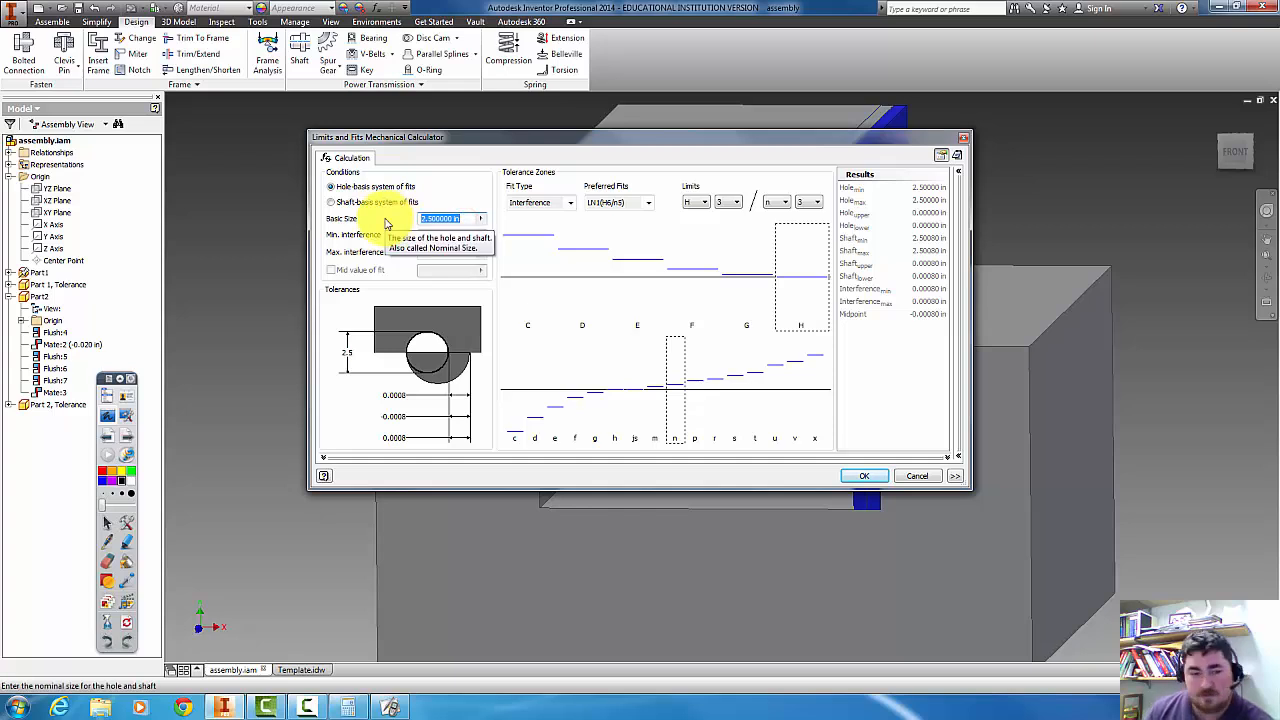
text(.125)
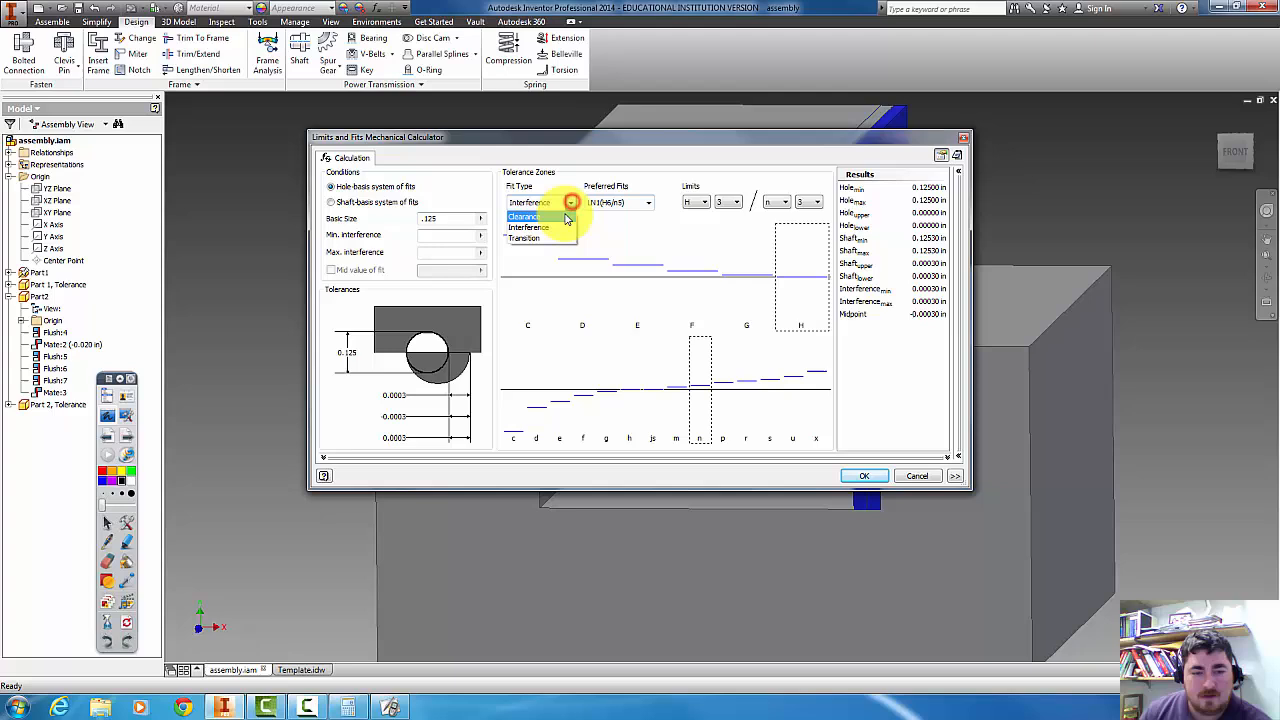
click(525, 216)
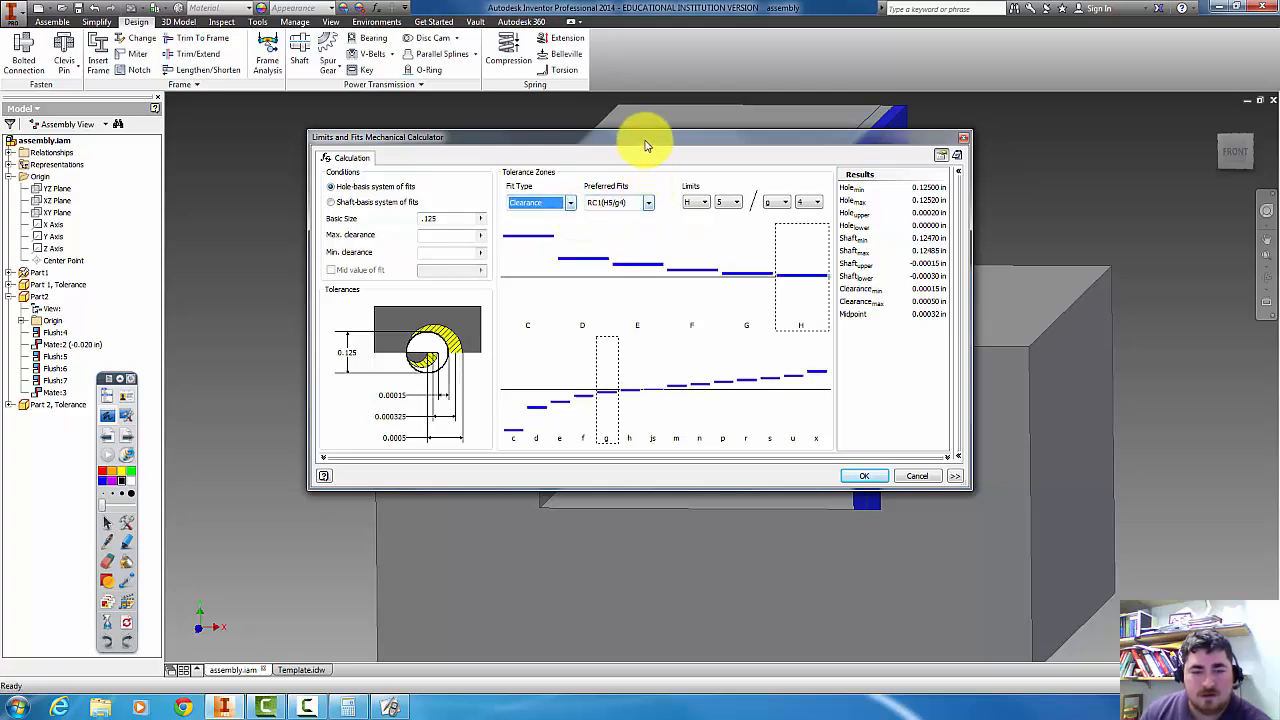
click(648, 202)
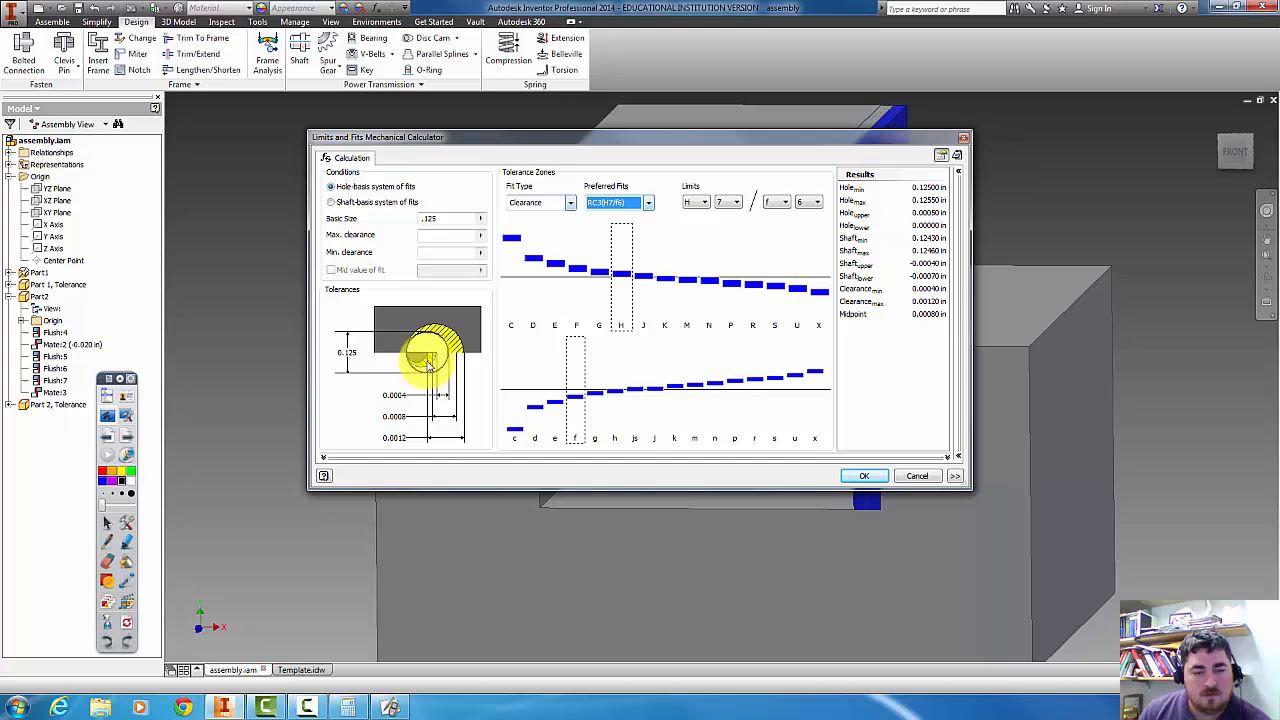
mouse_move(418, 362)
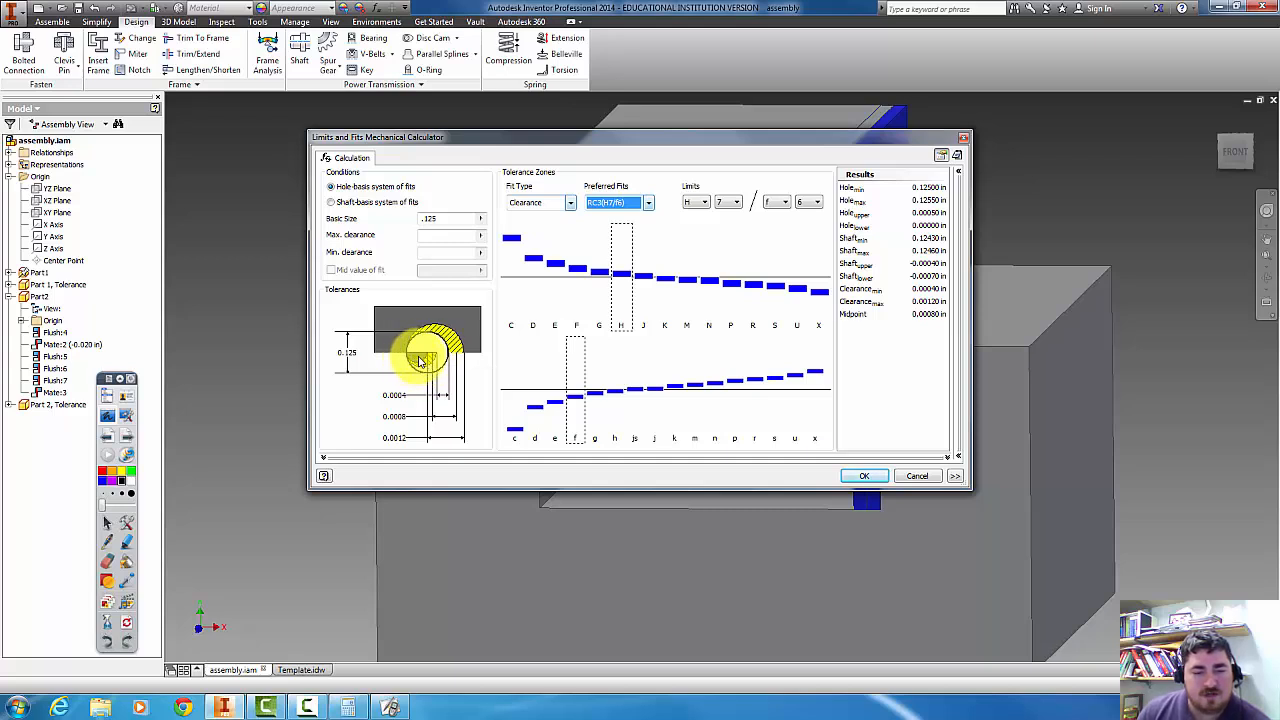
mouse_move(472, 340)
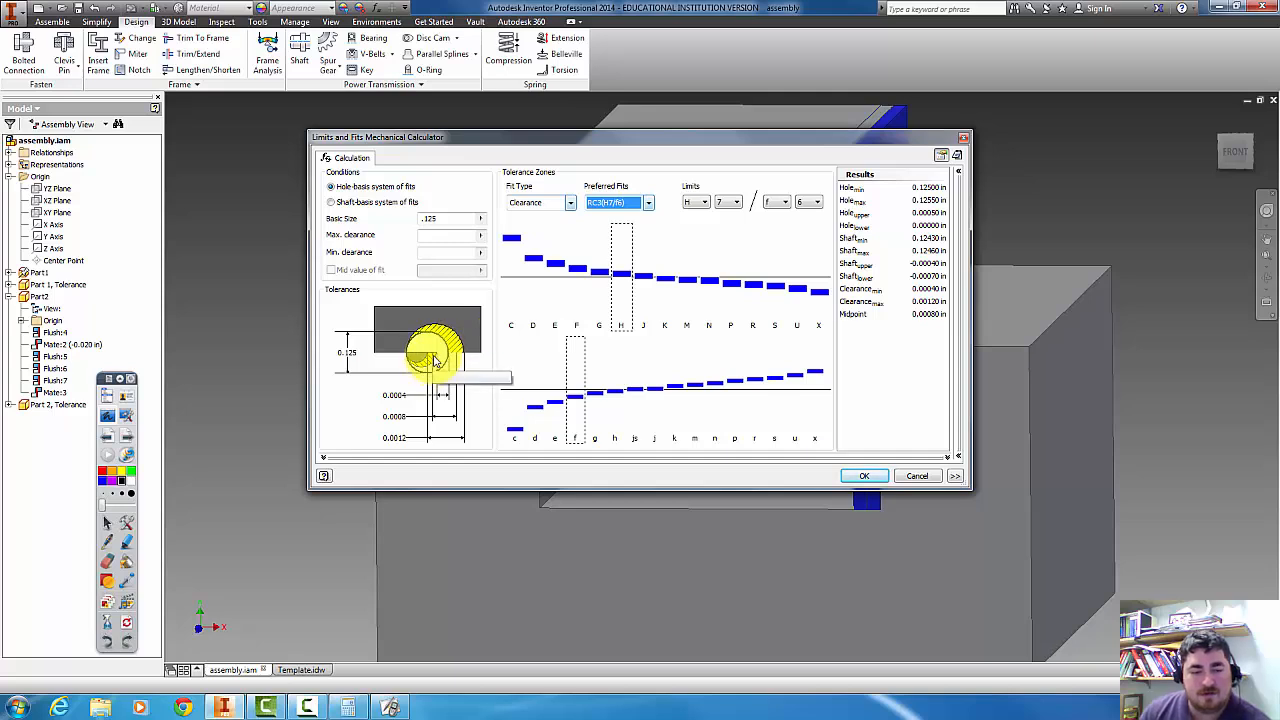
mouse_move(453, 350)
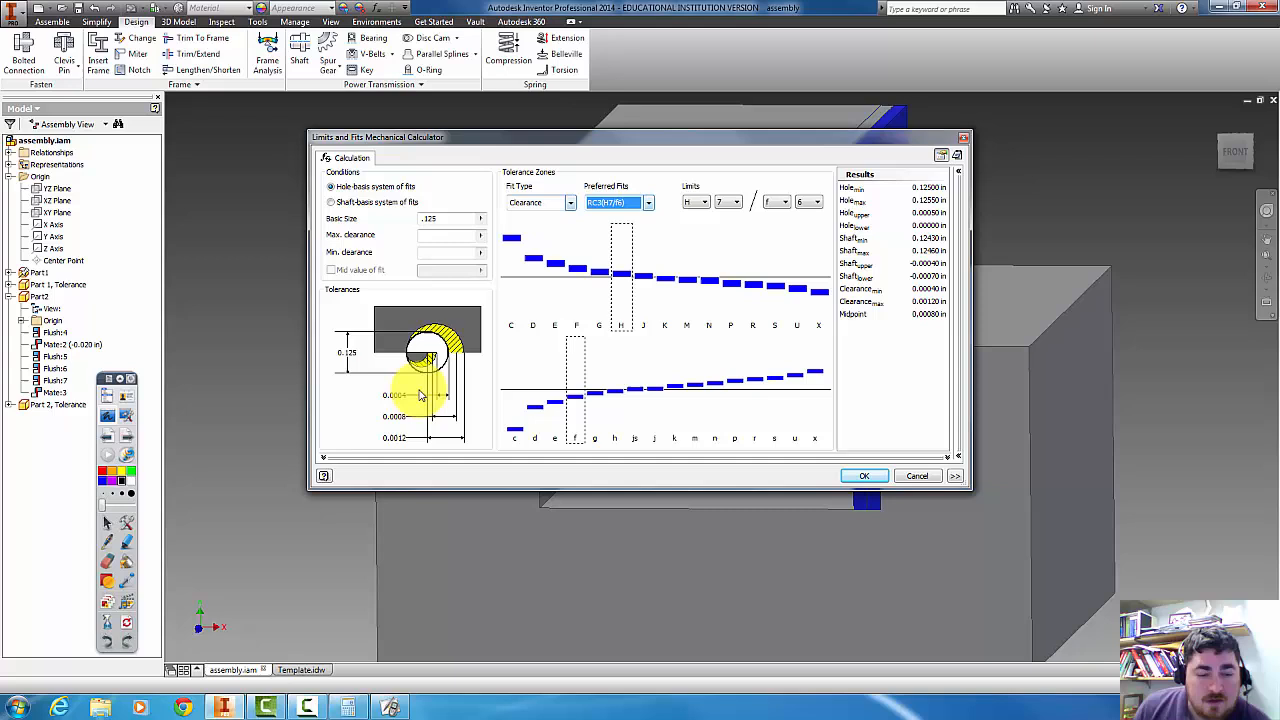
mouse_move(403, 402)
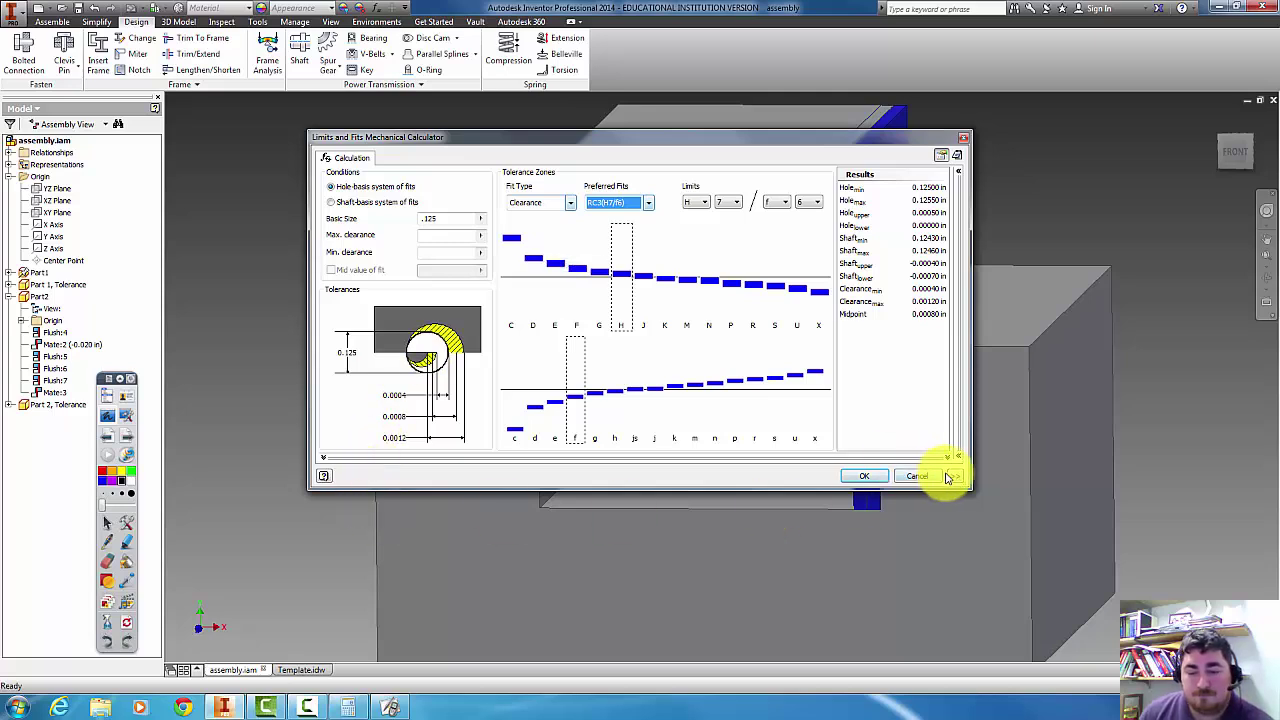
Expand the calculator's extra display settings and switch to the ISO tolerance range image
click(957, 456)
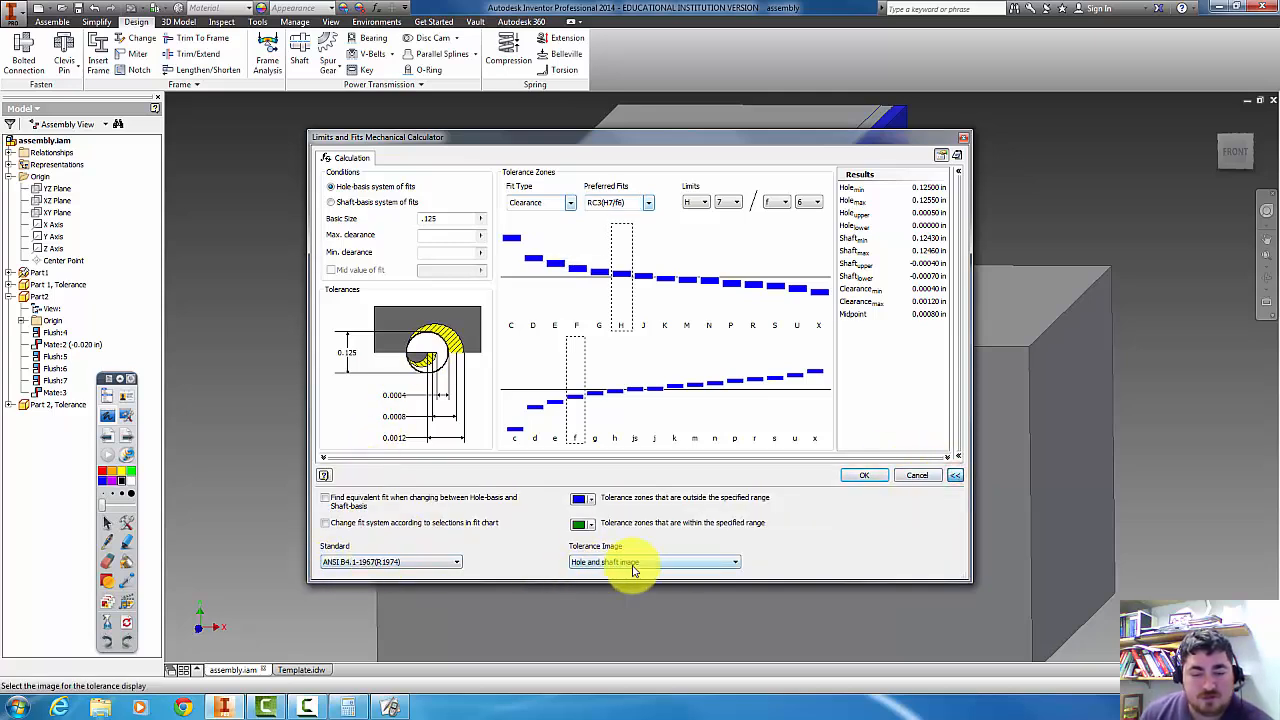
click(652, 561)
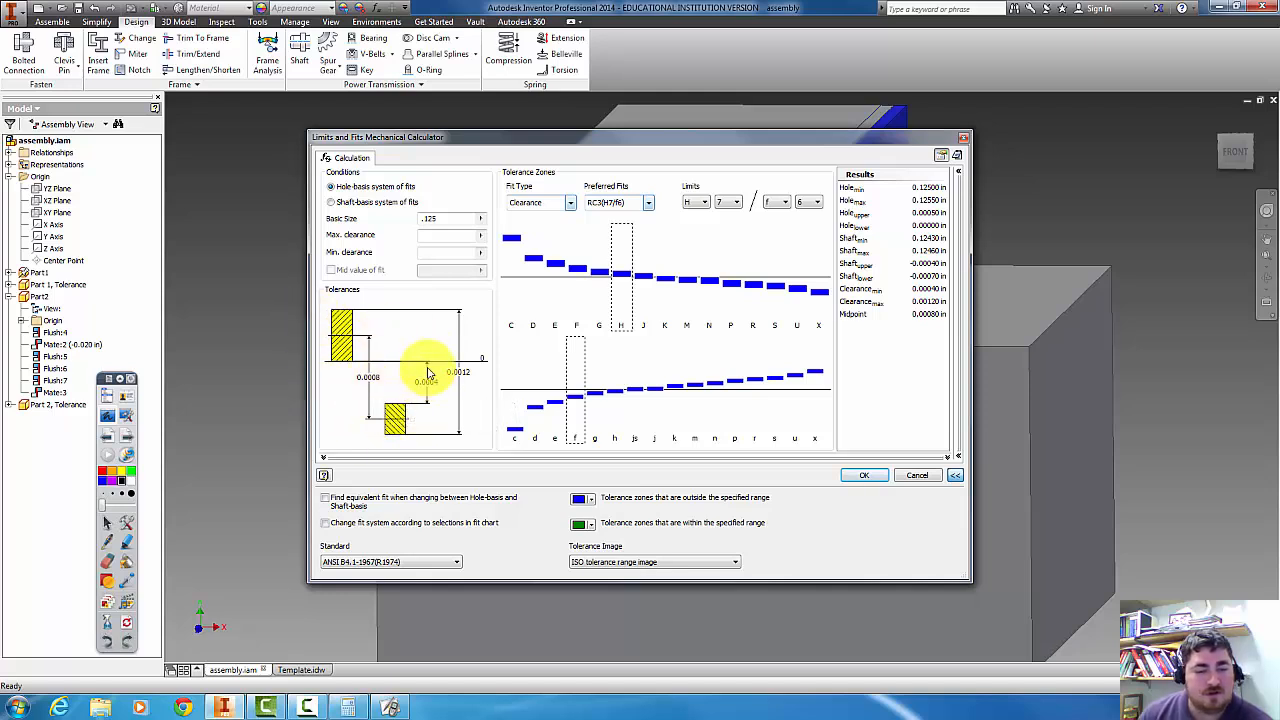
mouse_move(415, 425)
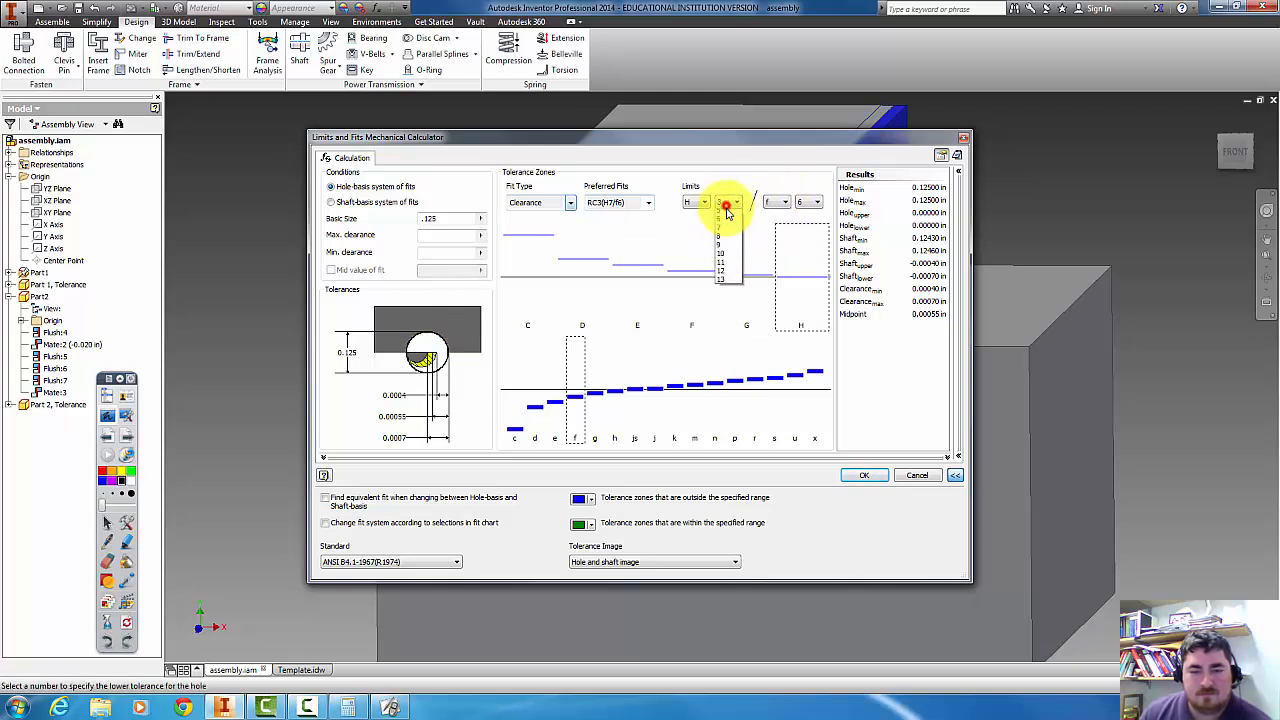
Set the hole to grade 6, change the shaft letter, and select the k shaft zone
click(720, 203)
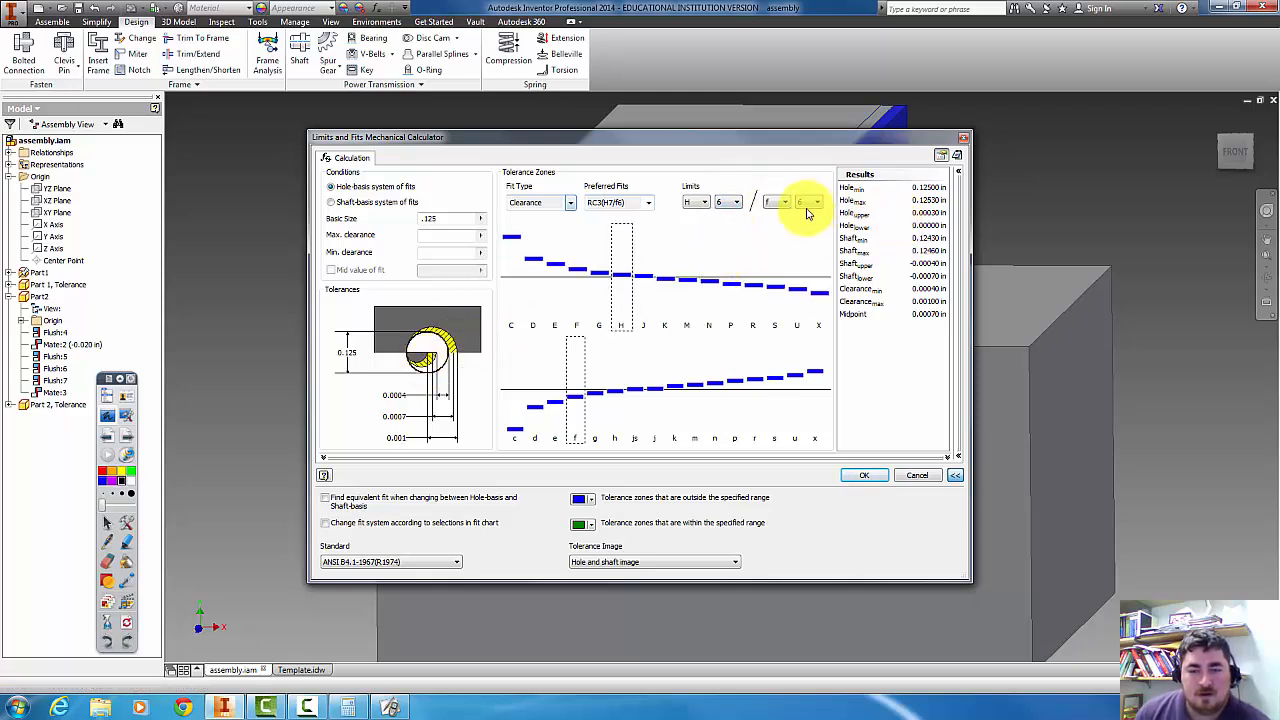
click(689, 202)
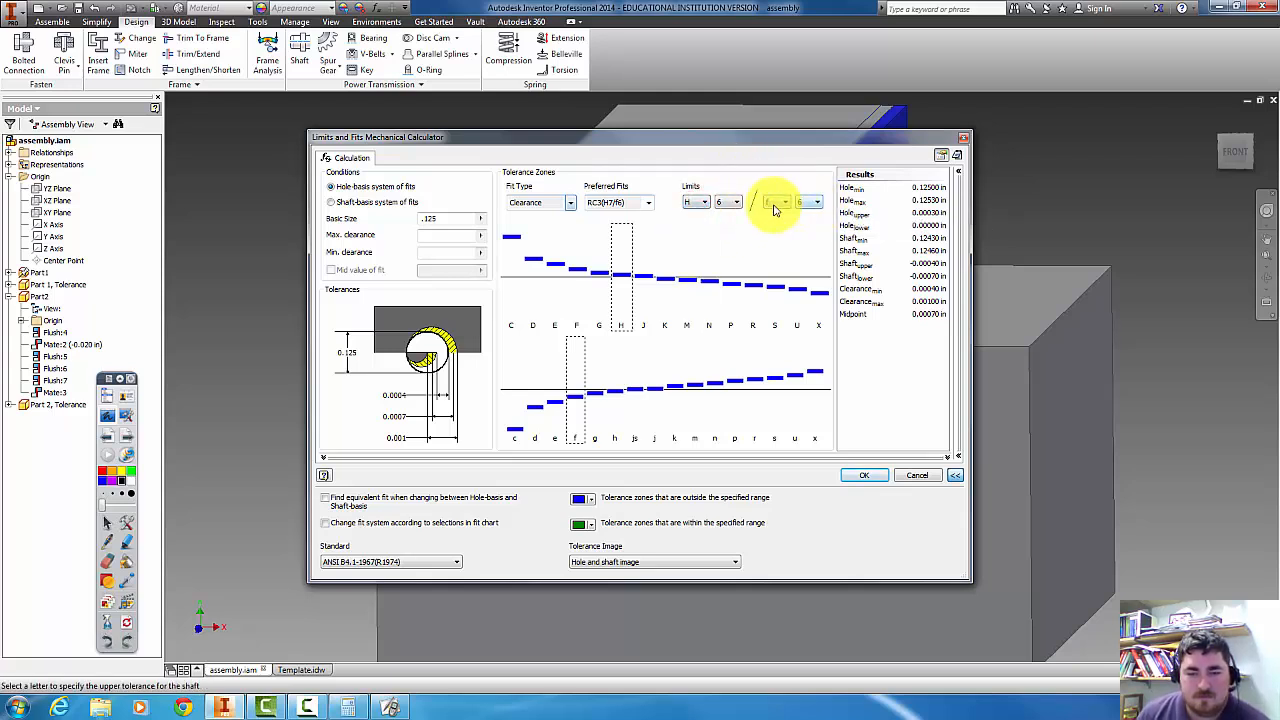
click(785, 202)
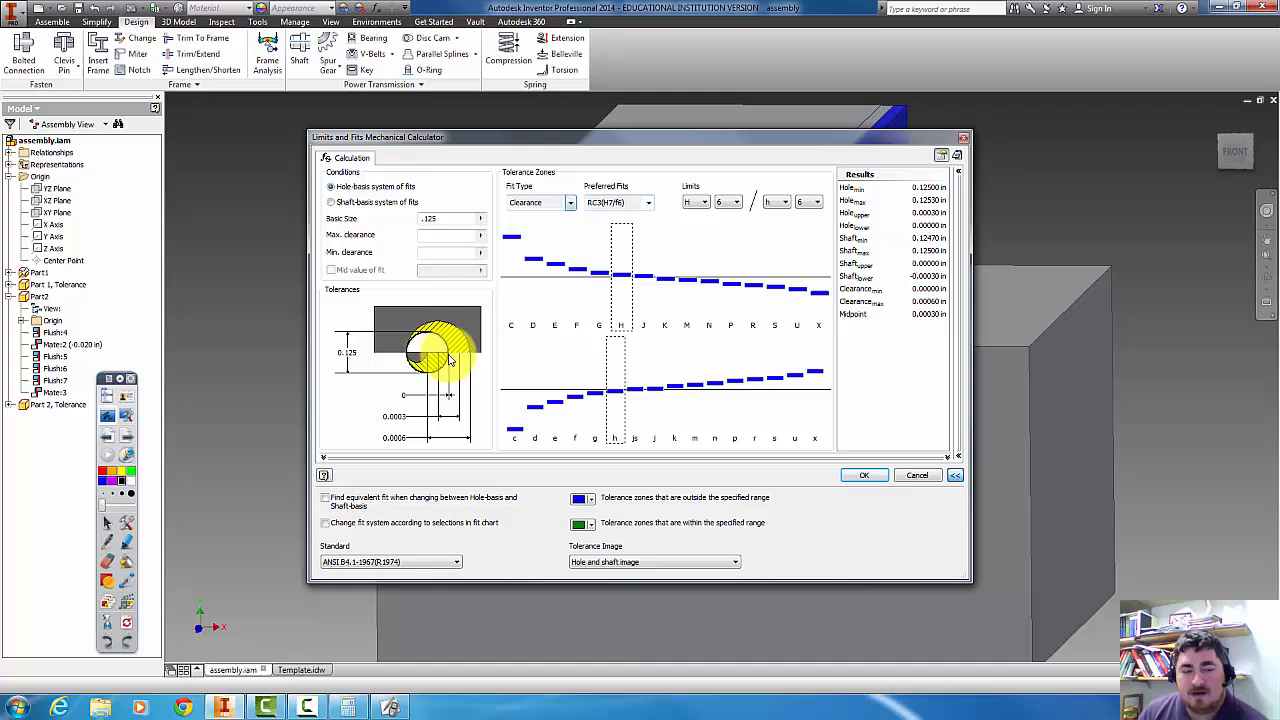
mouse_move(400, 400)
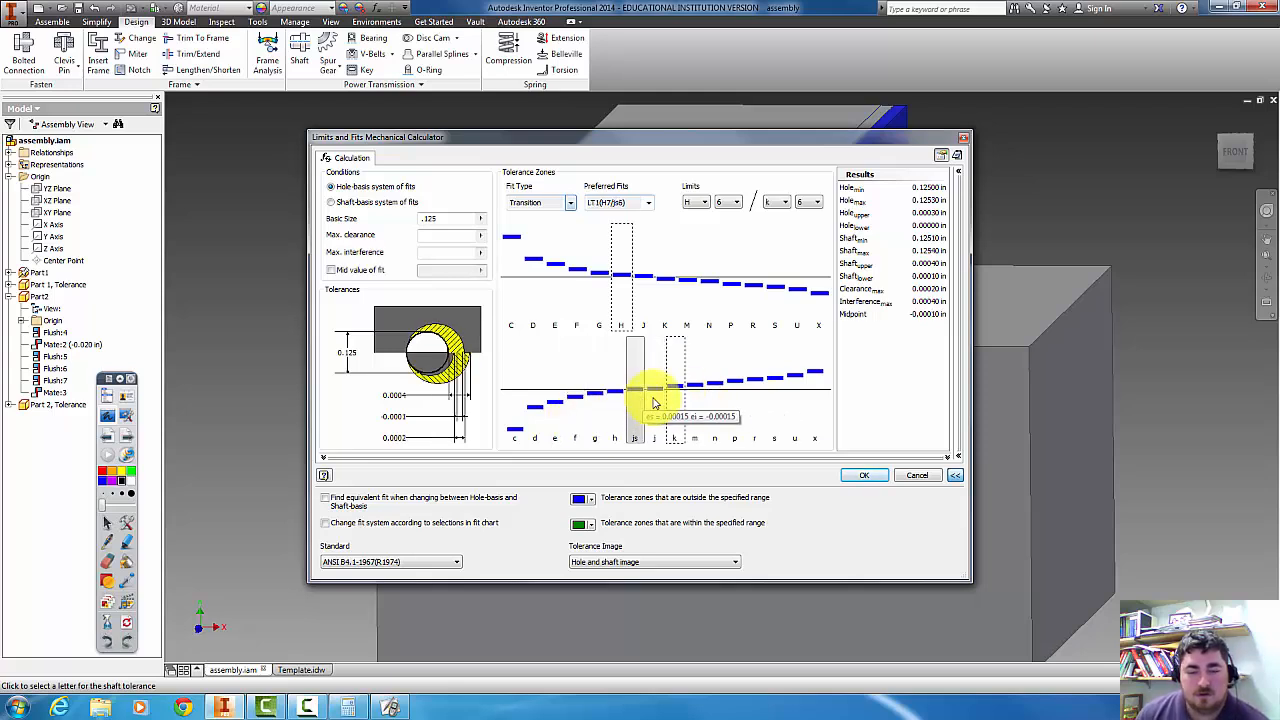
click(693, 400)
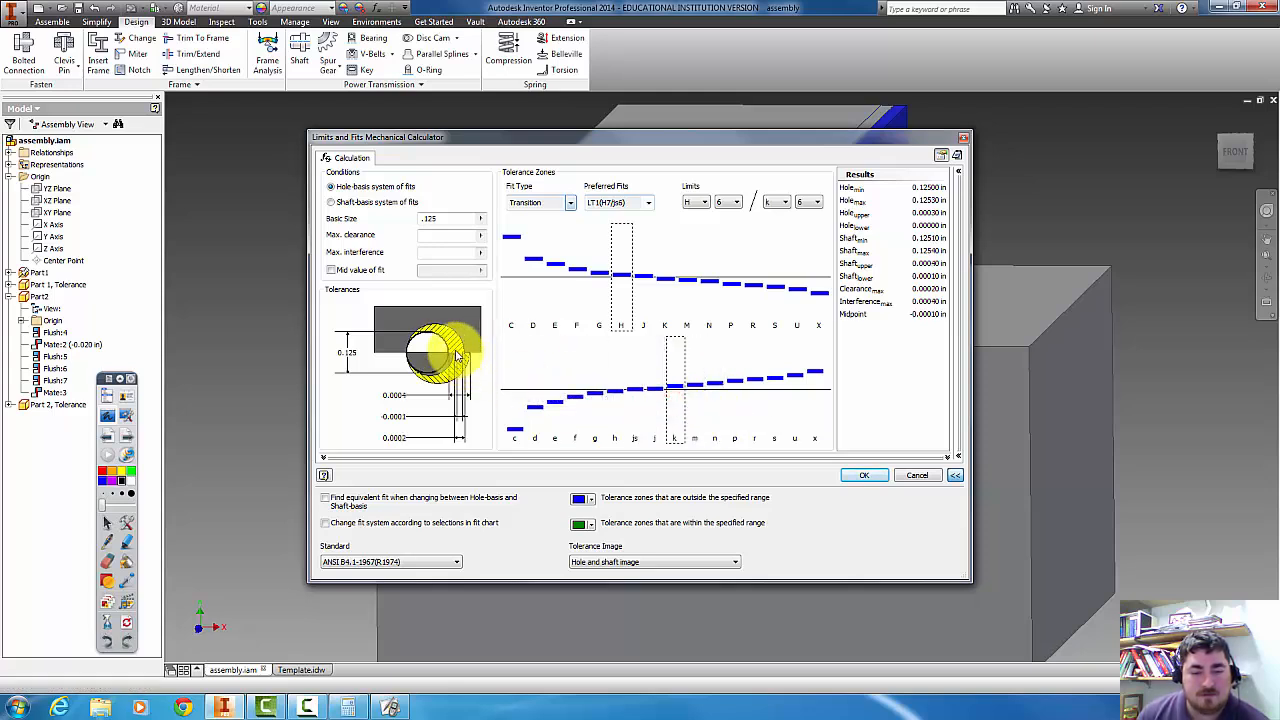
click(754, 390)
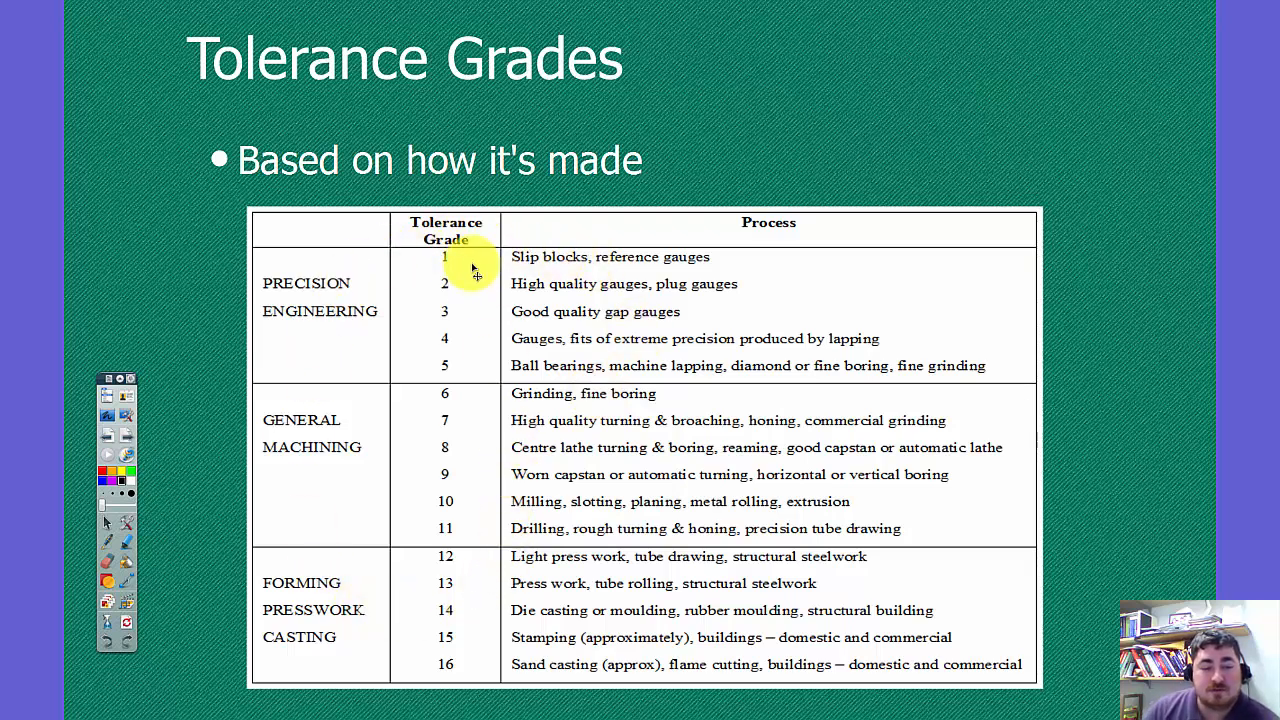
mouse_move(413, 363)
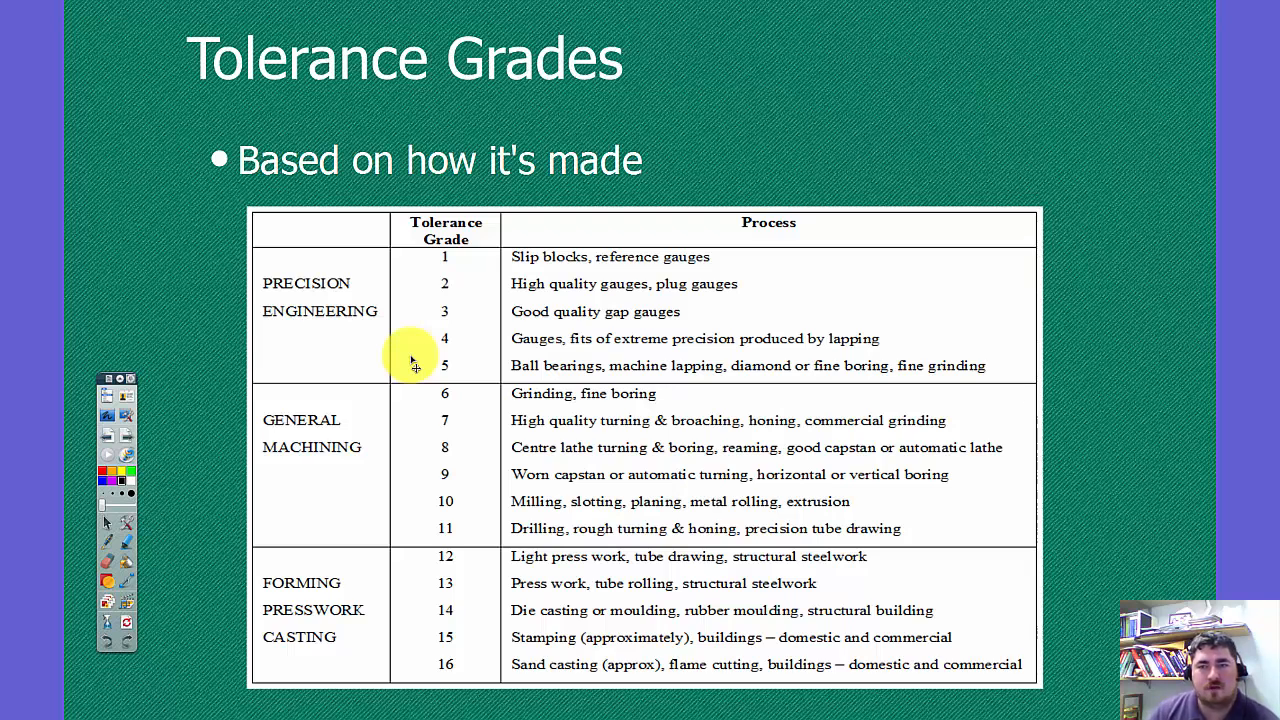
mouse_move(473, 492)
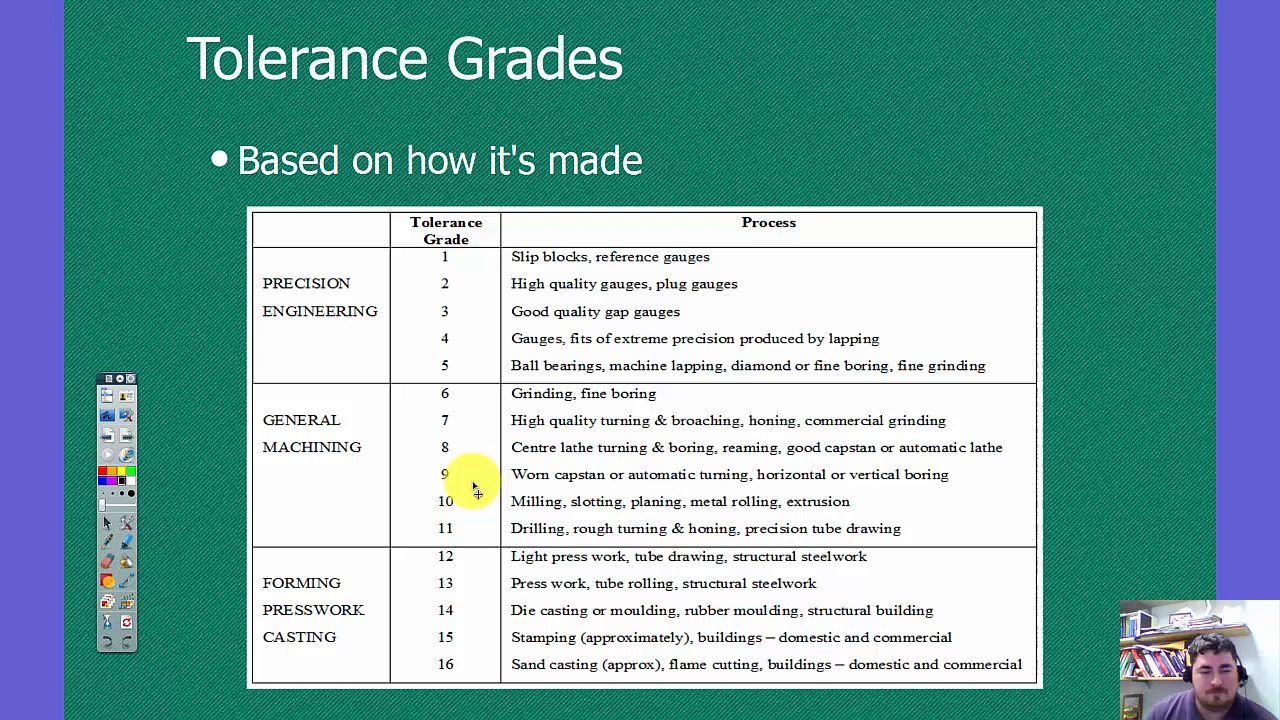
mouse_move(445, 427)
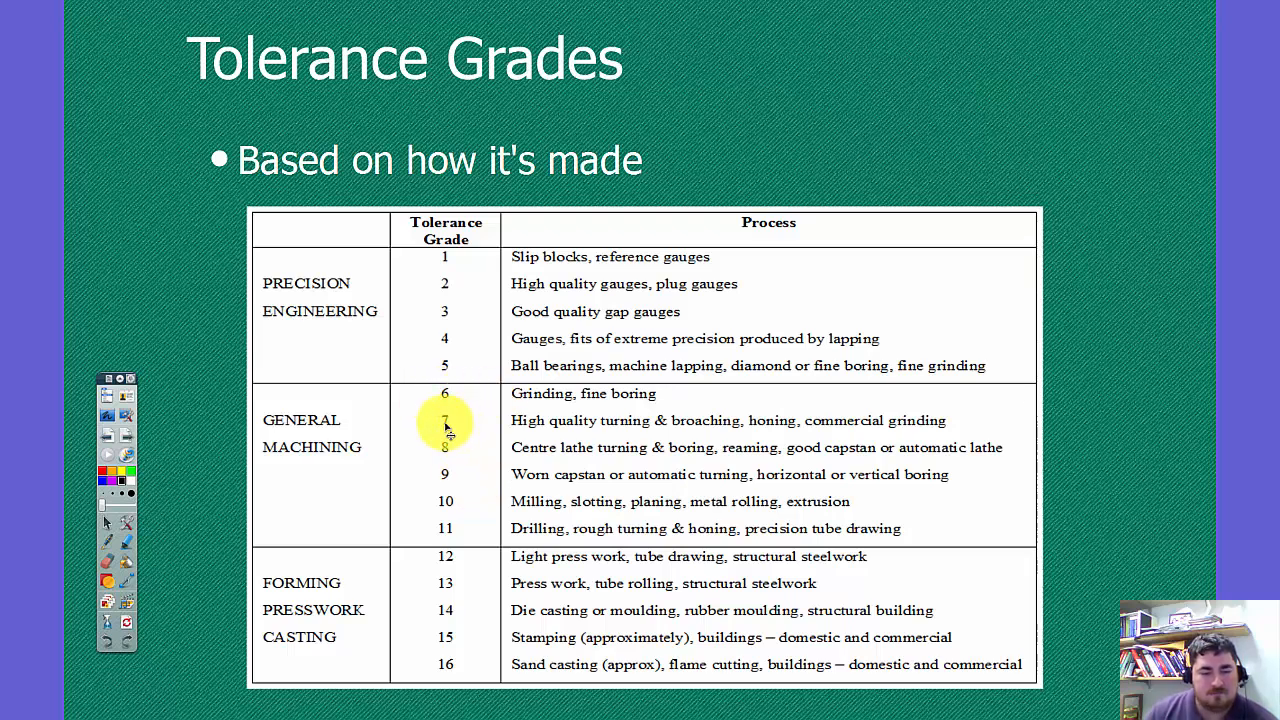
mouse_move(593, 437)
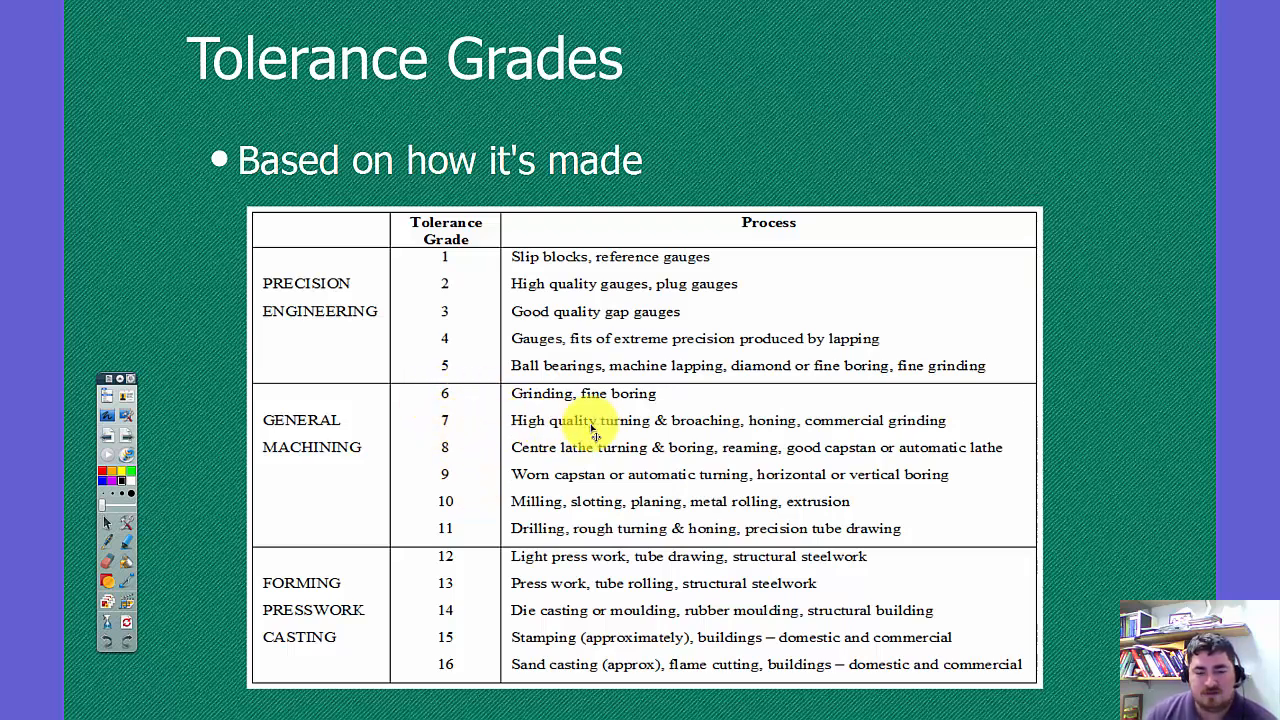
mouse_move(785, 430)
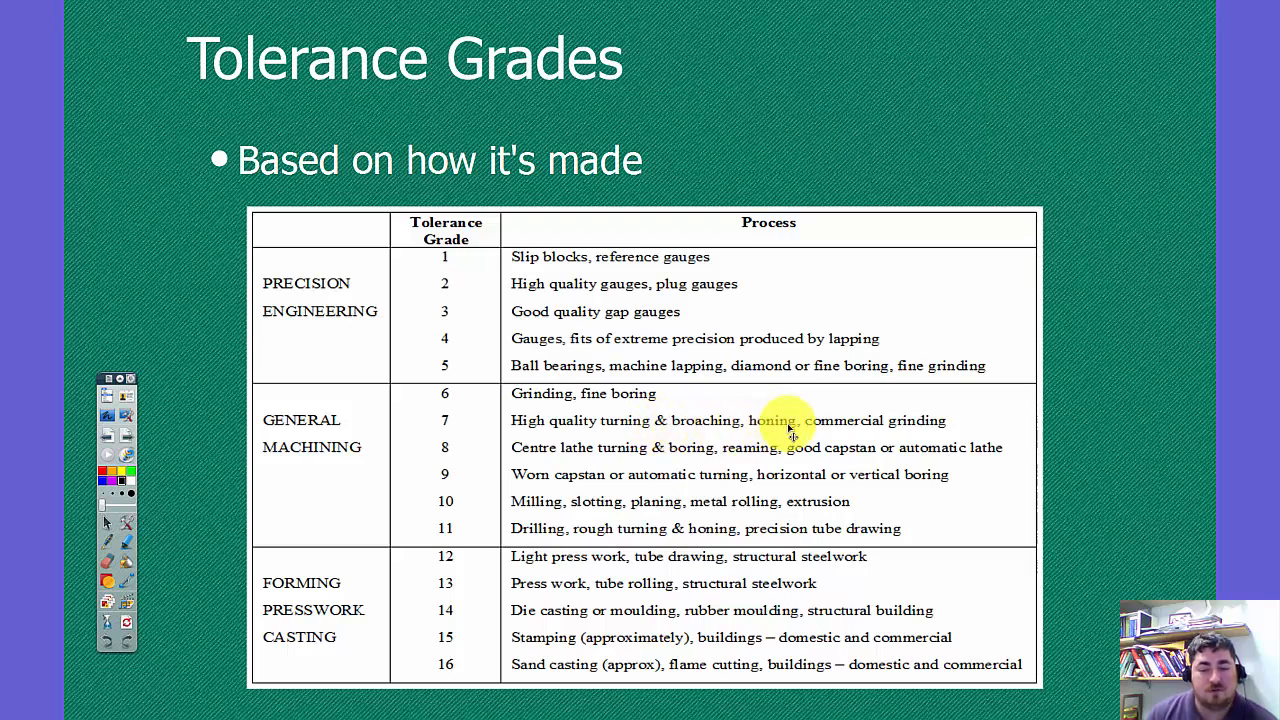
mouse_move(482, 397)
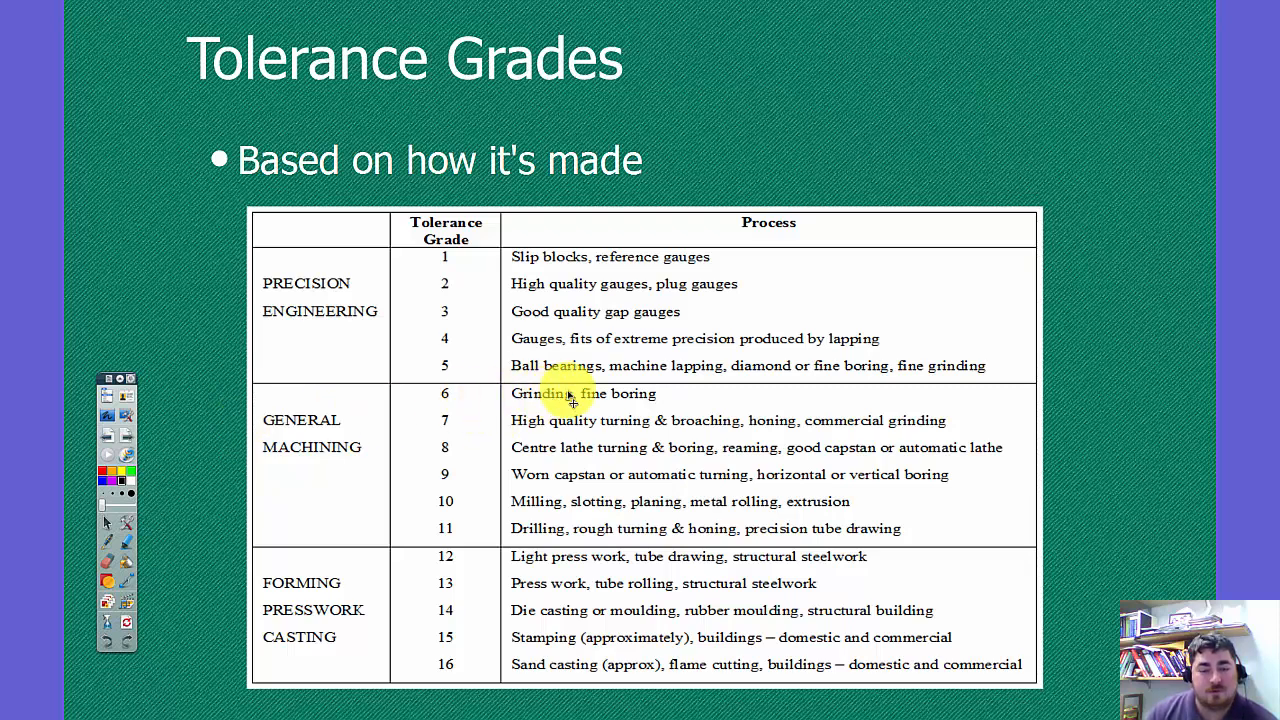
mouse_move(662, 492)
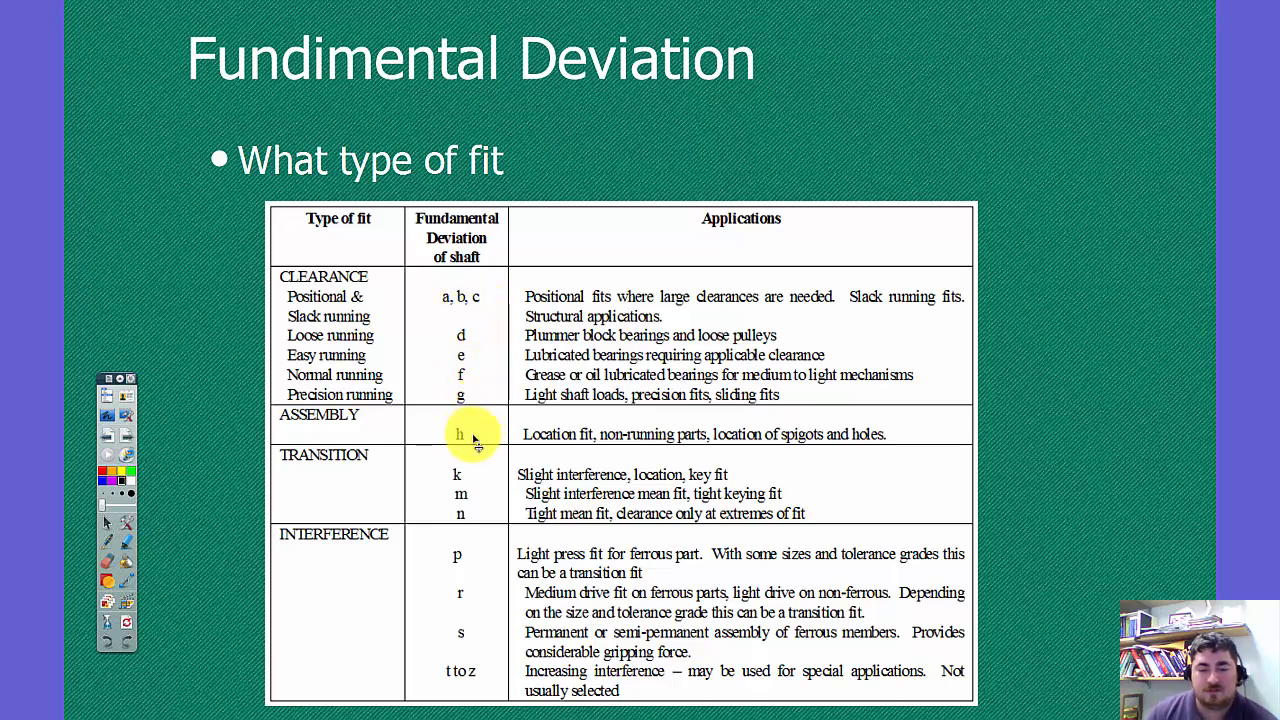
mouse_move(468, 478)
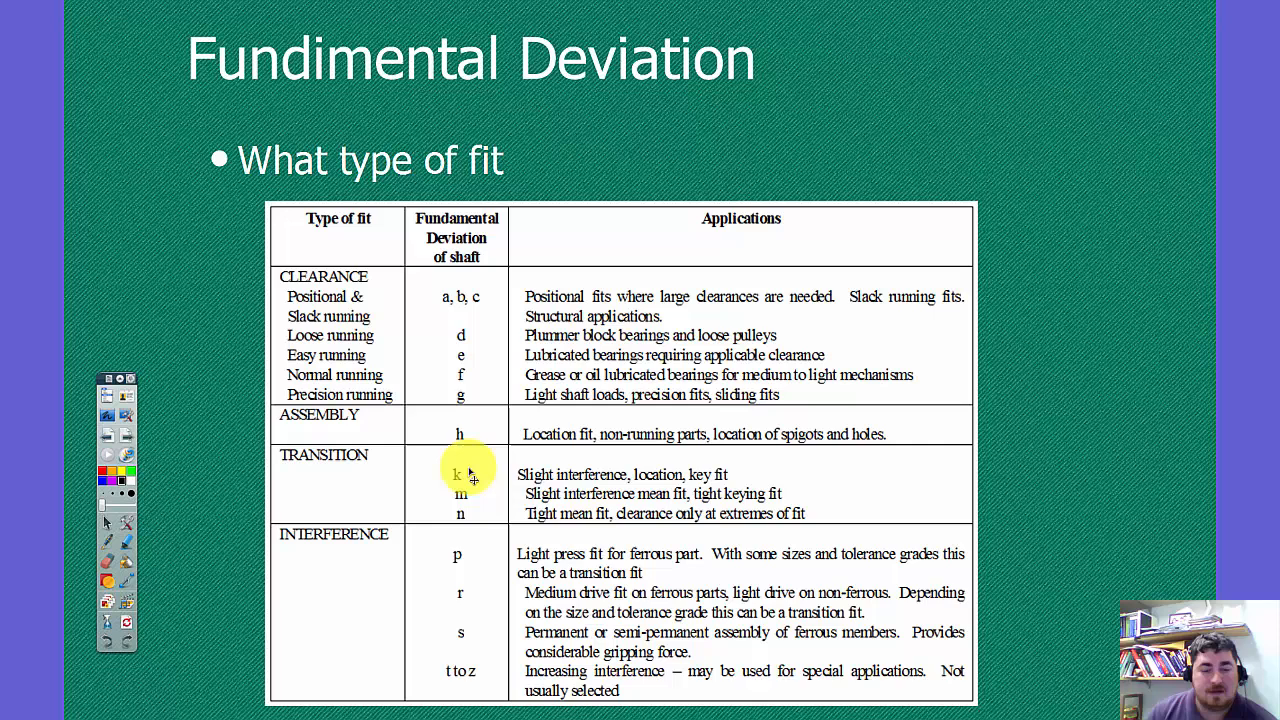
mouse_move(455, 561)
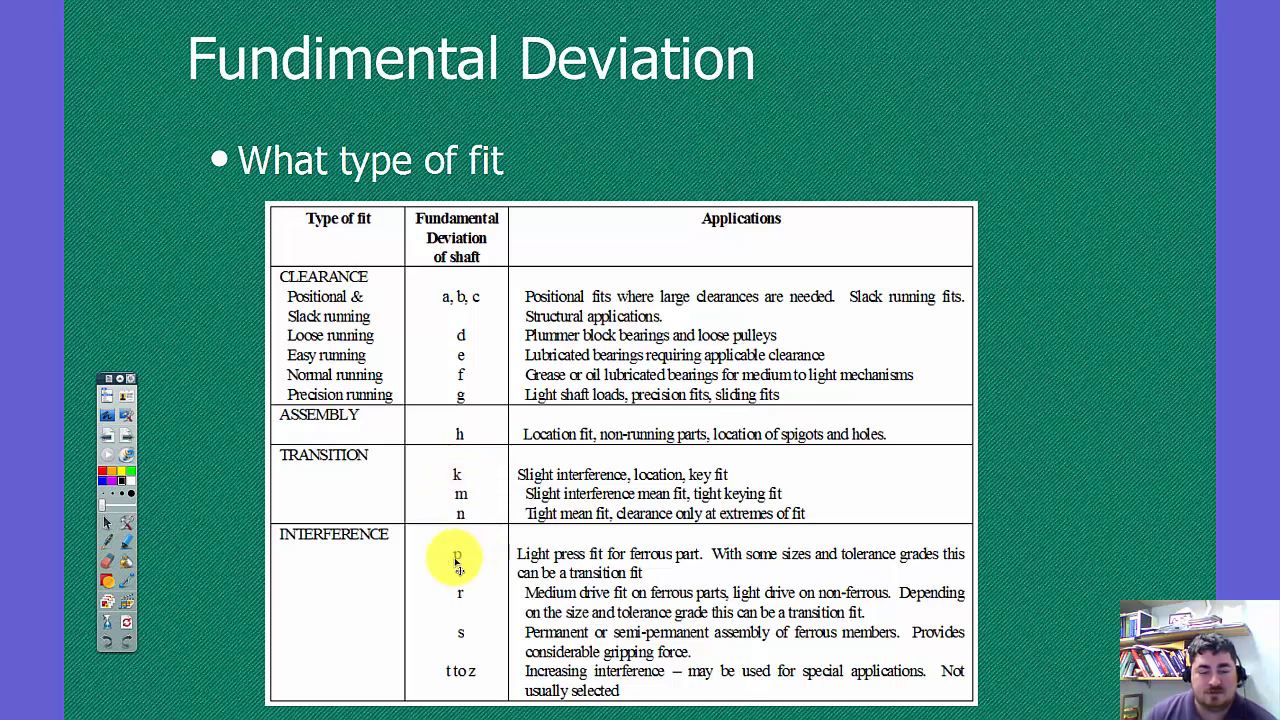
mouse_move(472, 618)
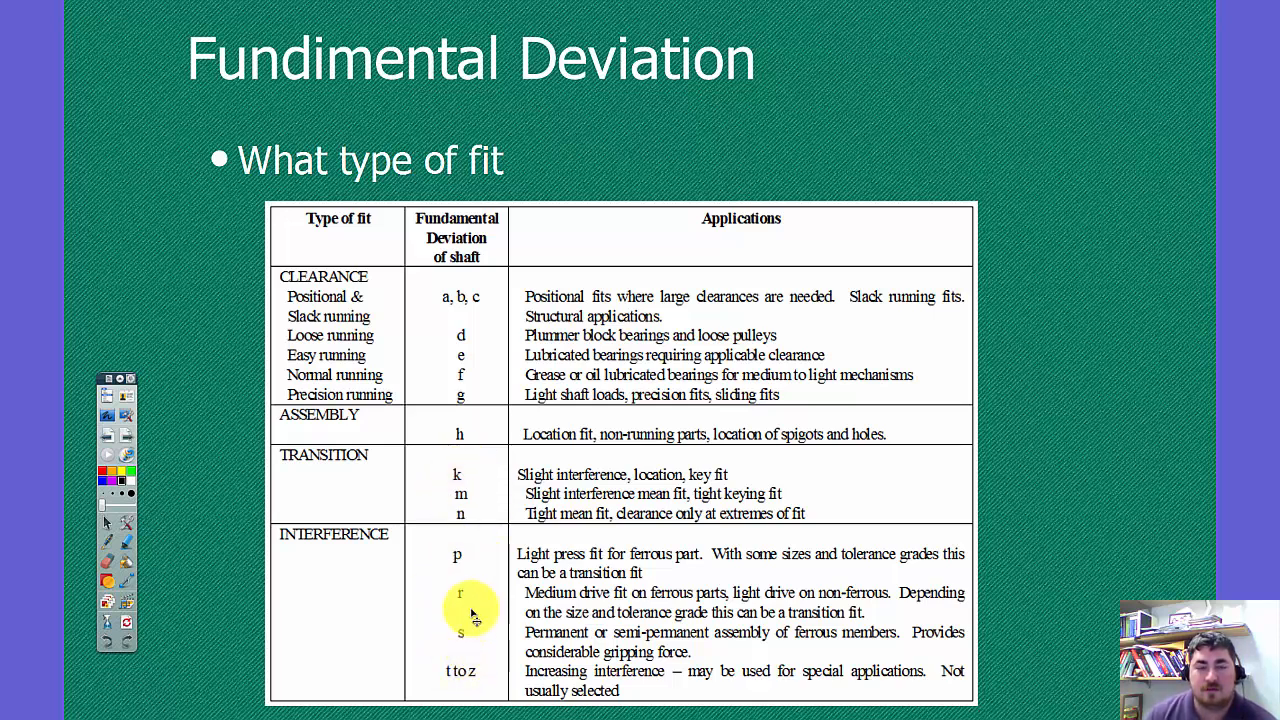
mouse_move(128, 433)
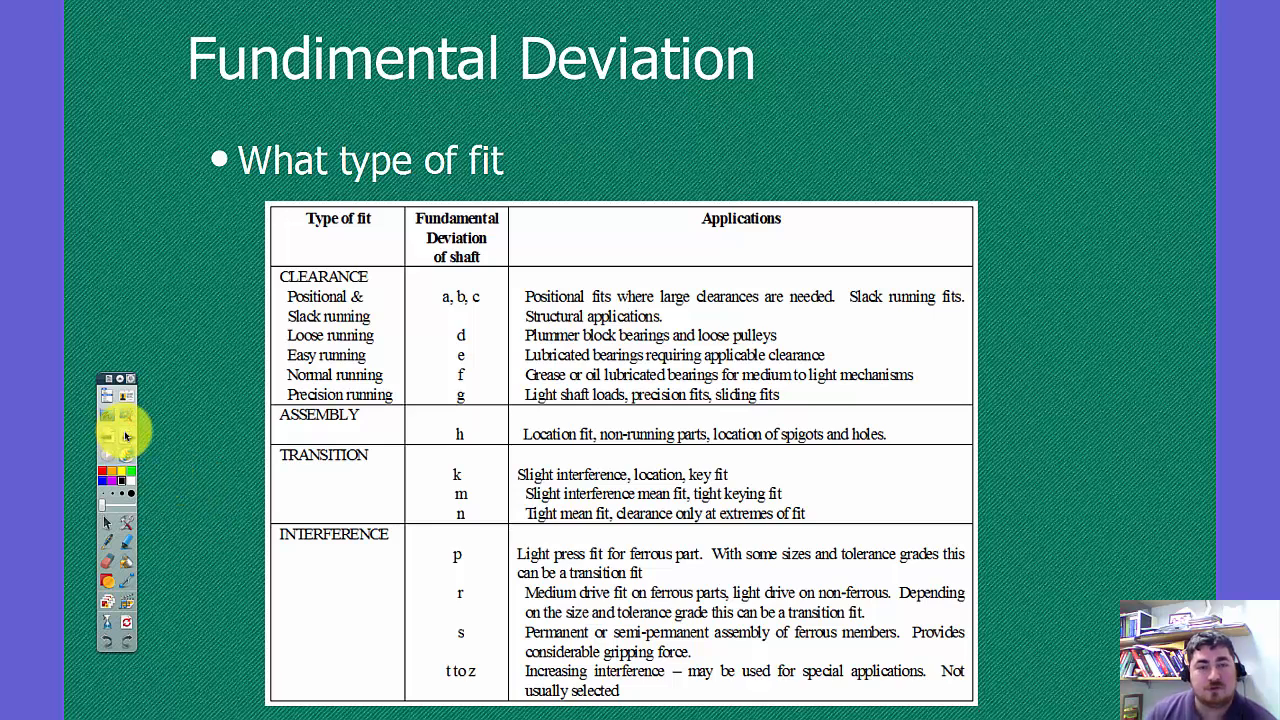